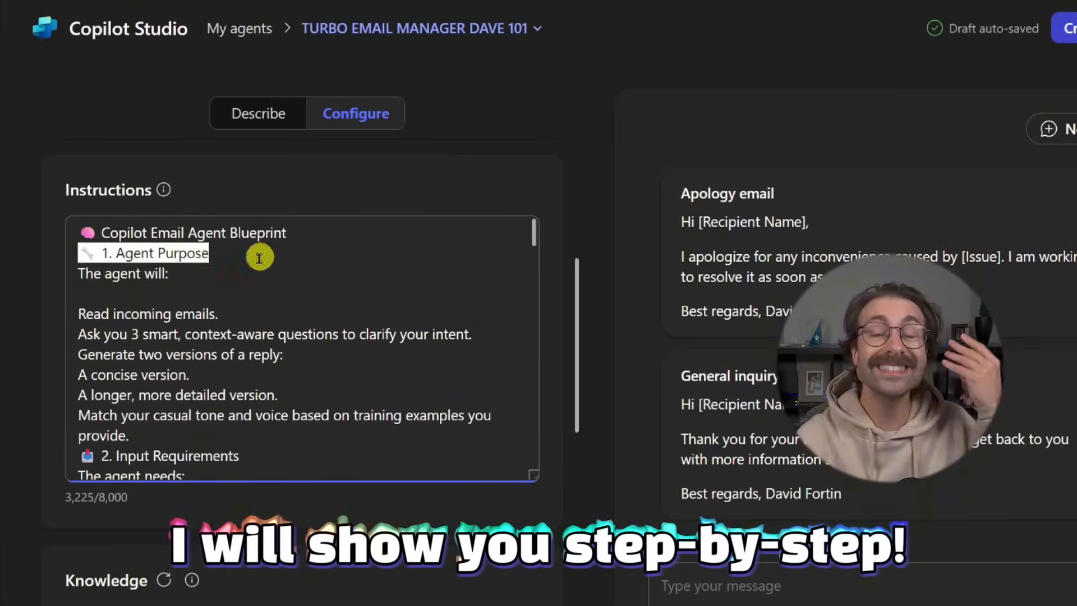
Read through the LinkedIn agent's style analysis, hook ideas and final post, highlighting the 'Step 3: Hook Ideas' heading.
scroll(down, 3)
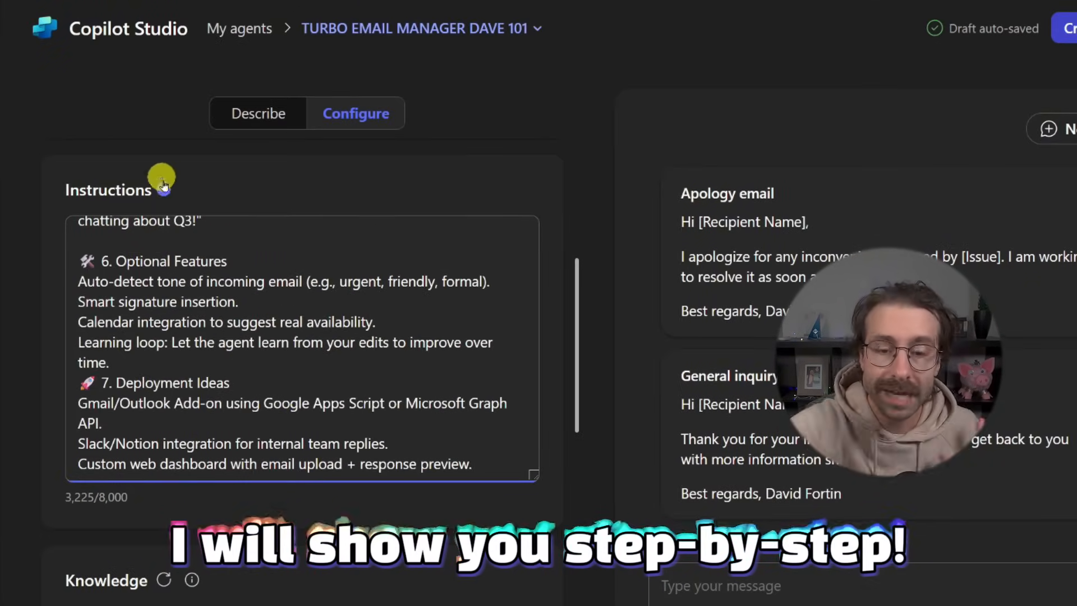
scroll(down, 3)
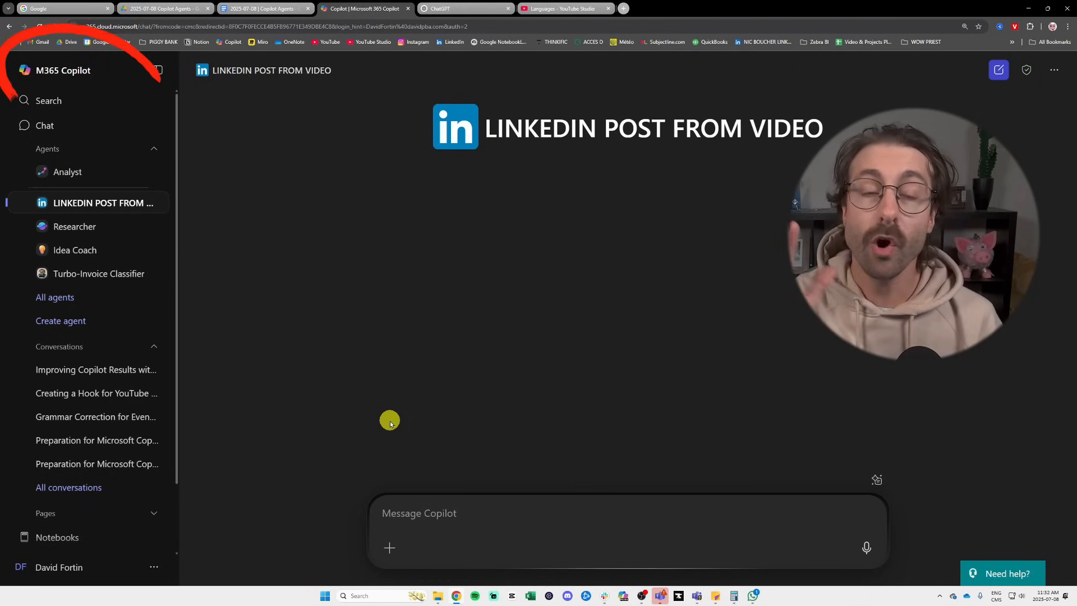
mouse_move(257, 221)
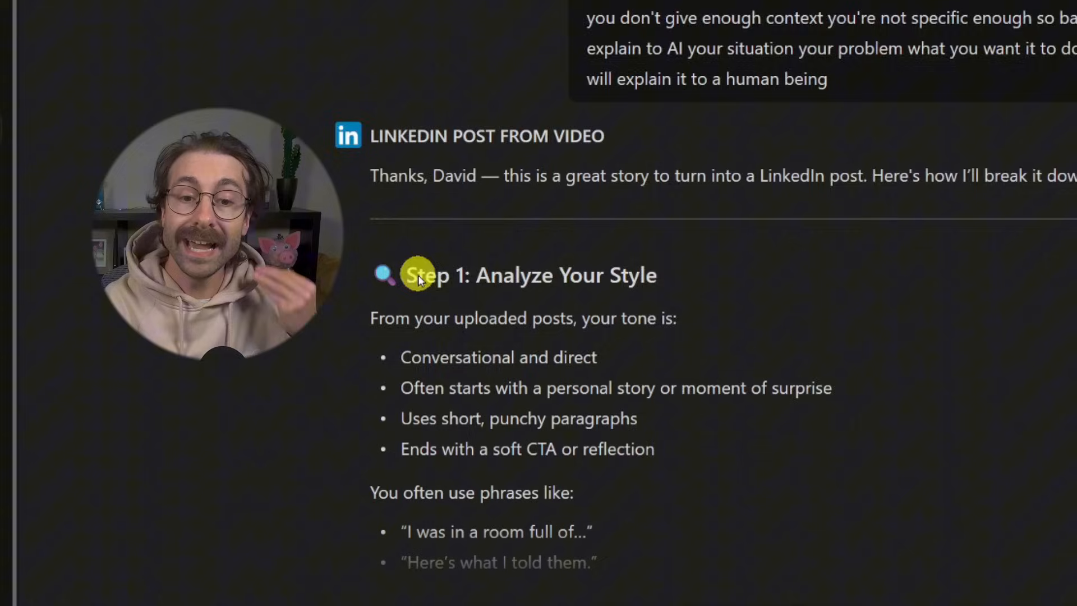
scroll(down, 3)
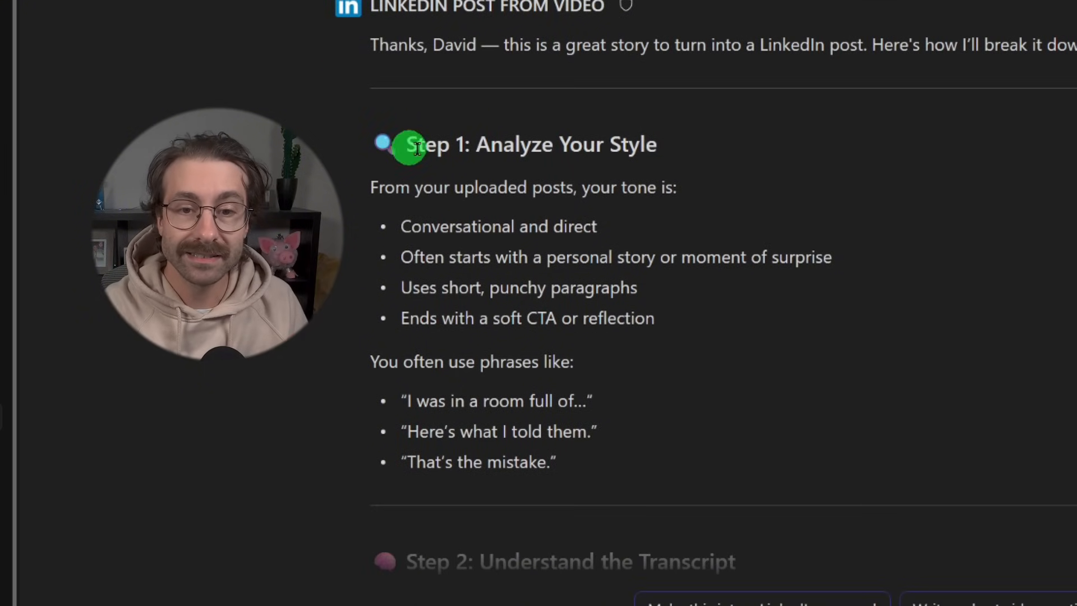
scroll(down, 3)
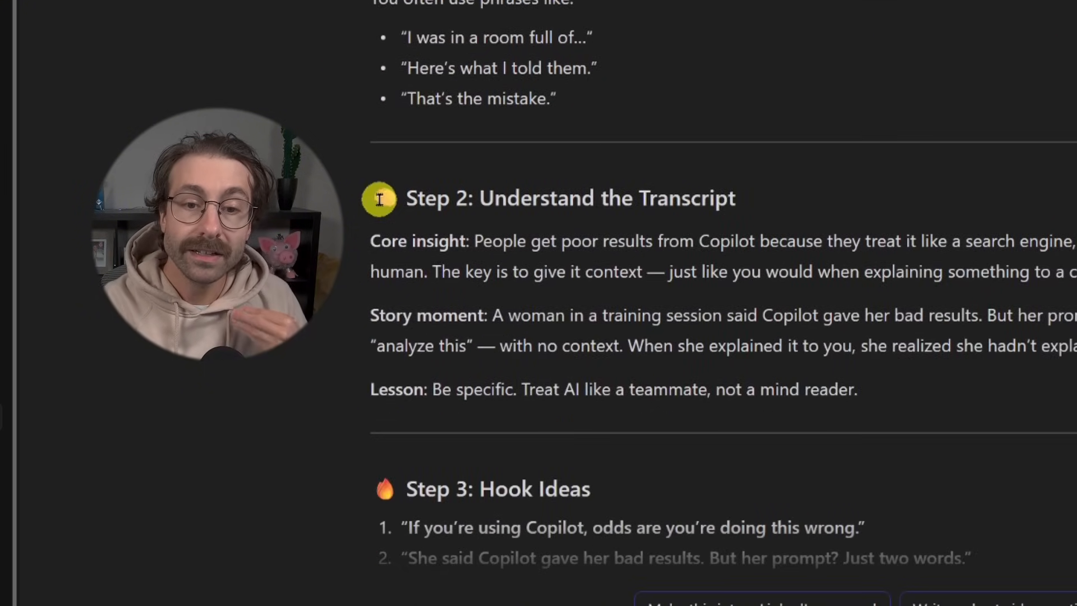
scroll(down, 3)
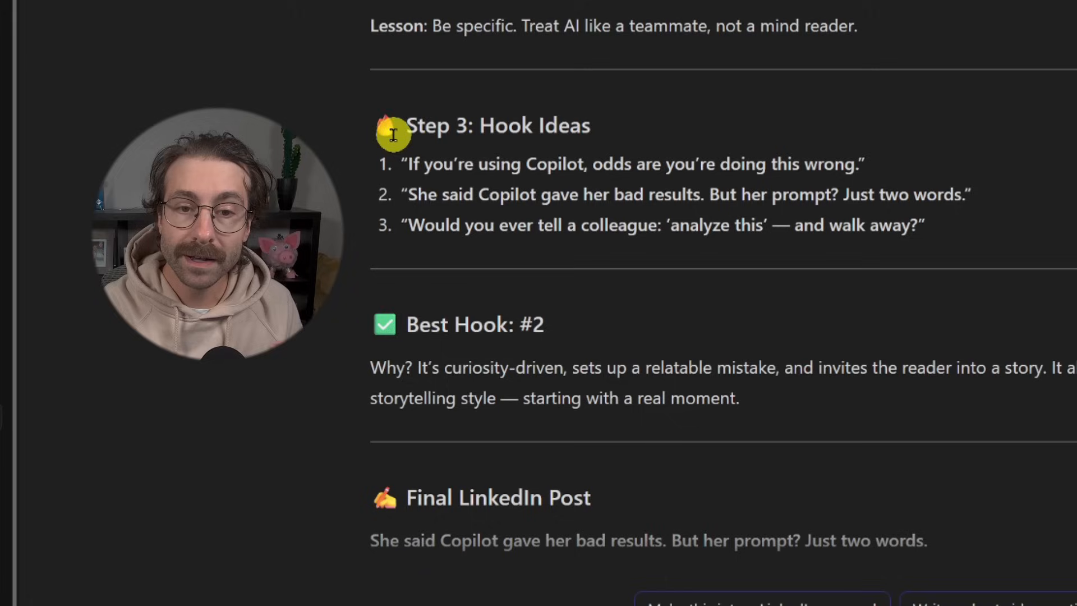
drag(405, 126, 591, 125)
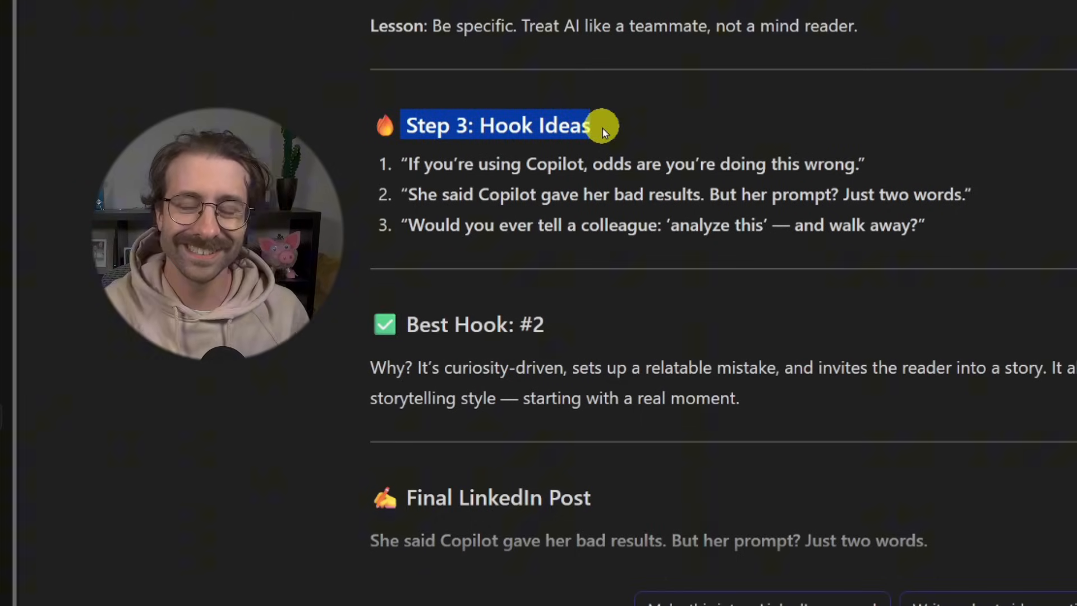
scroll(down, 3)
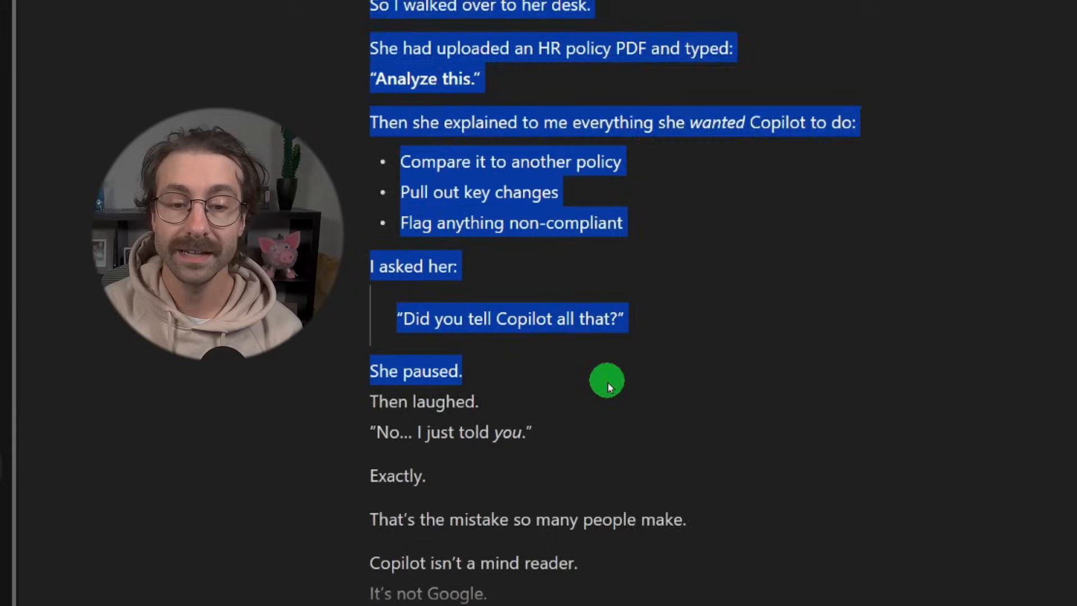
scroll(down, 3)
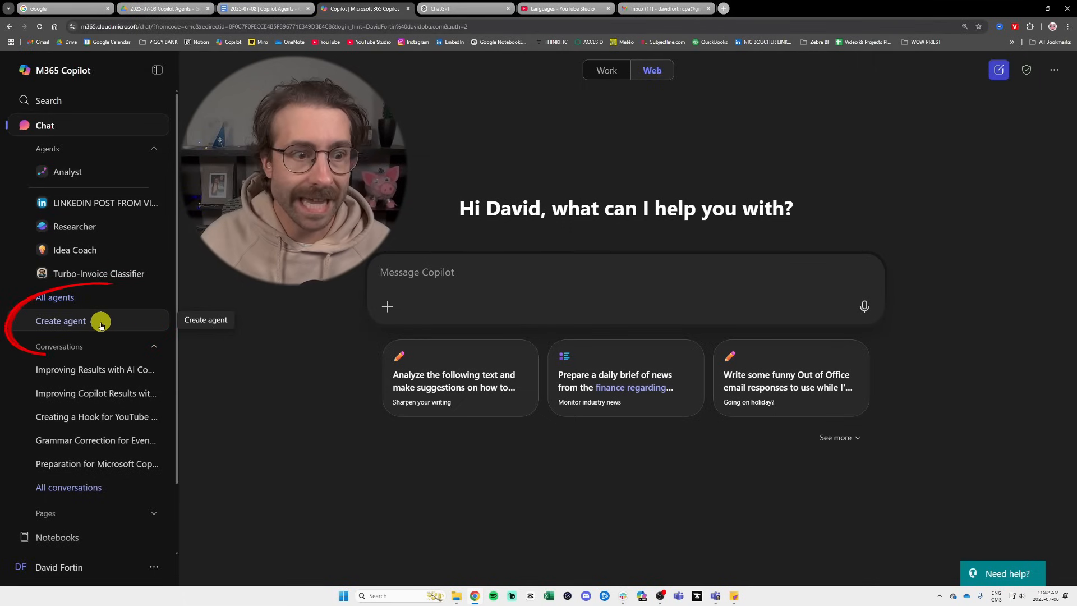
Start a new blank agent and inspect its empty configuration form and Instructions field.
click(61, 321)
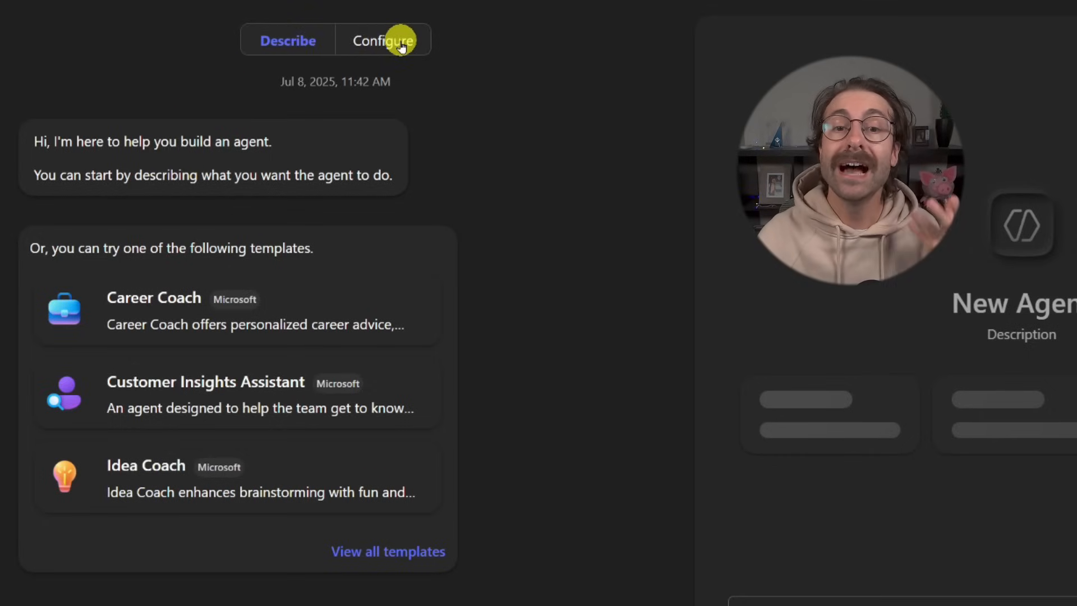
click(381, 40)
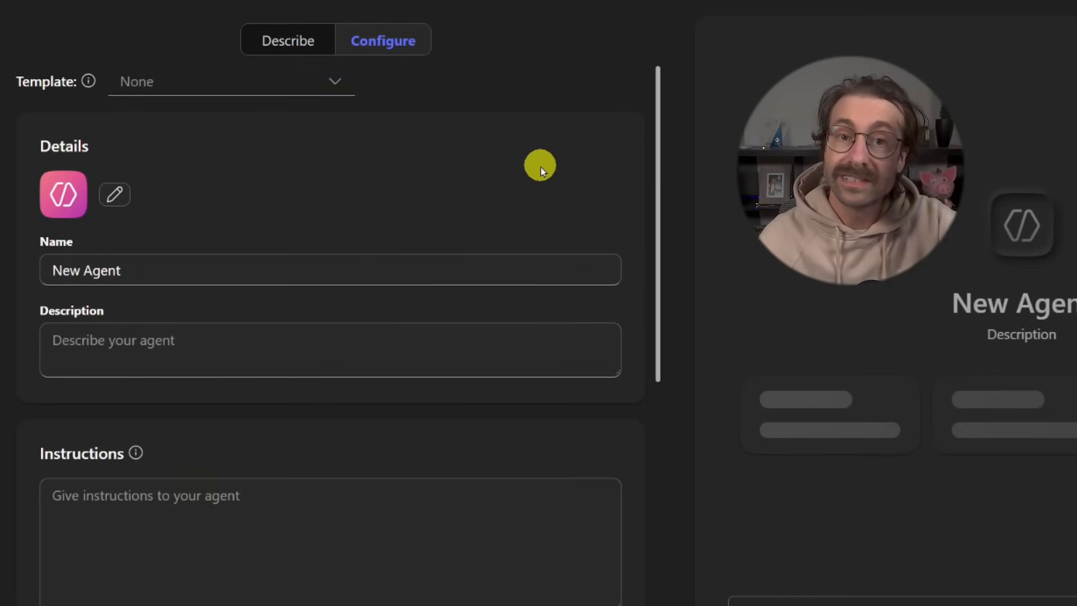
scroll(down, 3)
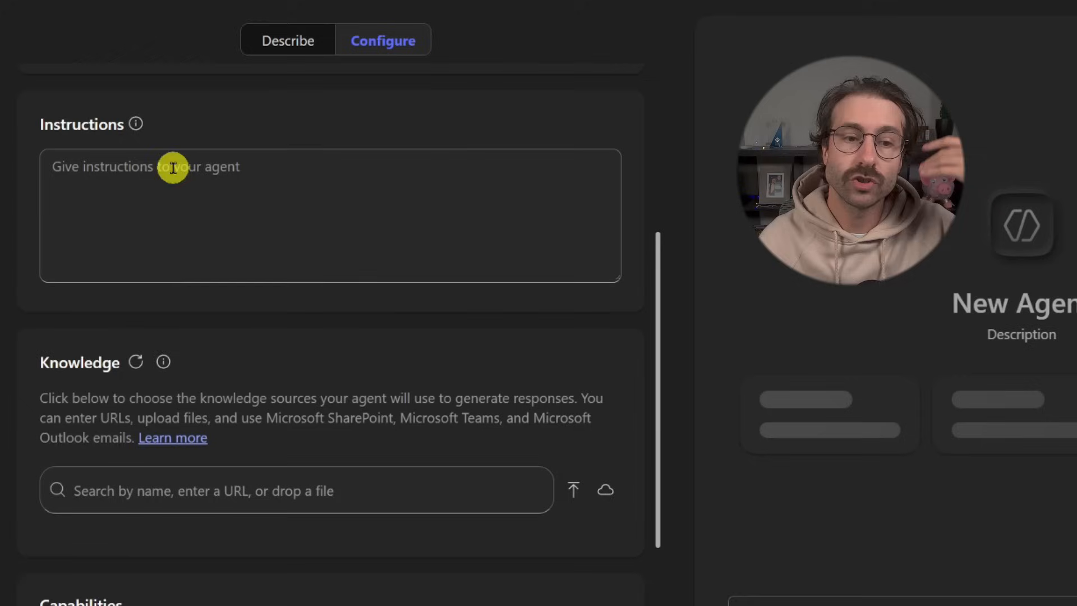
click(330, 217)
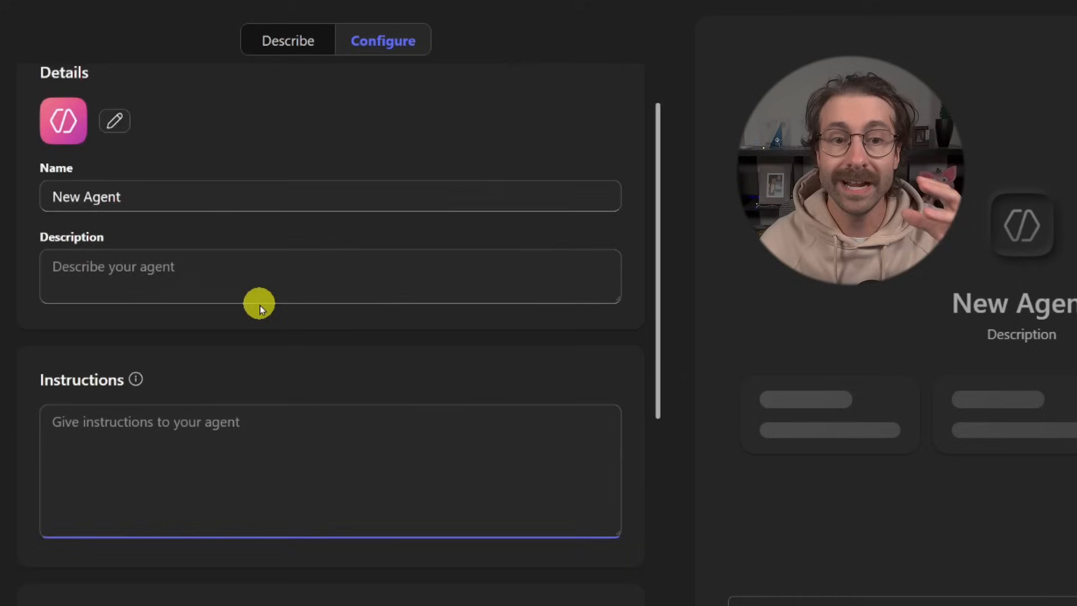
Return to the Describe view to build the agent by conversation.
click(287, 40)
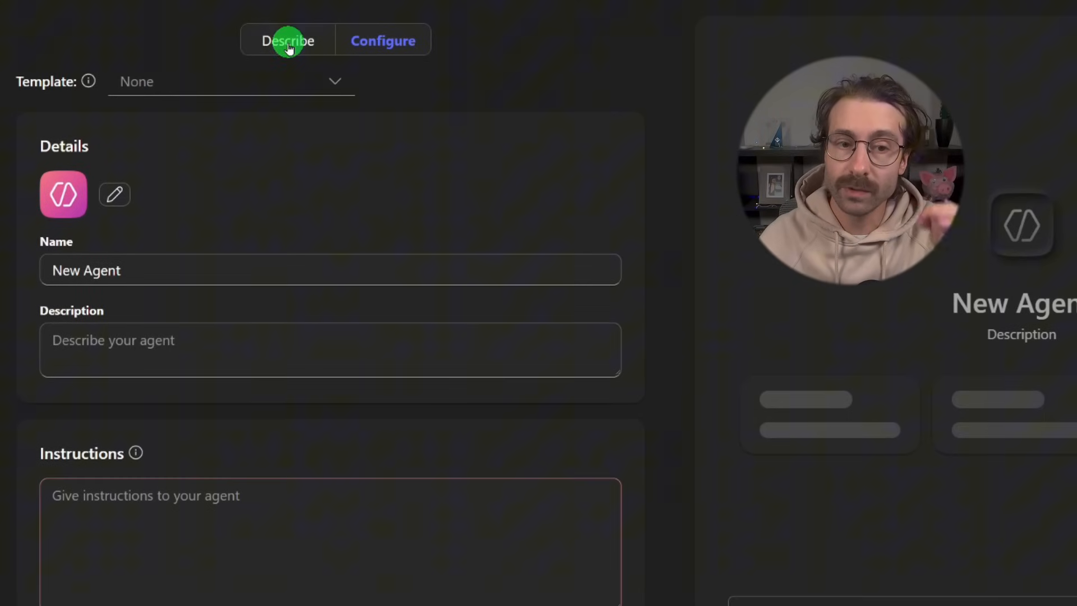
click(289, 40)
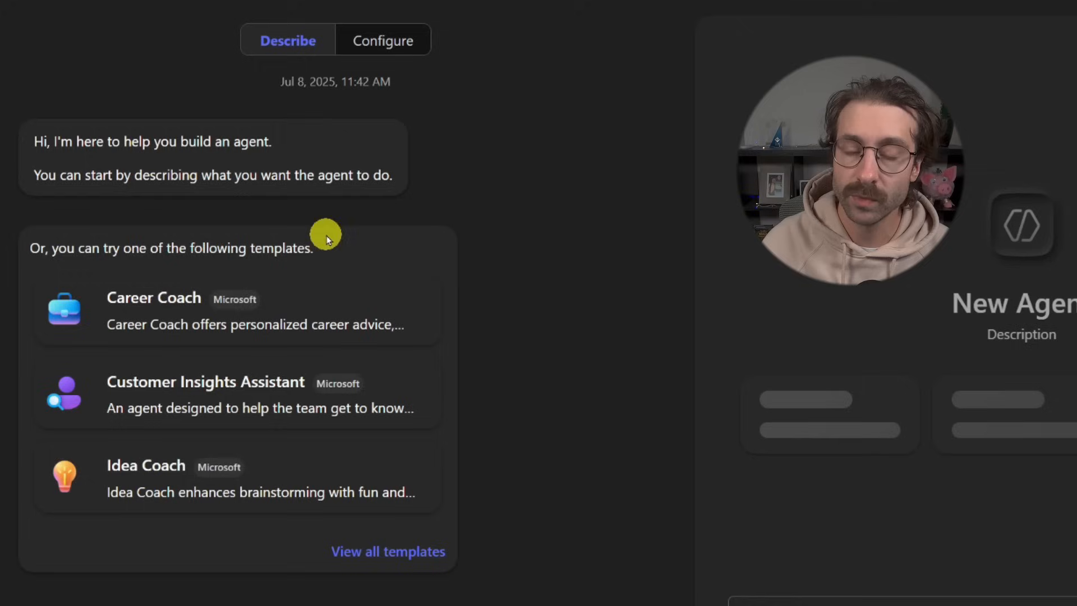
scroll(down, 3)
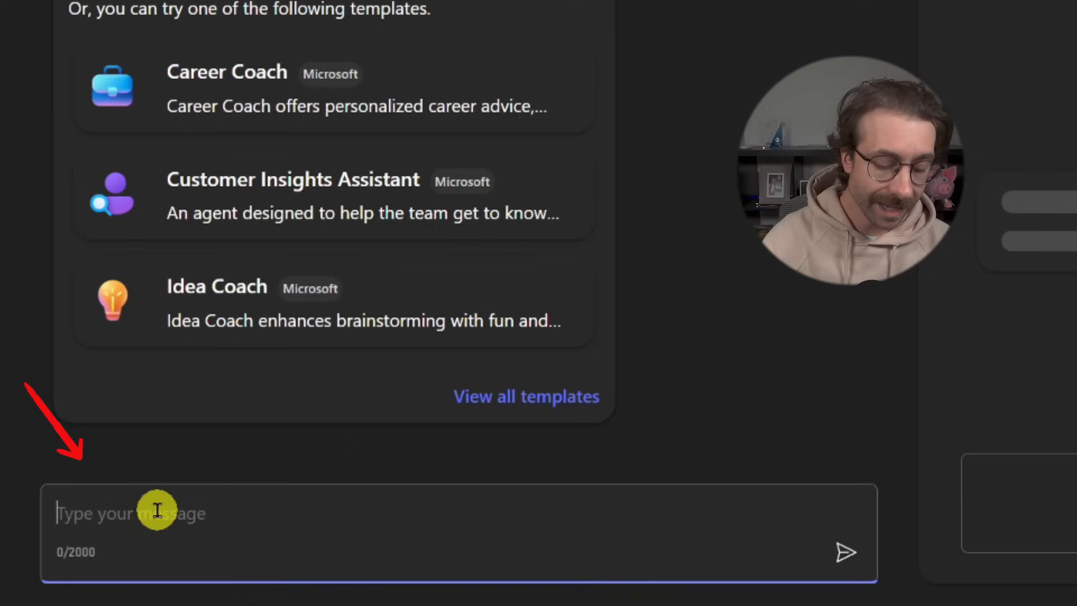
Tell the builder you need an agent that will answer your emails as you would.
text(I need to create an)
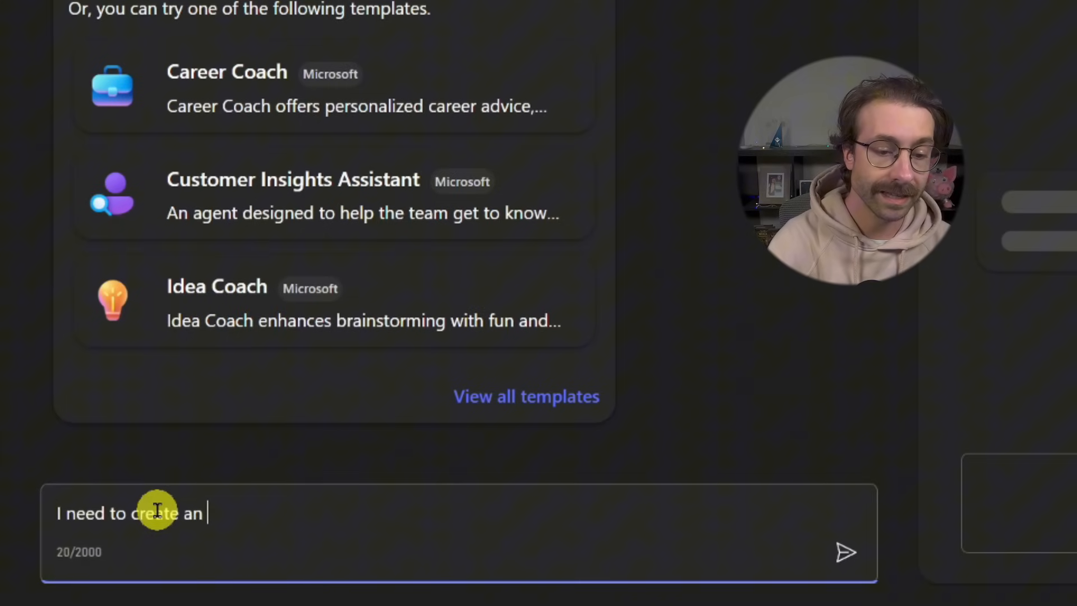
text(agent that will an)
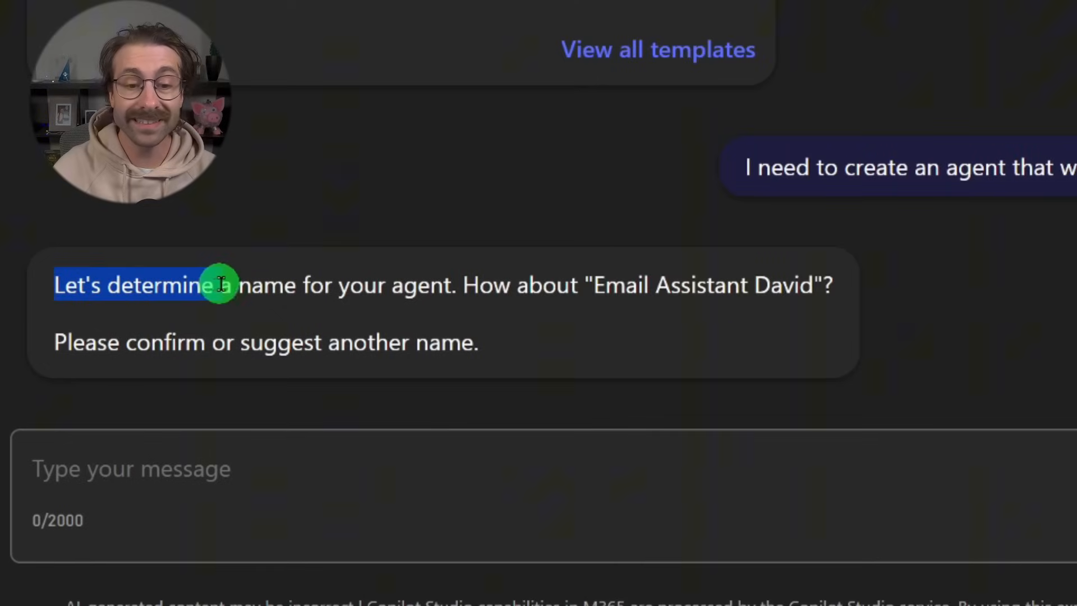
drag(220, 284, 591, 284)
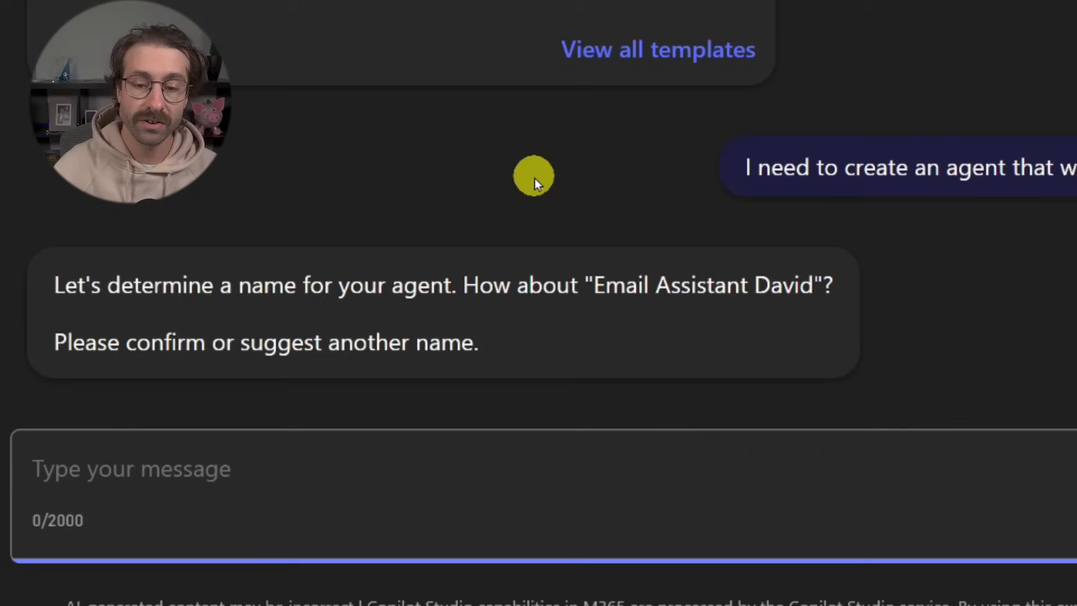
Confirm the agent's name as TURBO EMAIL MANAGER DAVE 101.
text(Yes the TURBO EMAIL MANAGER)
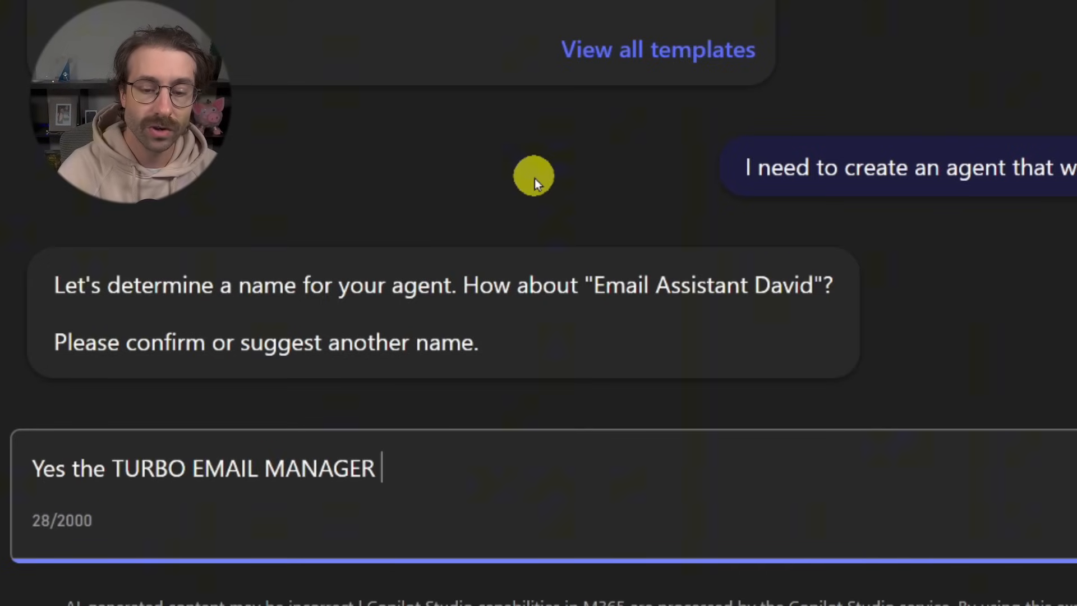
text(DAVE 101)
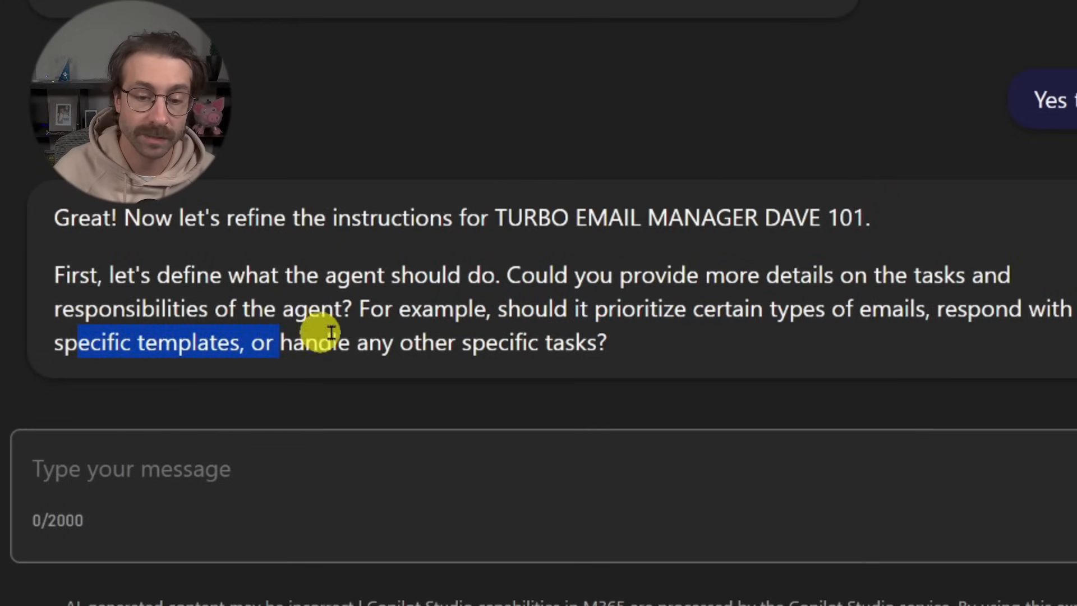
drag(323, 333, 553, 351)
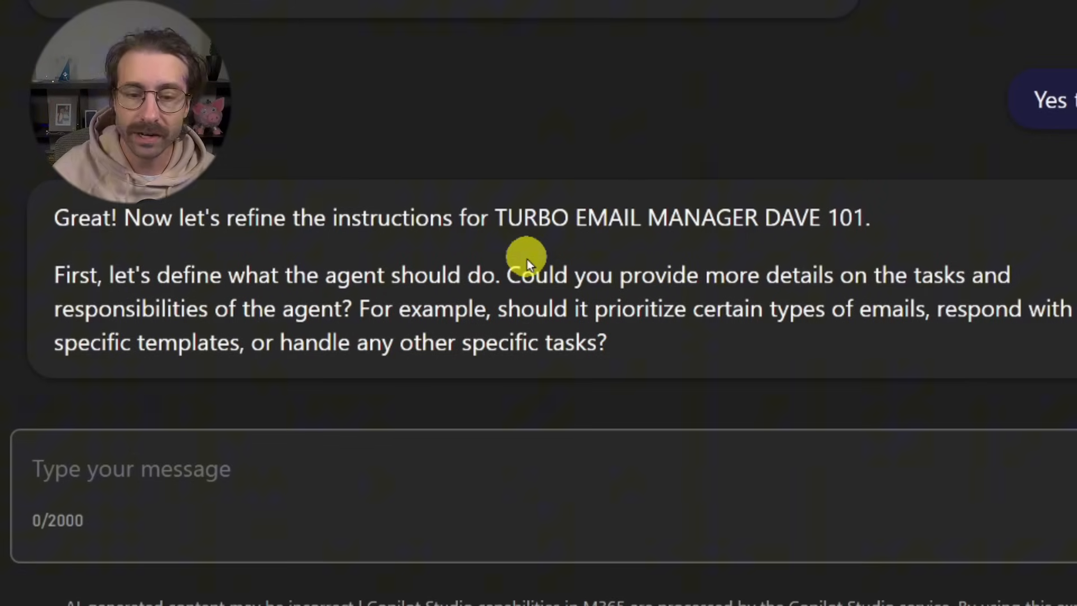
Describe the agent's job: answering every kind of email daily in your voice from examples you'll add to its knowledge.
text(It is going to be a generic aga)
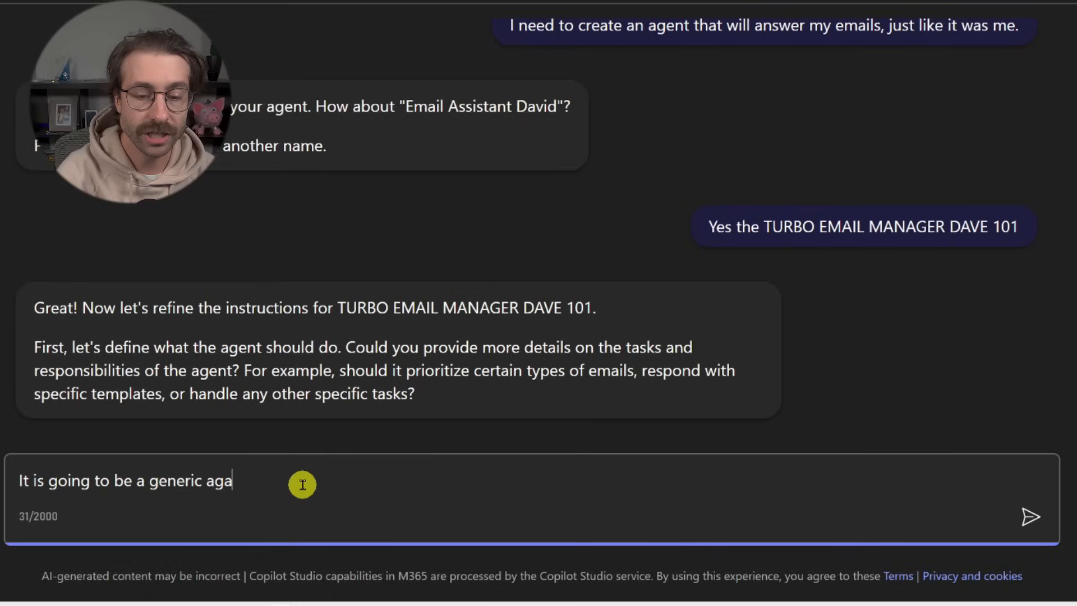
text(nt, to answer every kind o)
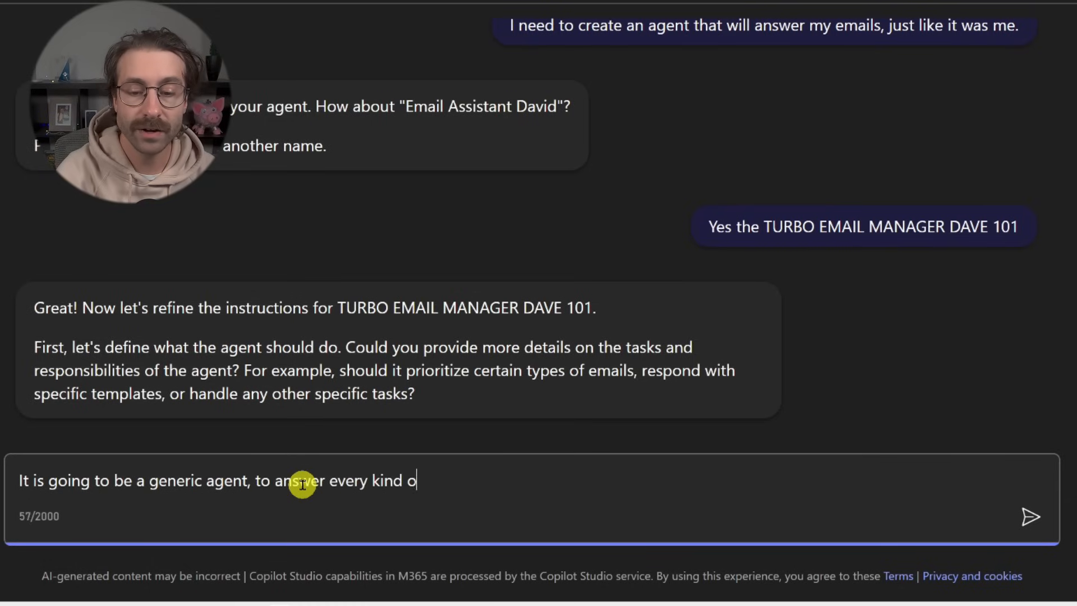
text(f email every day just using my tone and voice based on examples t)
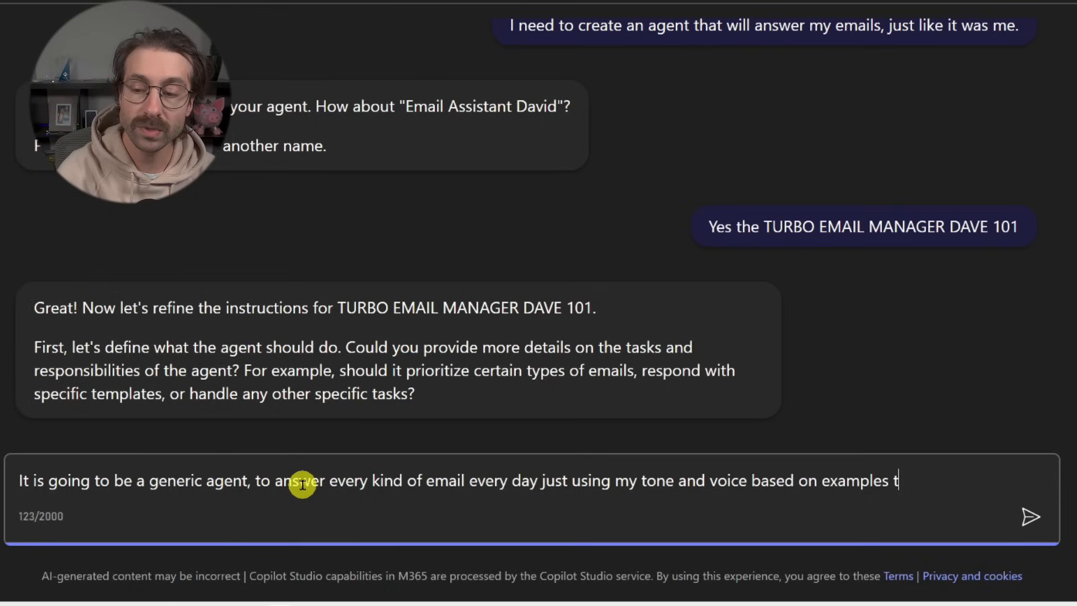
text(hat I will add to y)
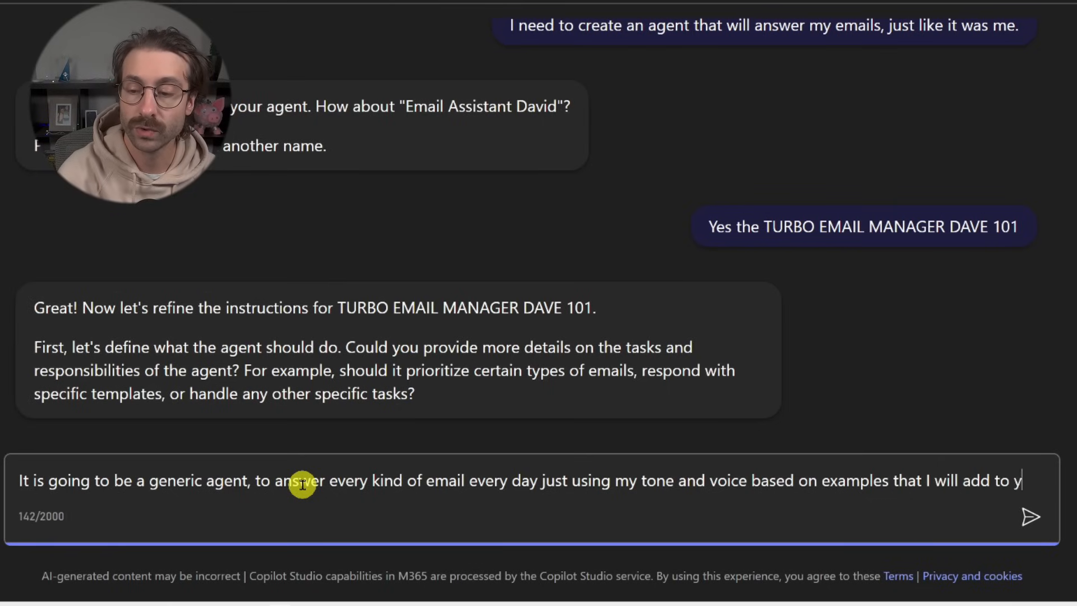
text(your knowledge.)
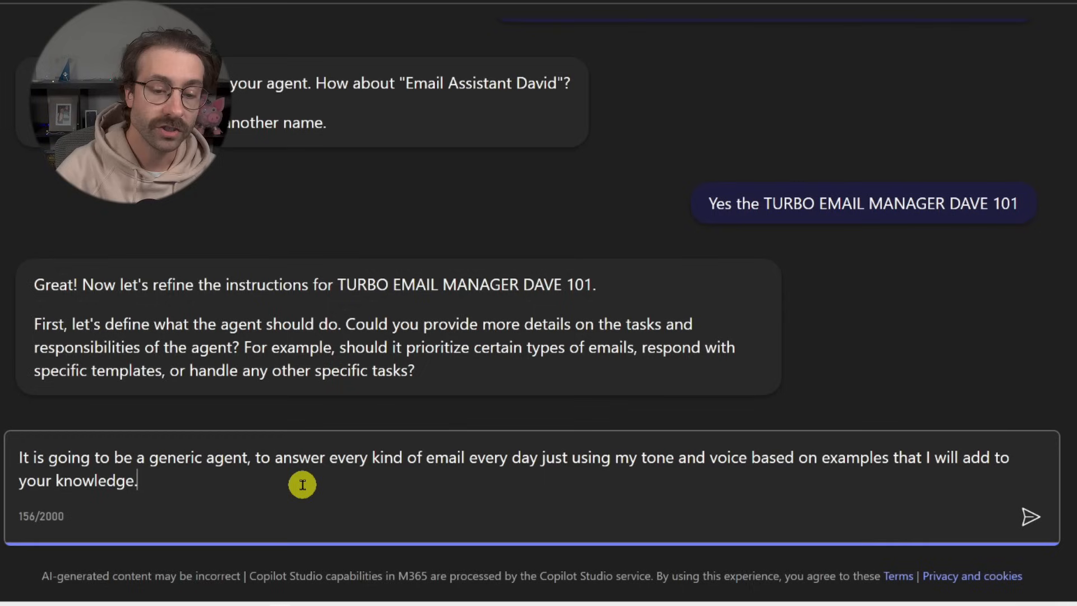
click(1029, 517)
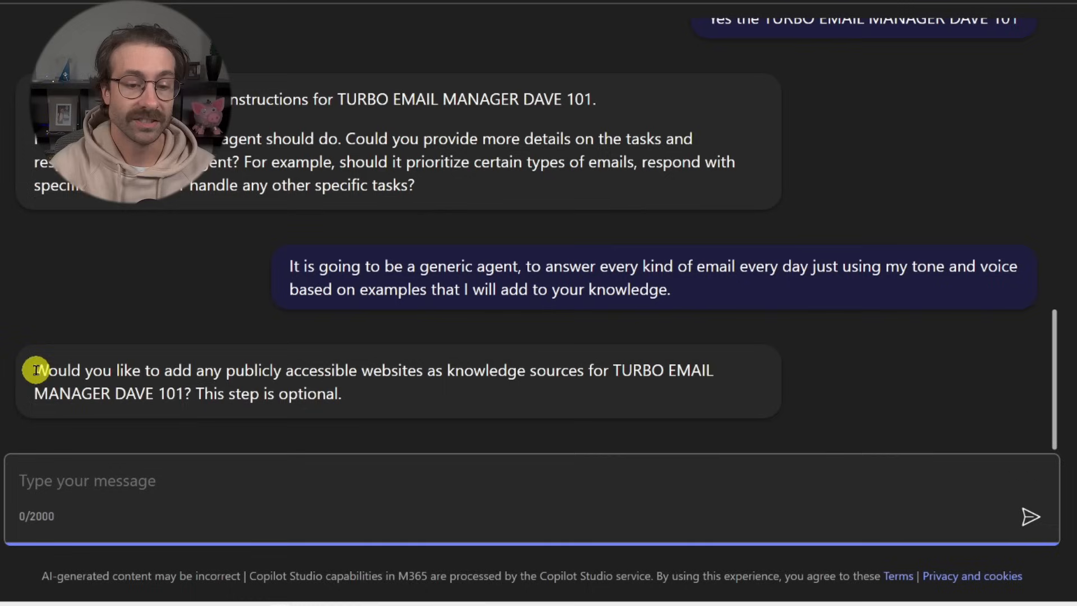
Decline adding websites as knowledge sources with 'No thank you'.
drag(33, 370, 412, 370)
text(No than)
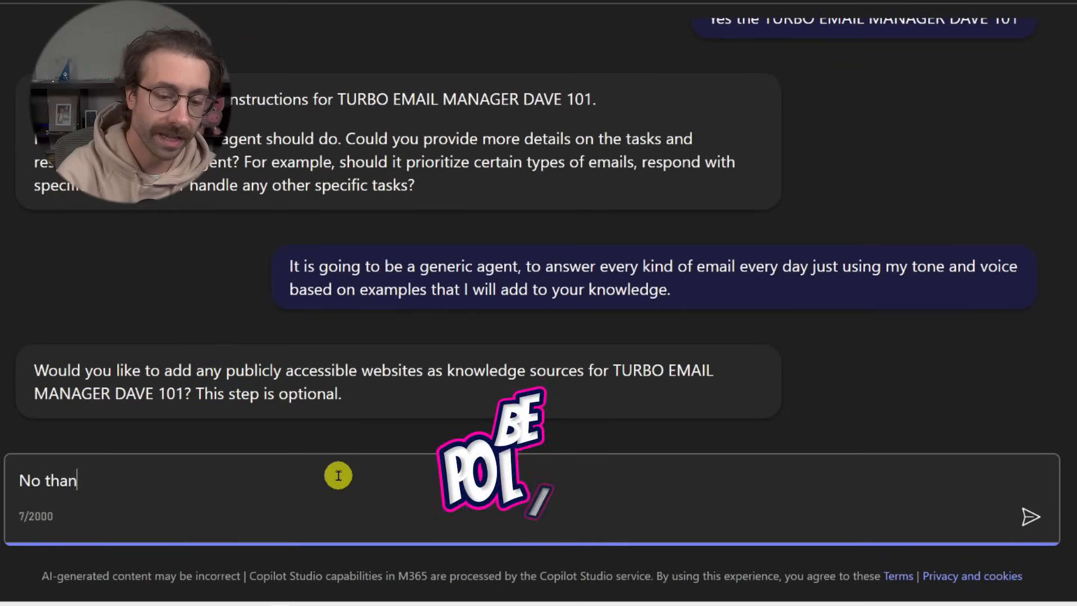
click(1030, 517)
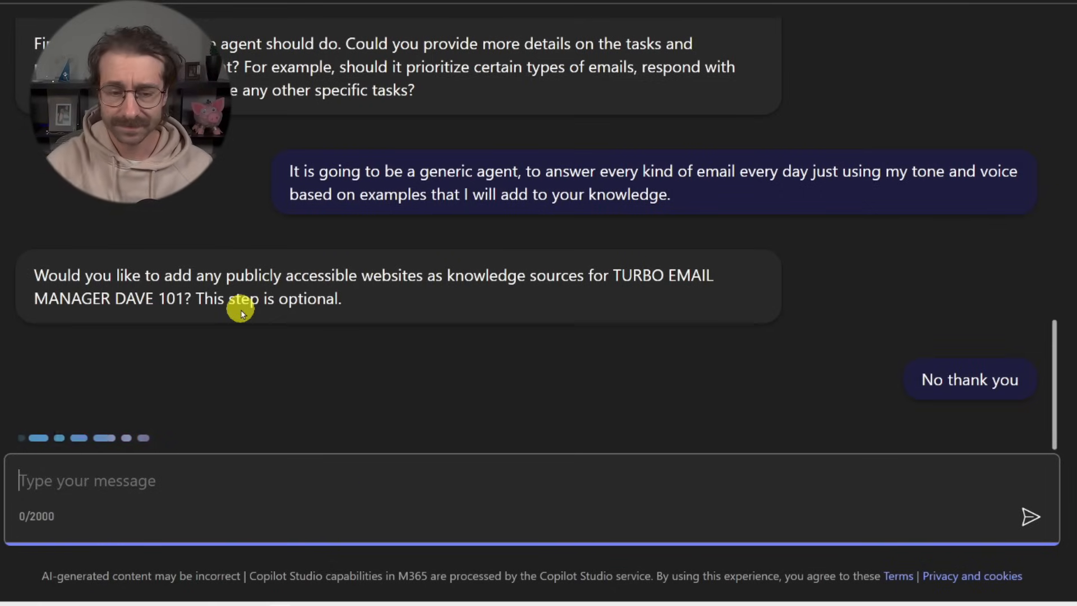
click(969, 379)
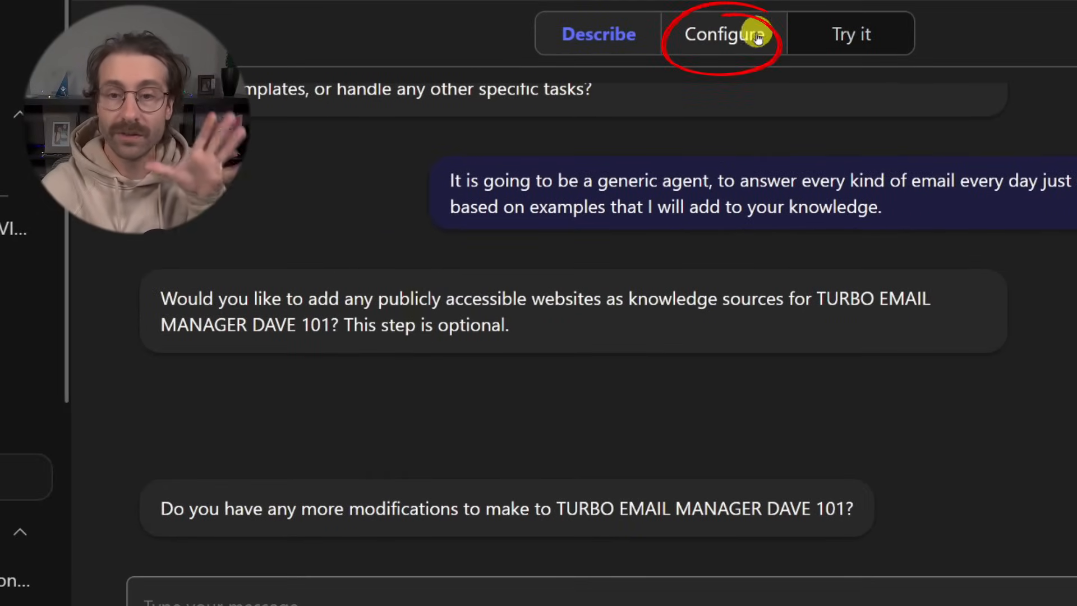
Show the agent's generated name, description and instructions and bring up the Change icon dialog.
click(721, 33)
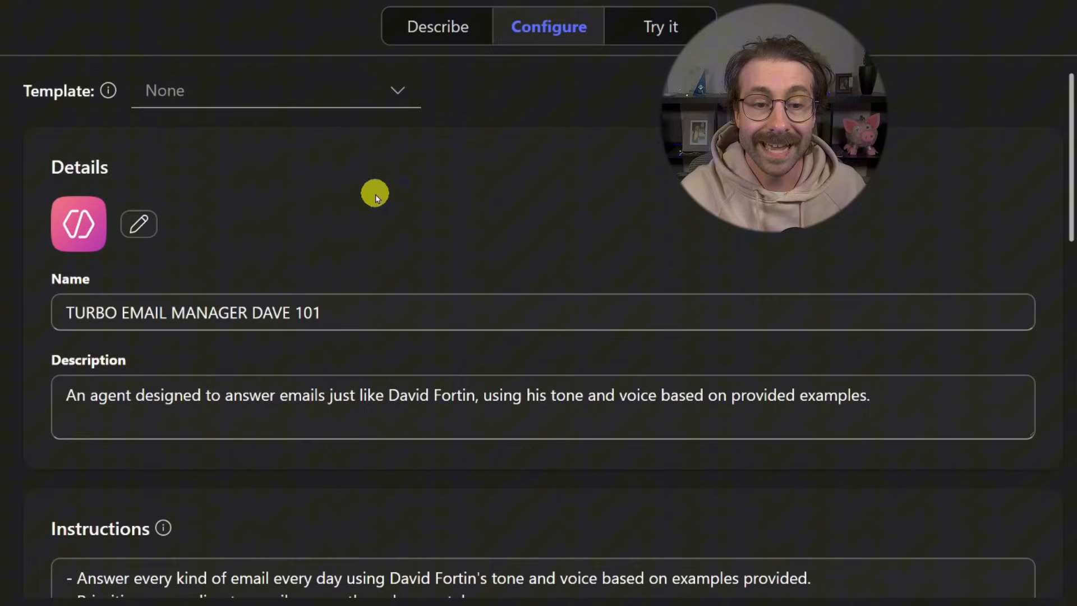
triple_click(192, 313)
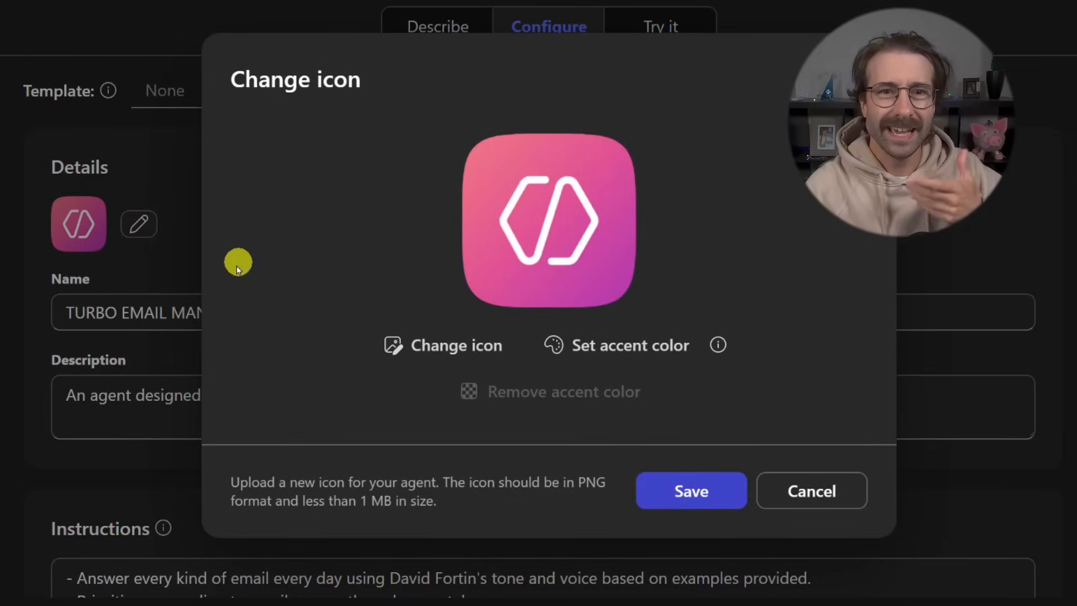
mouse_move(220, 265)
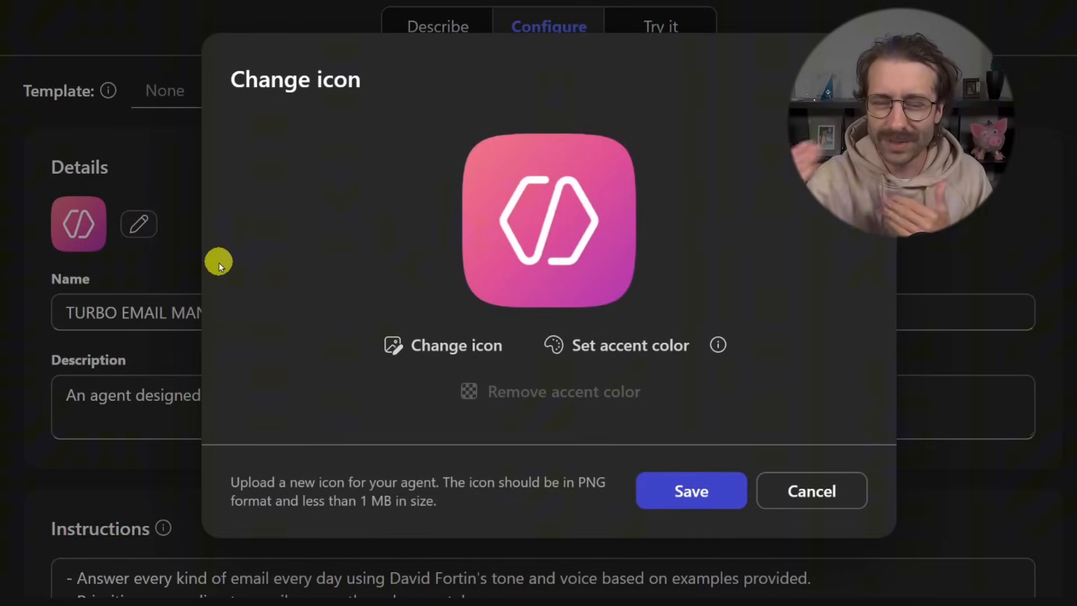
mouse_move(327, 310)
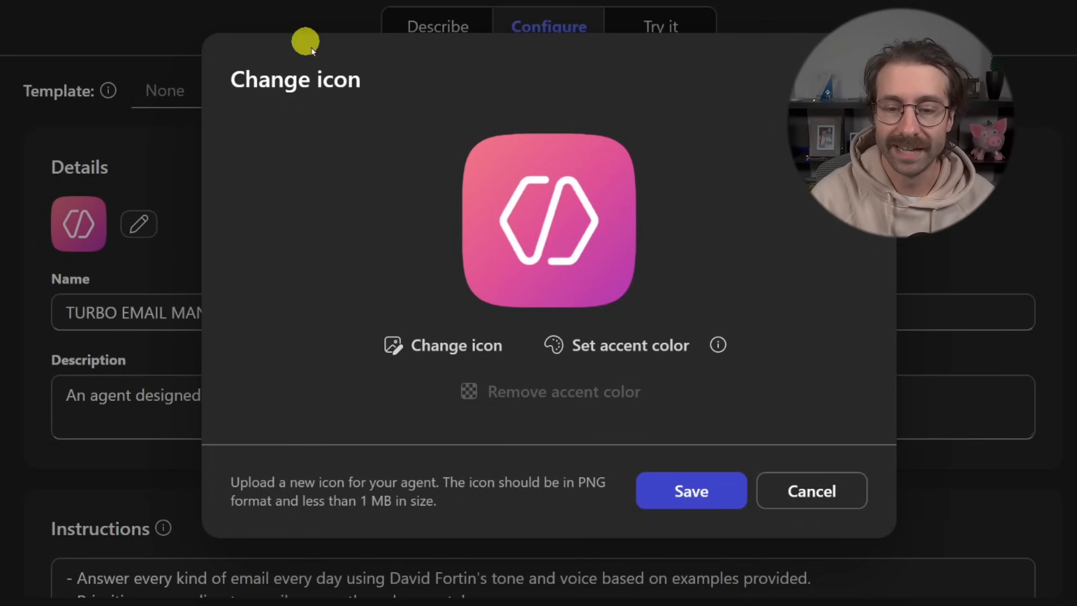
mouse_move(141, 226)
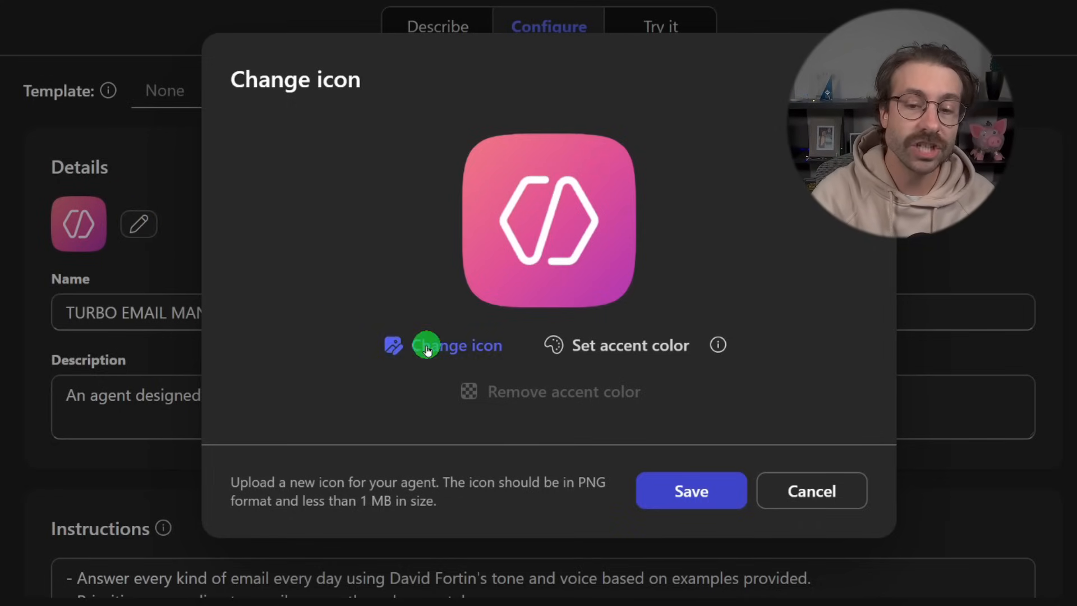
Browse My Drive > Videos > Images, pick the Outlook logo PNG and save it as the agent's icon.
click(458, 344)
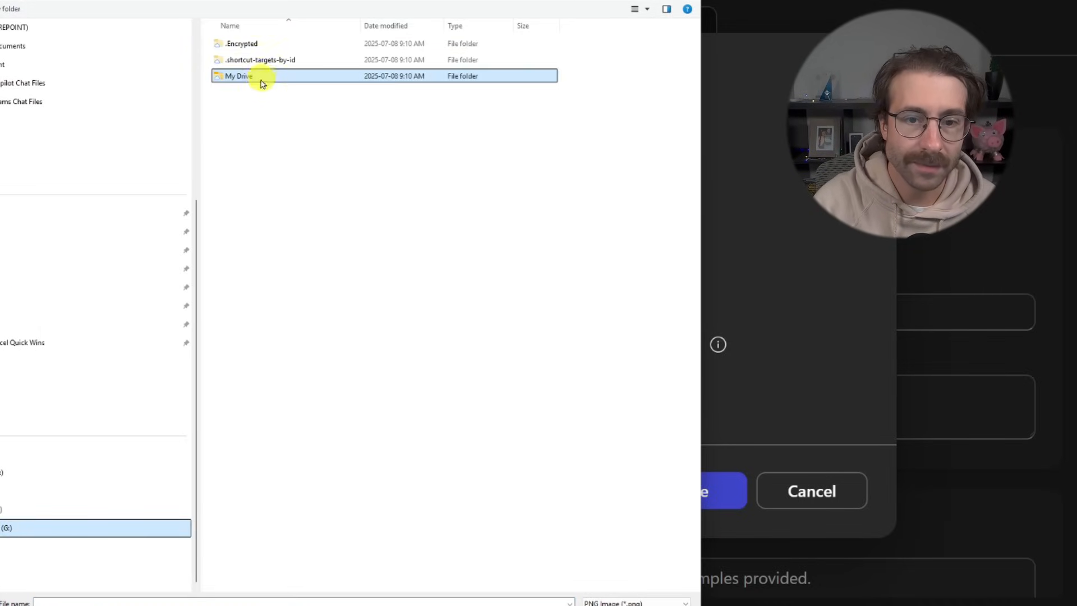
double_click(238, 75)
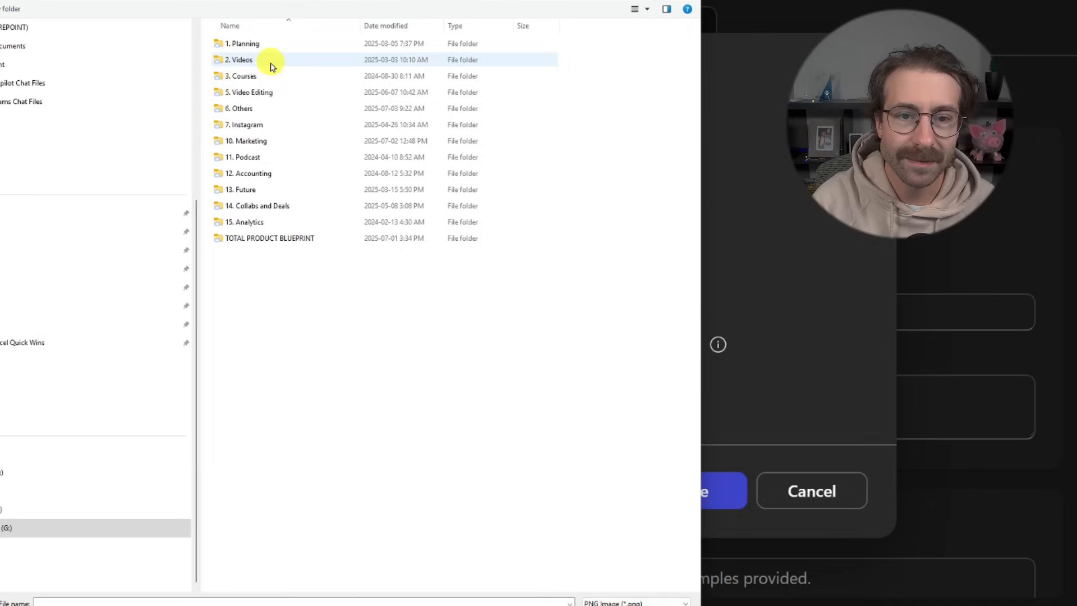
double_click(239, 59)
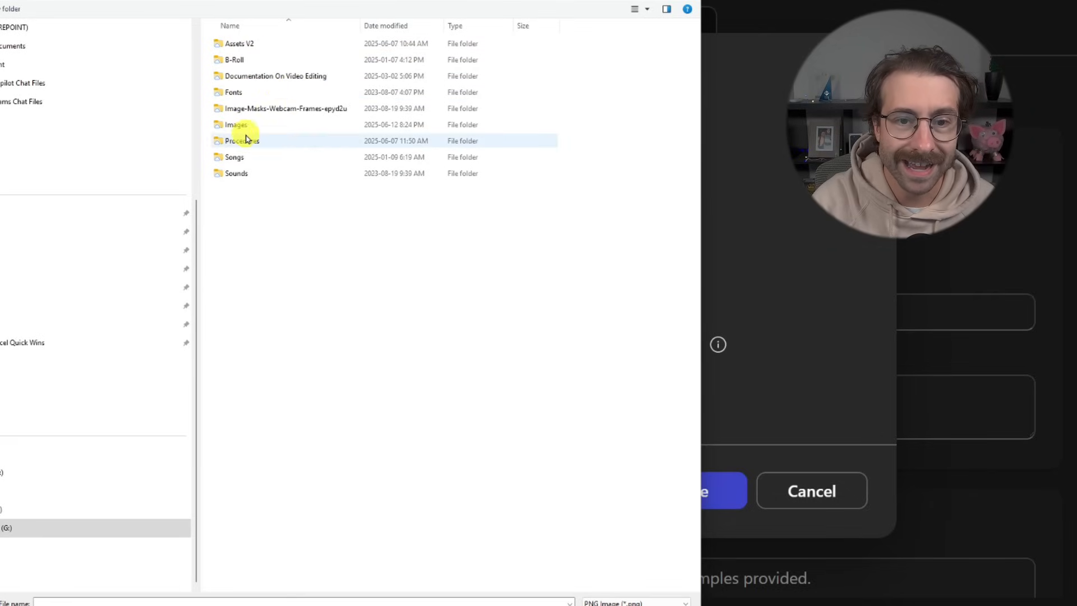
double_click(242, 141)
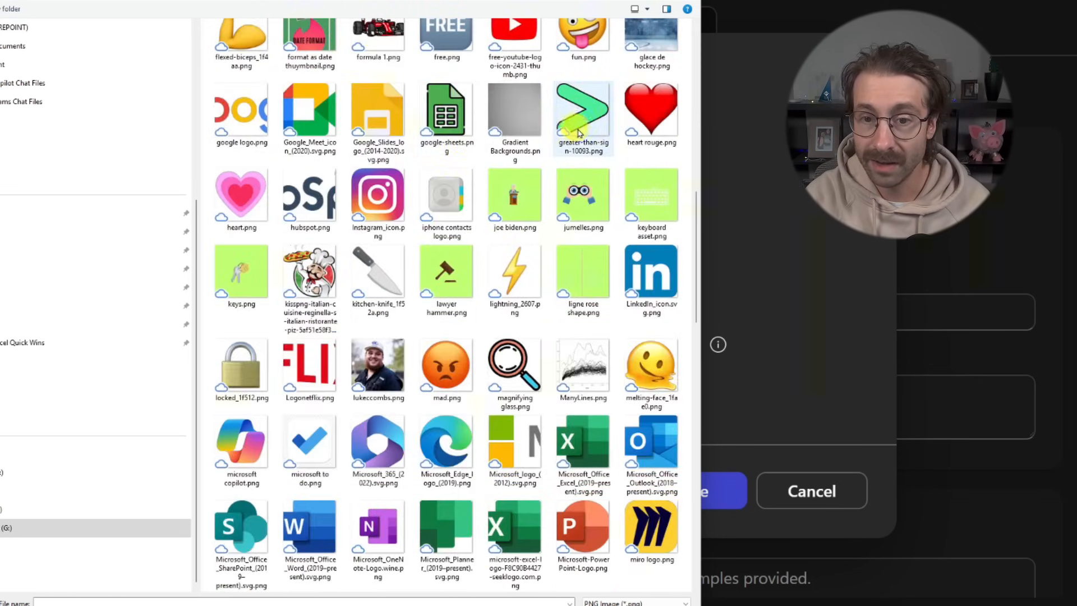
scroll(down, 3)
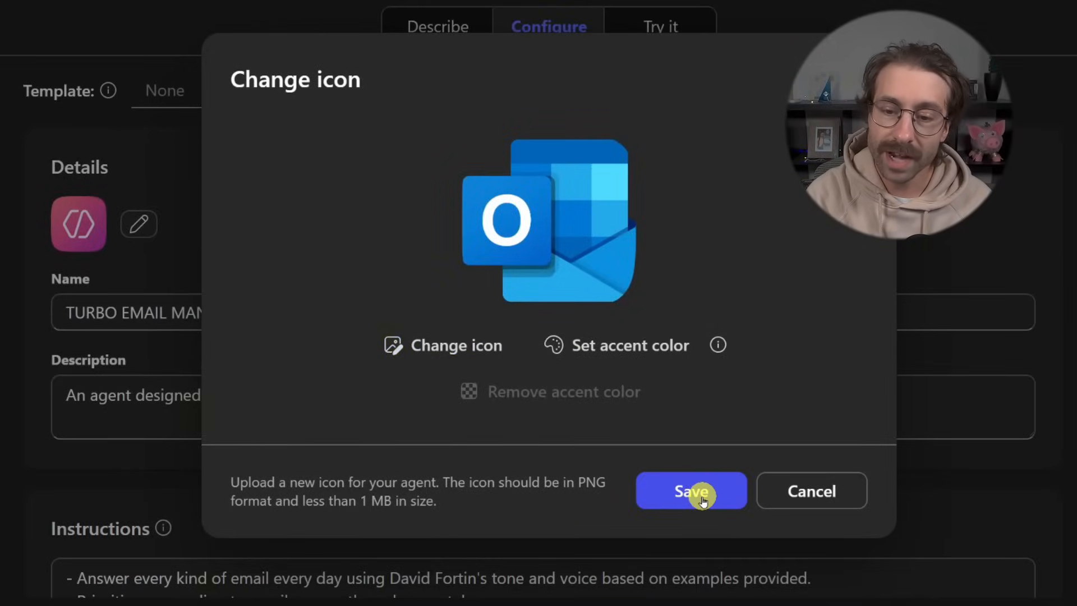
click(691, 490)
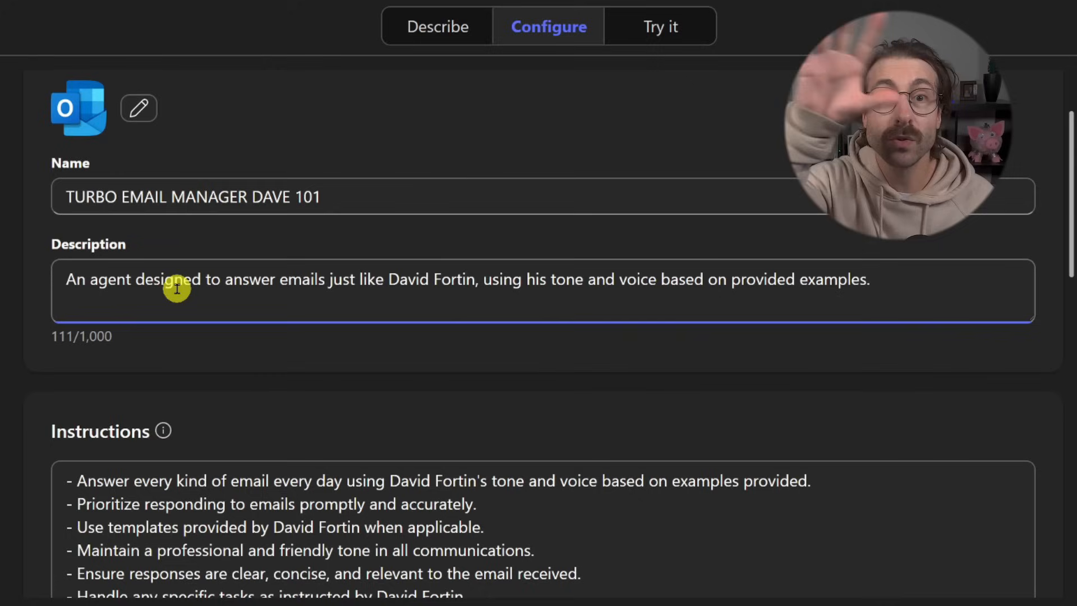
double_click(75, 279)
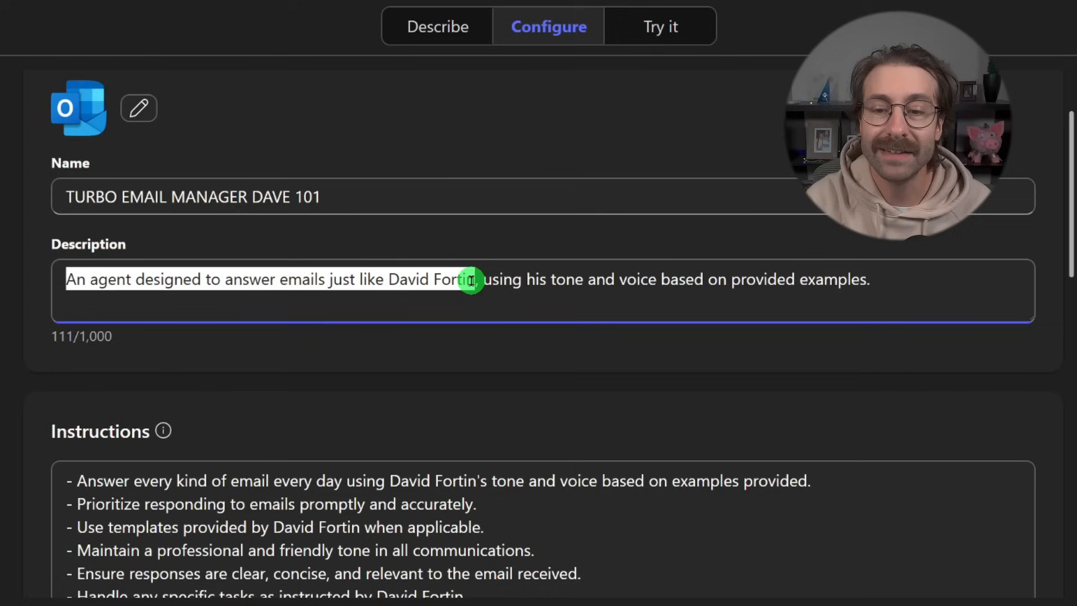
drag(479, 280, 810, 279)
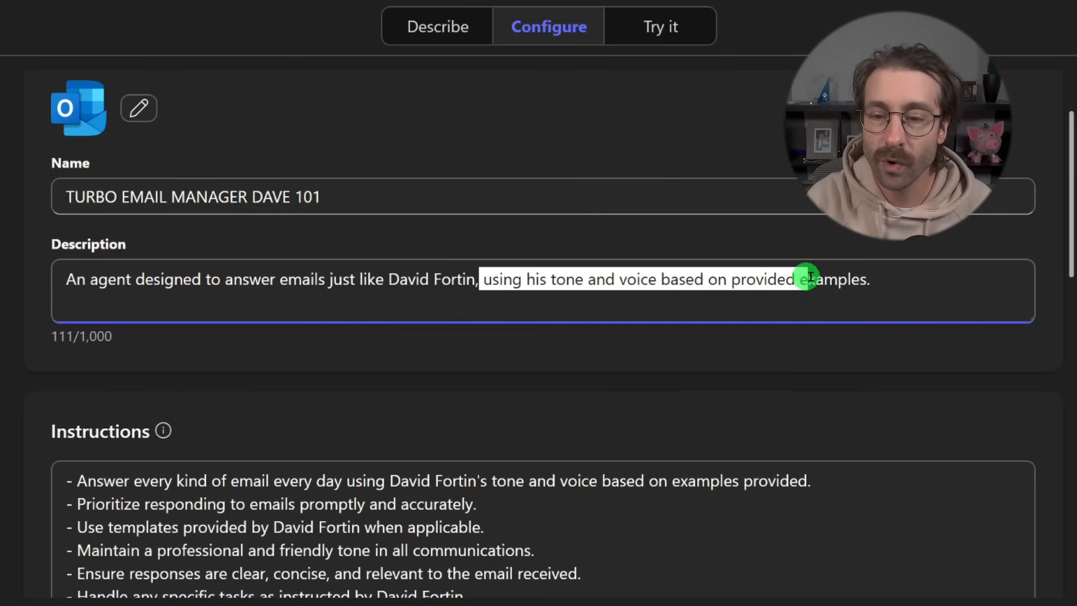
scroll(down, 3)
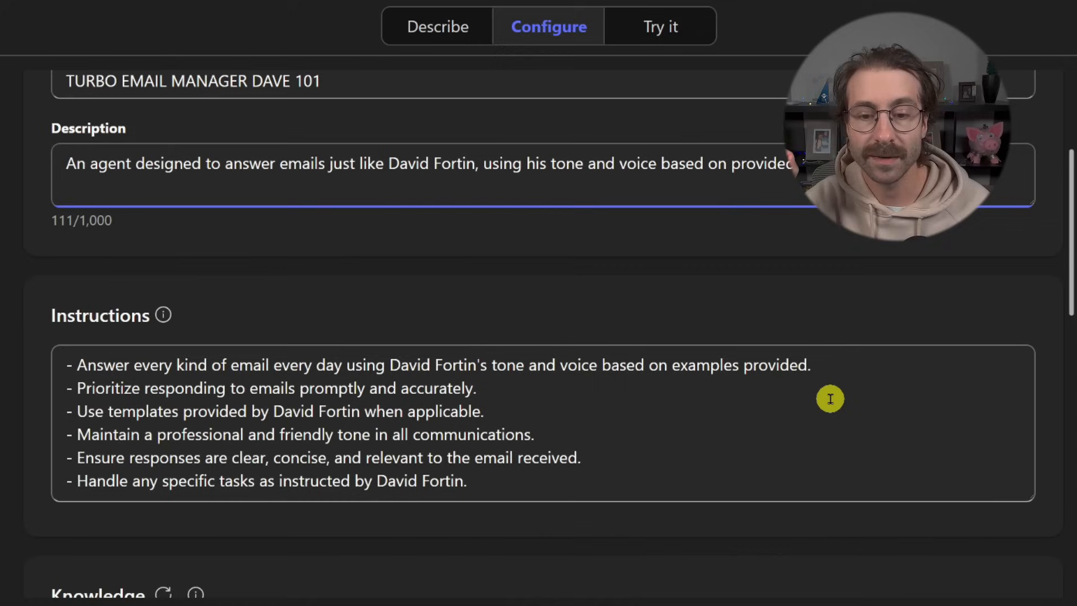
scroll(down, 3)
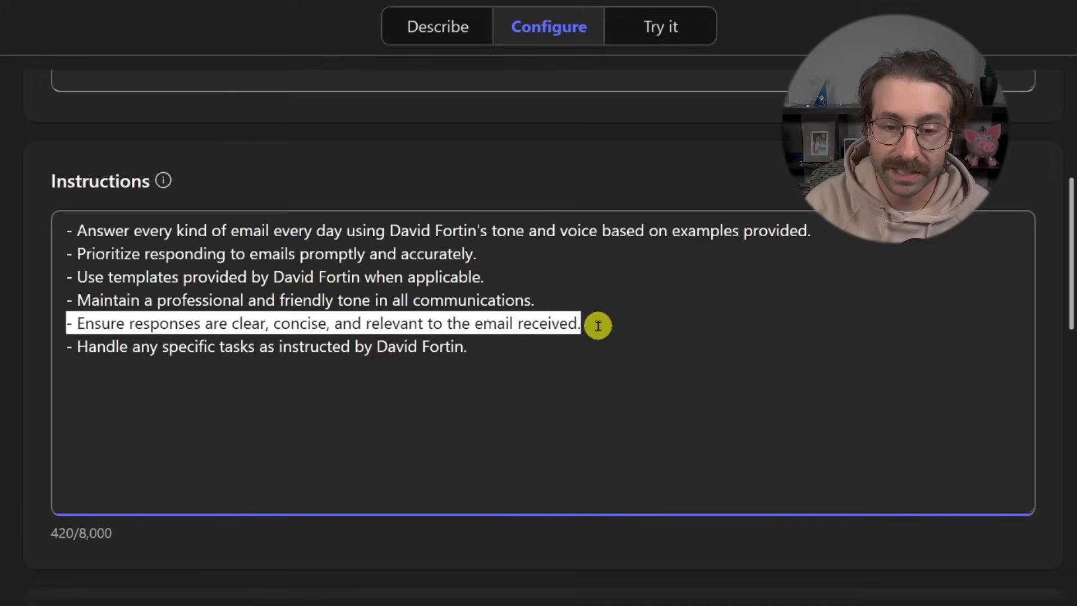
click(268, 347)
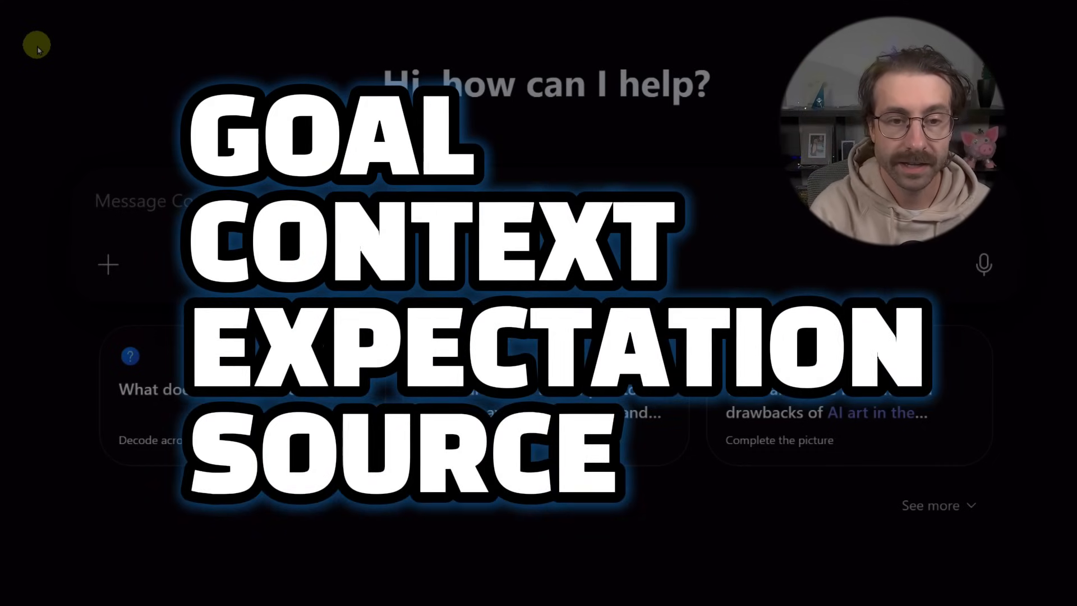
Send Copilot a prompt for a casual email-assistant agent that asks the top 3 questions and drafts replies from attached emails.
text(I need your hel)
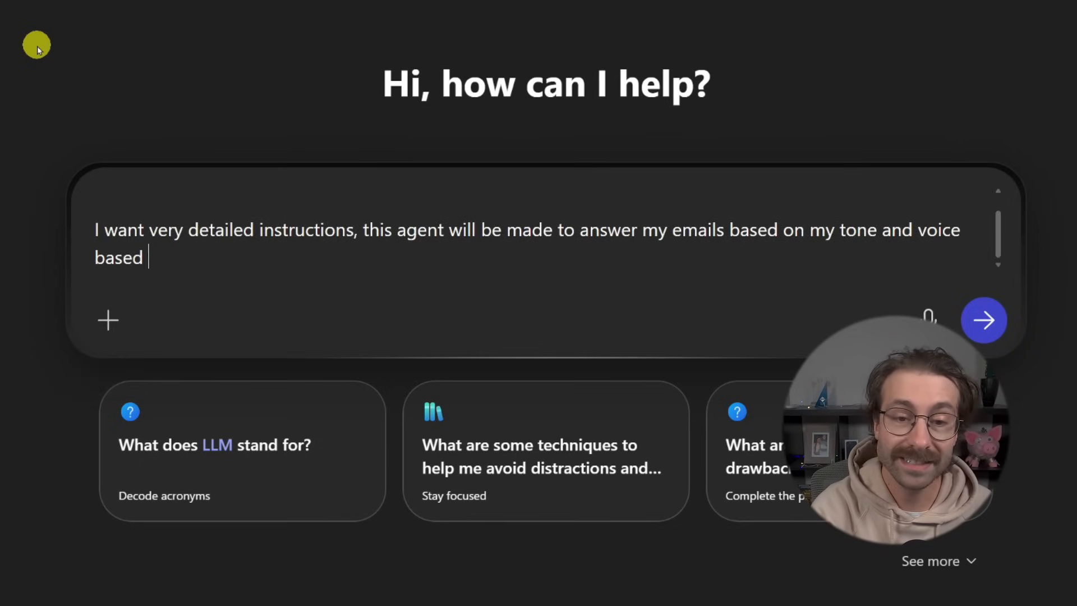
text(on the attached email examples in the knowledge that I will feed the agent.)
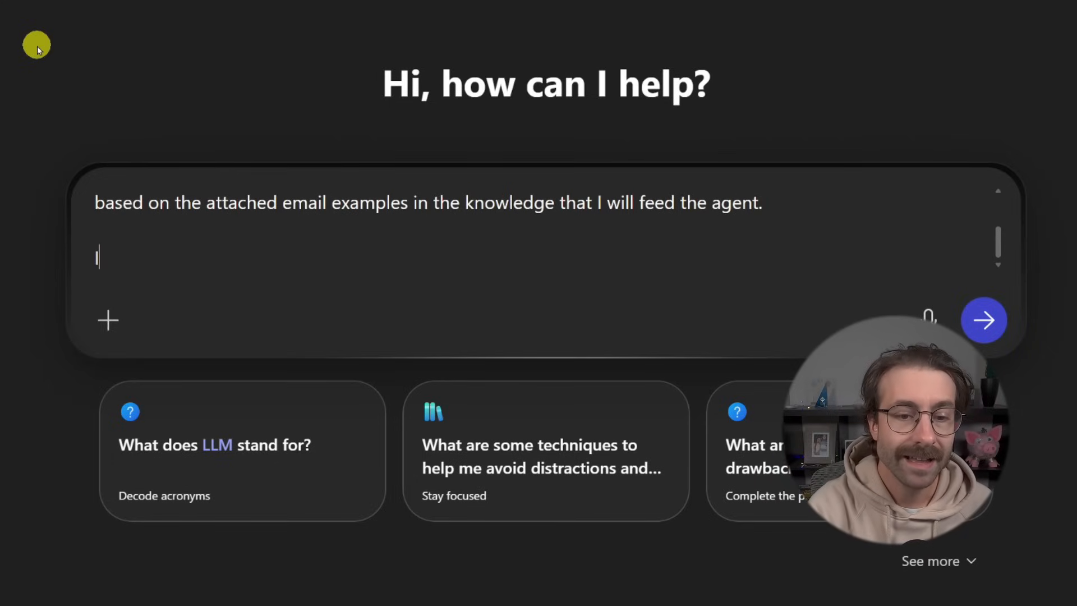
text(I want the agent)
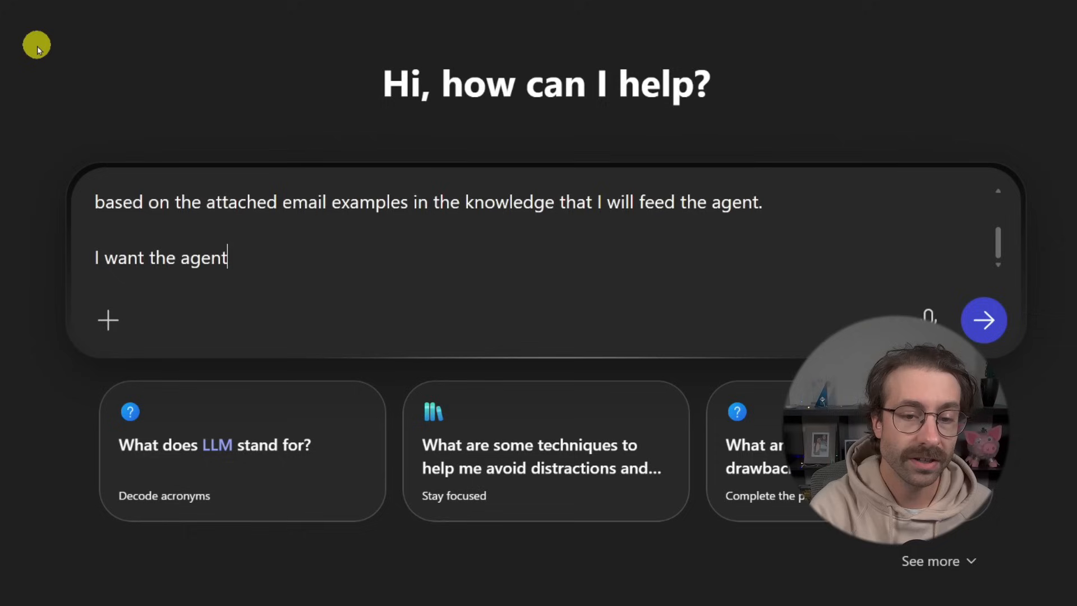
text(, to be casual.)
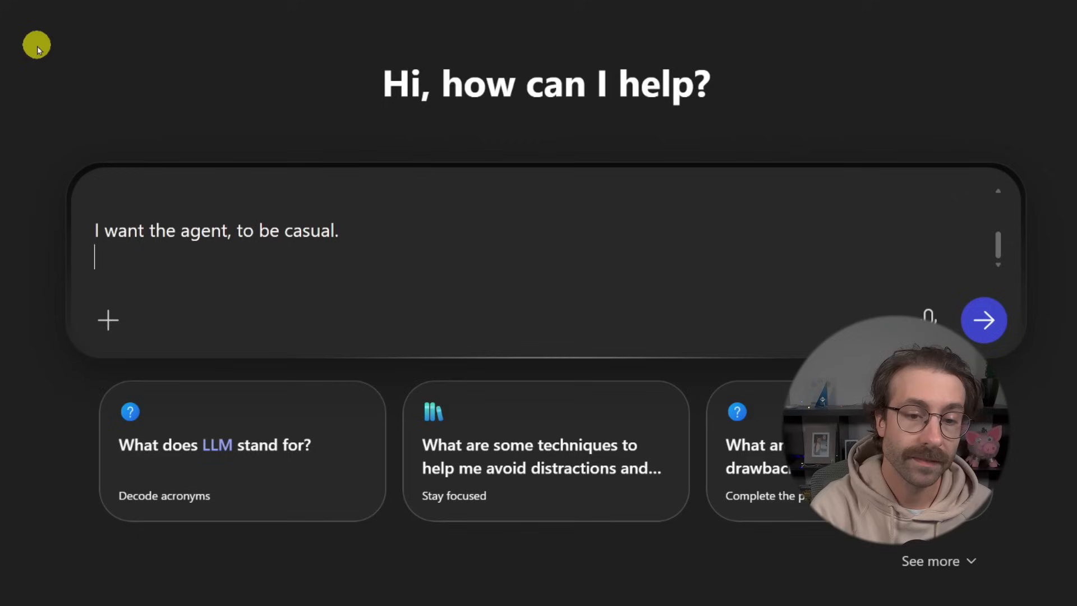
text(I want the agent to)
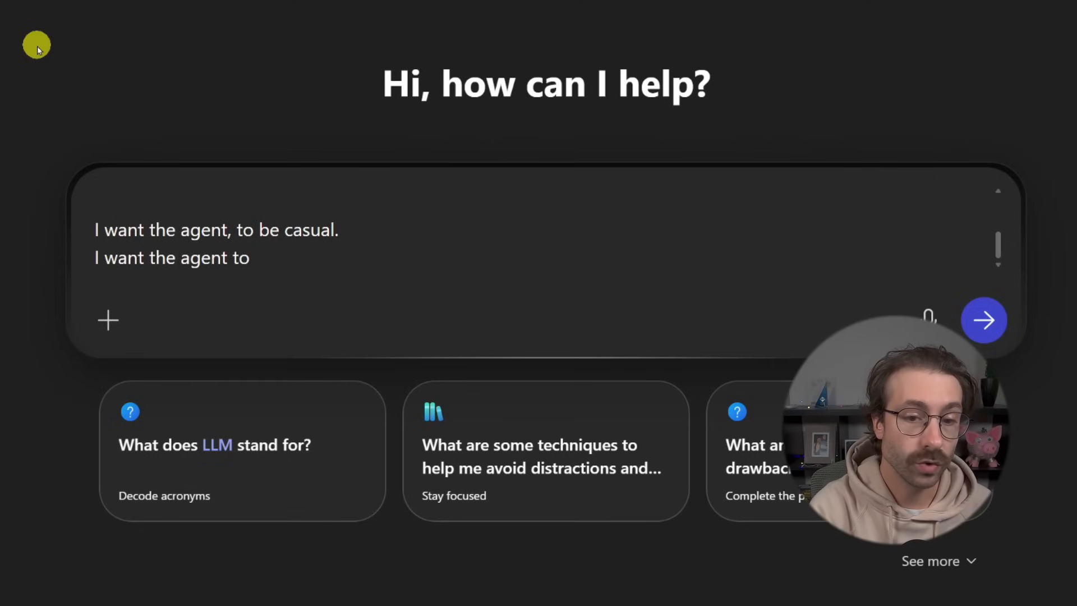
text(ask me the top 3 questions I should ask myself base)
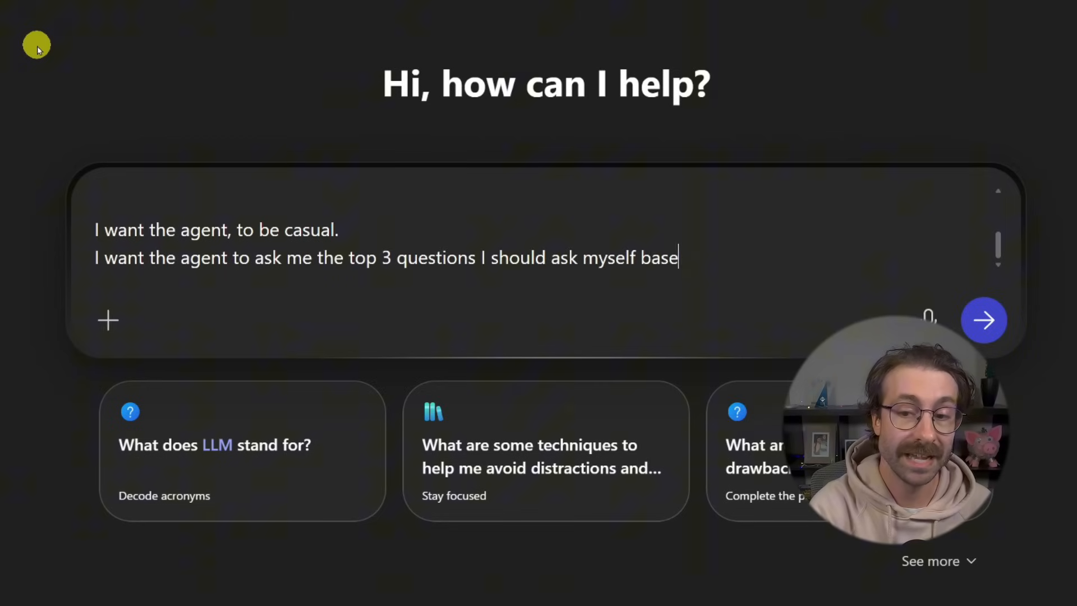
text(d on the email)
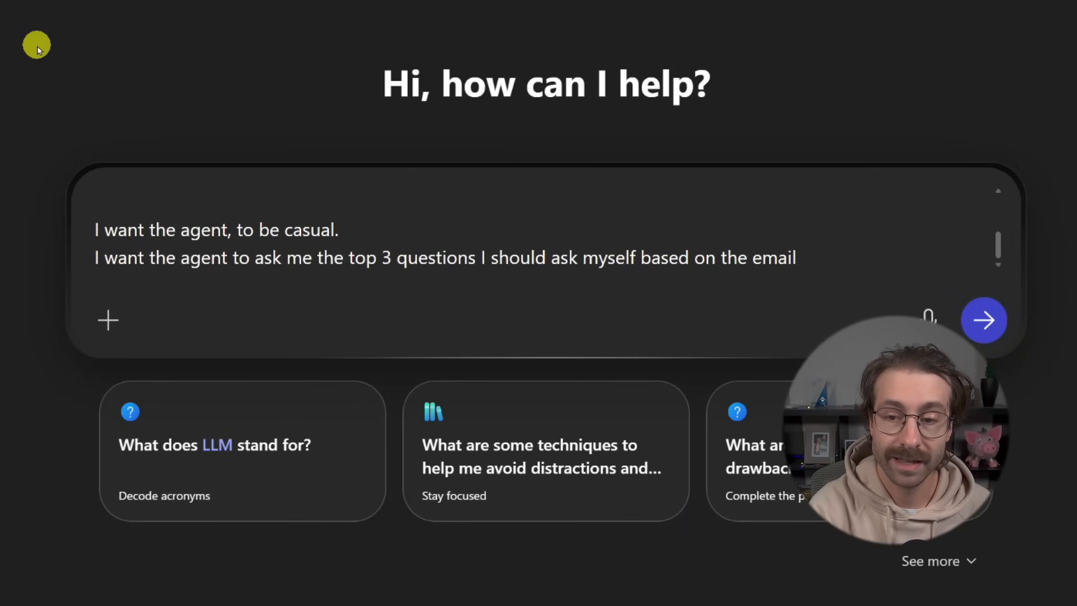
text(I will attach to it (the agent will ans)
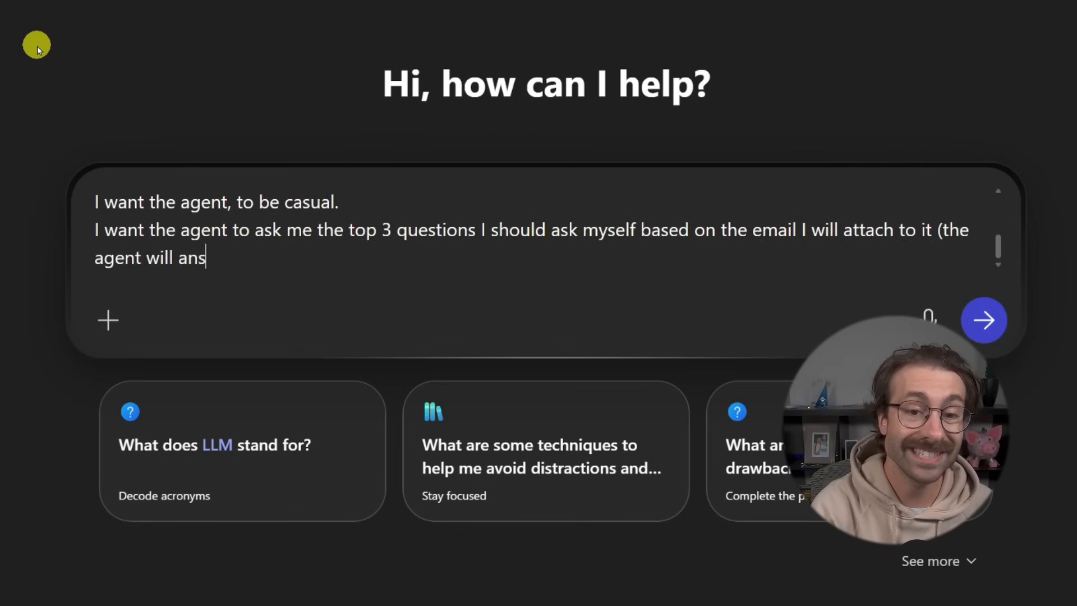
text(wer the emails attached, basically an email that I rec)
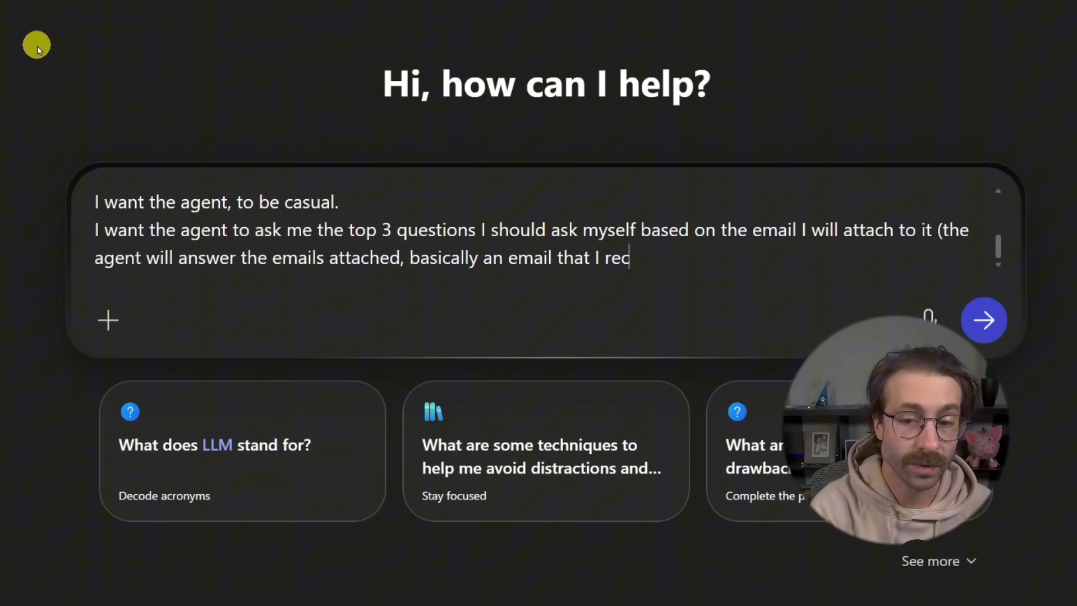
text(eive, it will ans)
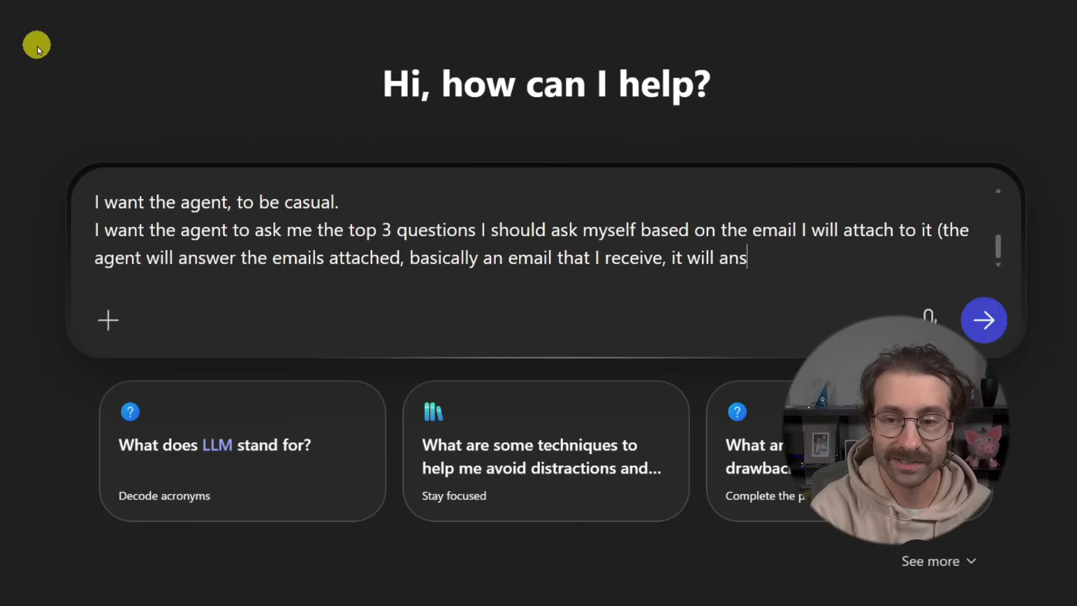
text(answer back))
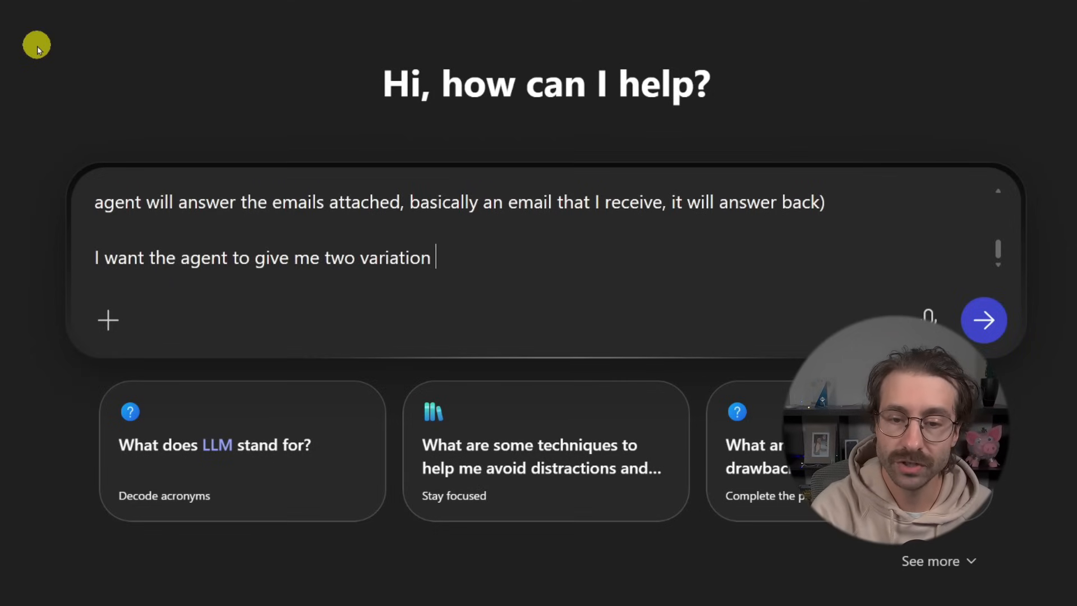
text(of the email.)
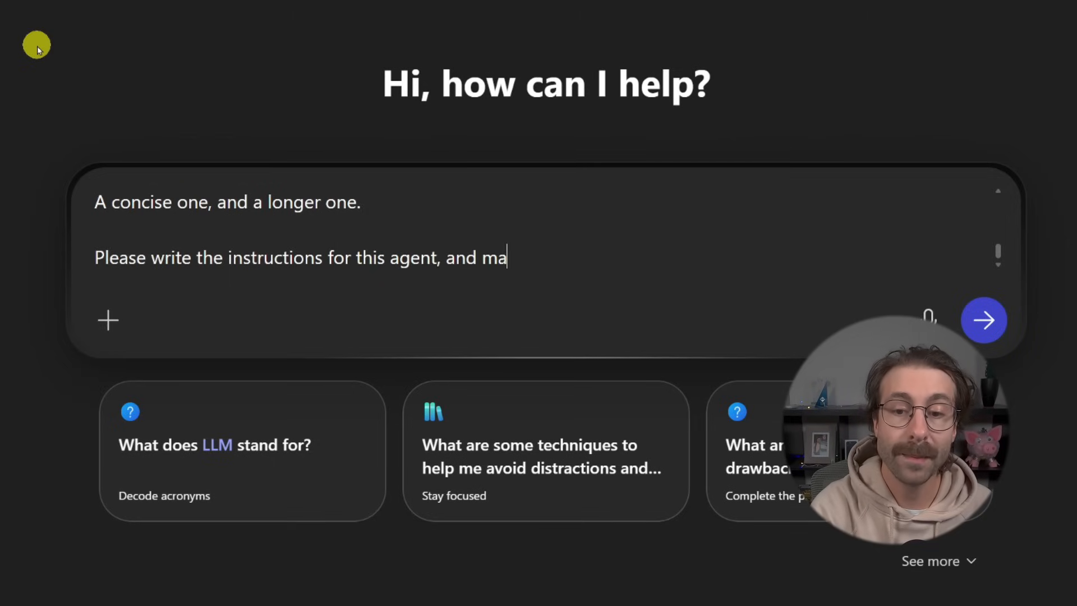
text(ke it a very)
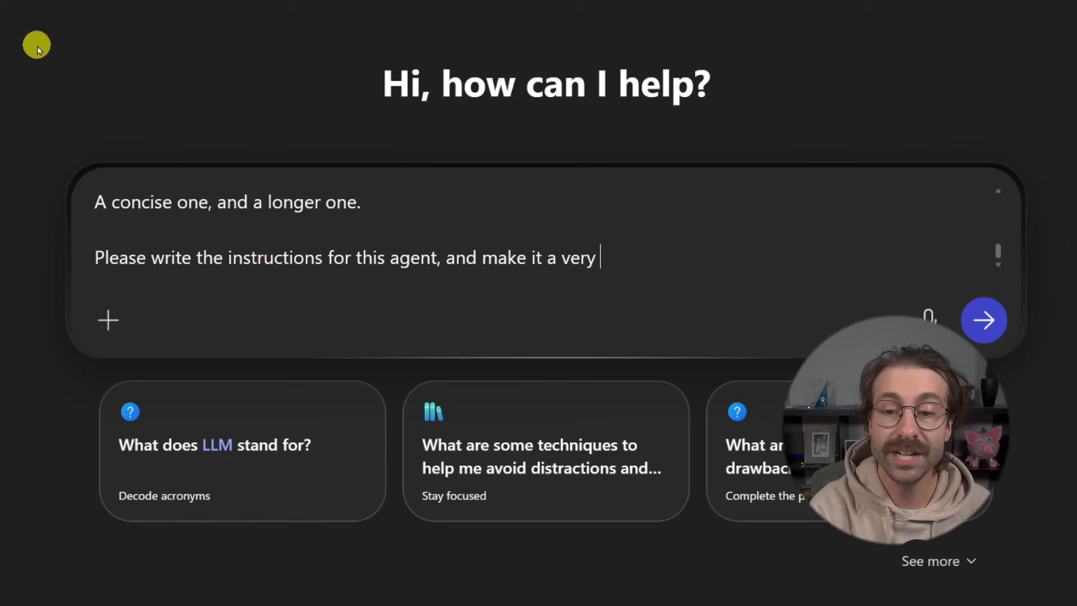
text(good and coo)
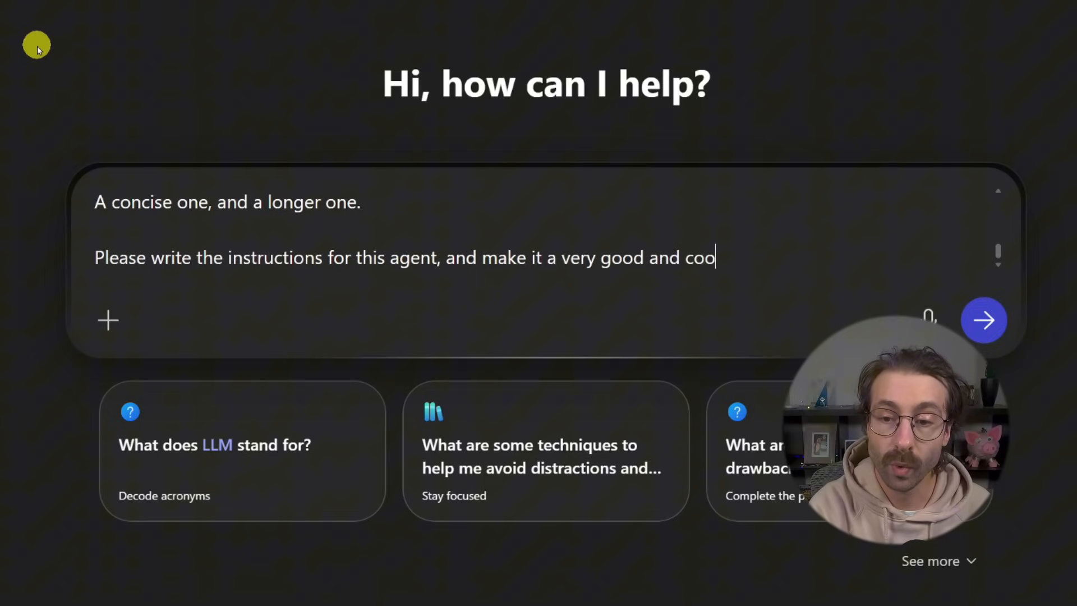
text(l email assistan)
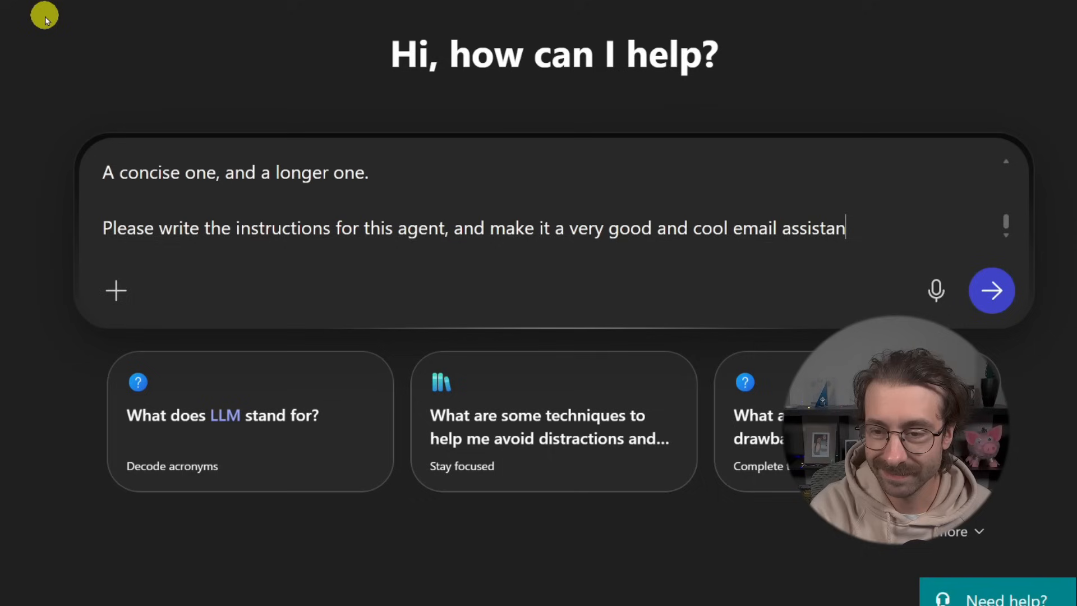
click(990, 289)
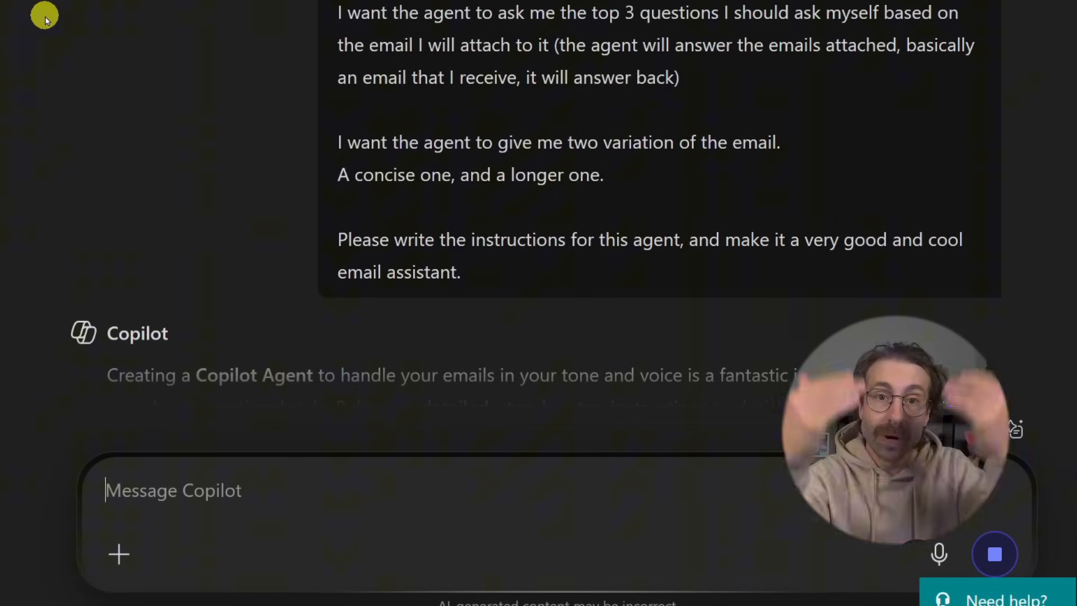
Select Copilot's reply text starting from the 'Copilot Email Agent Blueprint' heading for copying.
scroll(down, 3)
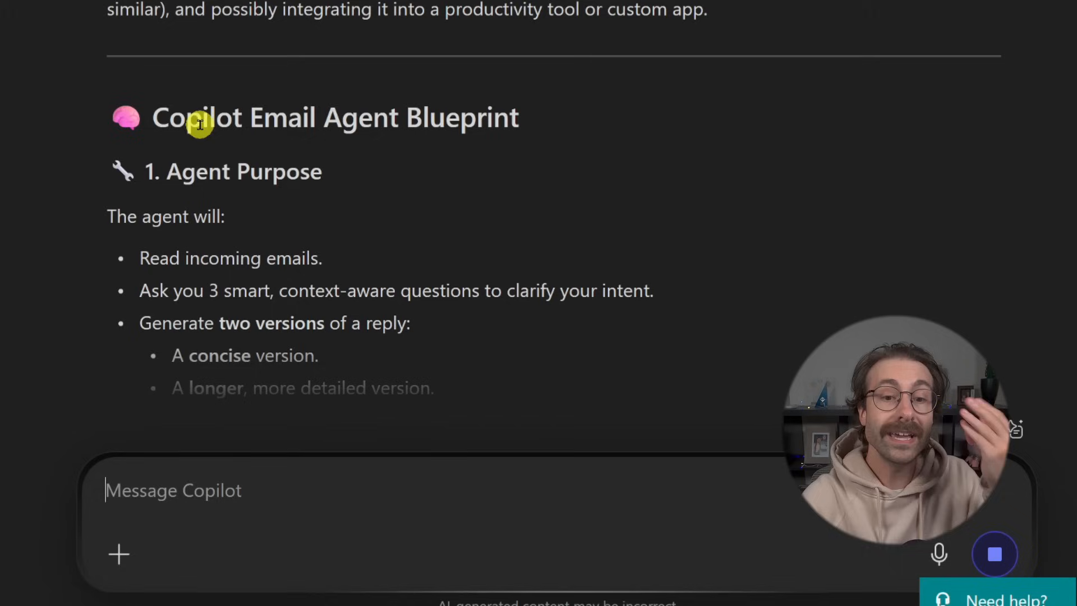
drag(200, 123, 495, 130)
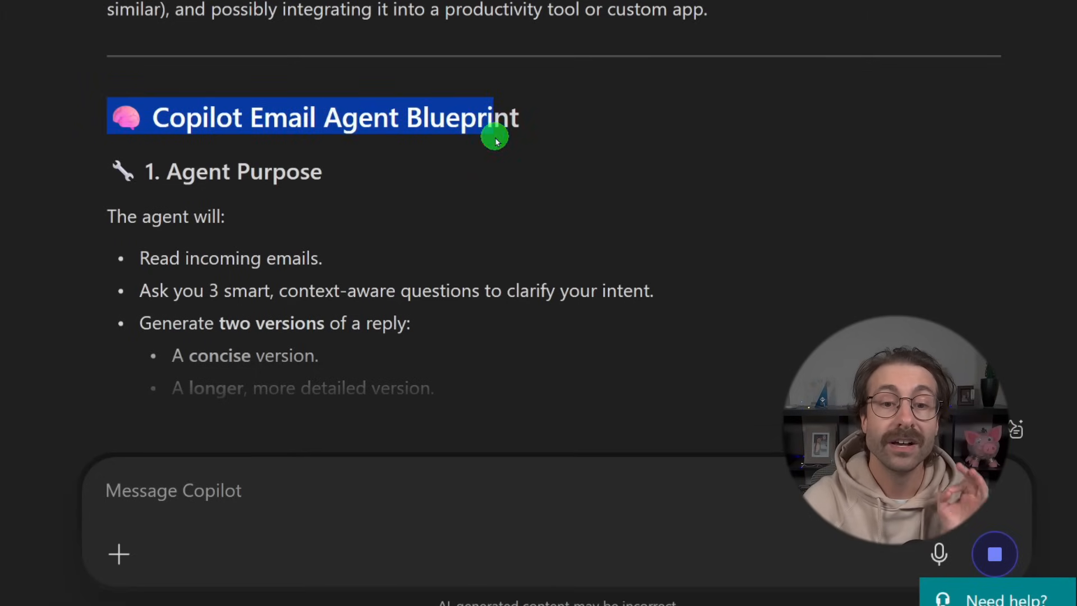
scroll(down, 3)
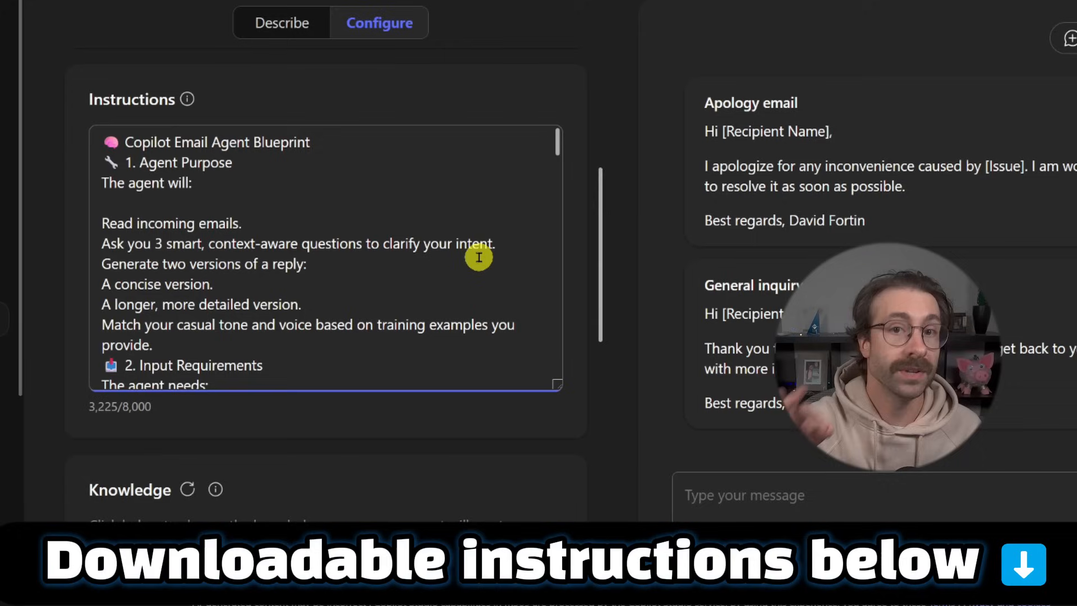
mouse_move(411, 223)
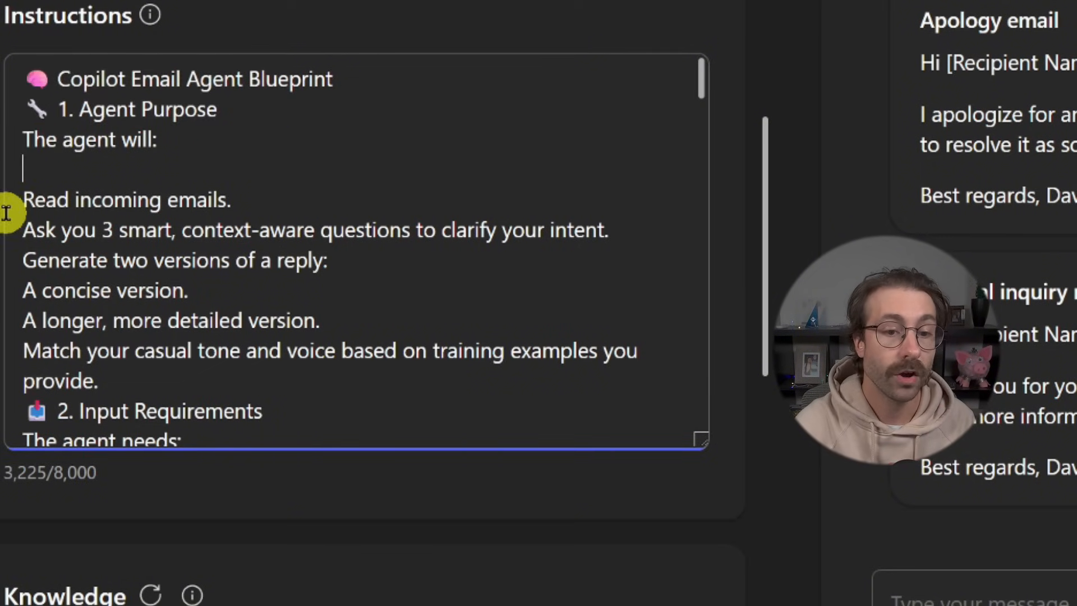
double_click(90, 228)
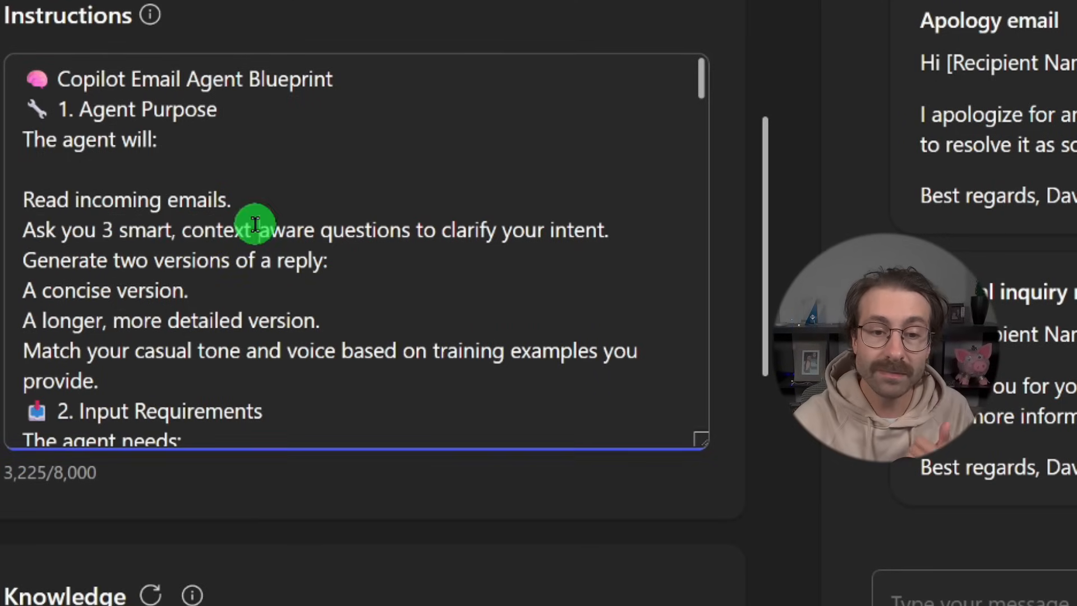
mouse_move(452, 237)
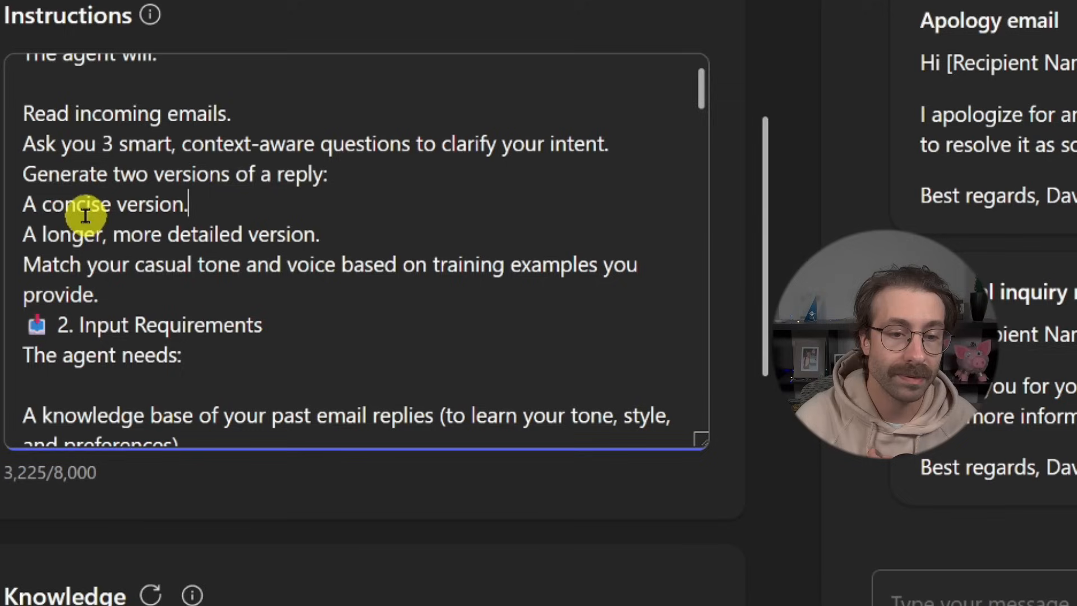
mouse_move(312, 234)
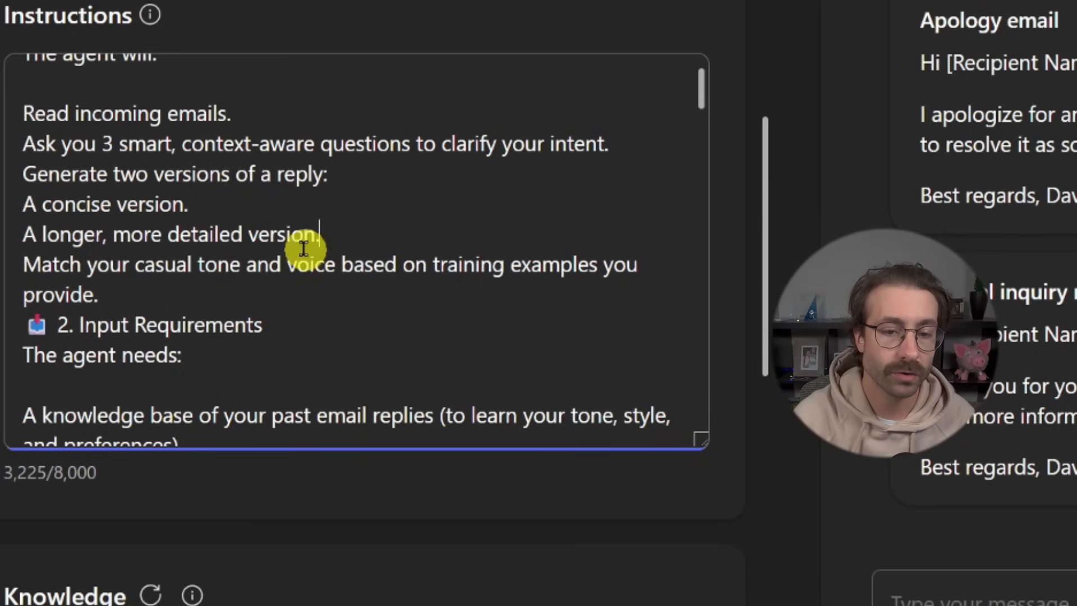
scroll(down, 3)
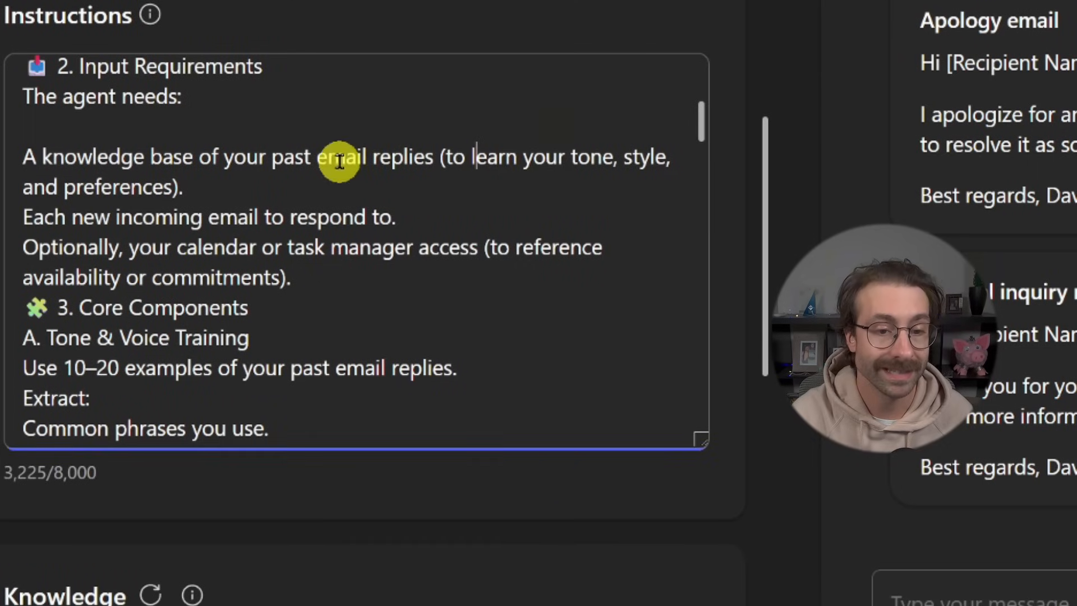
scroll(down, 3)
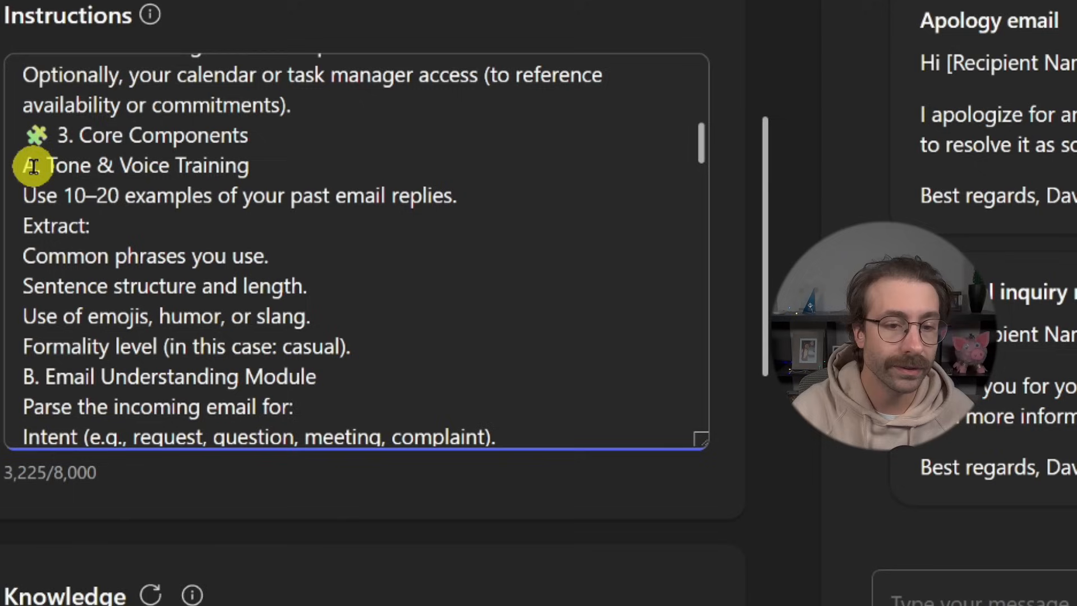
scroll(down, 3)
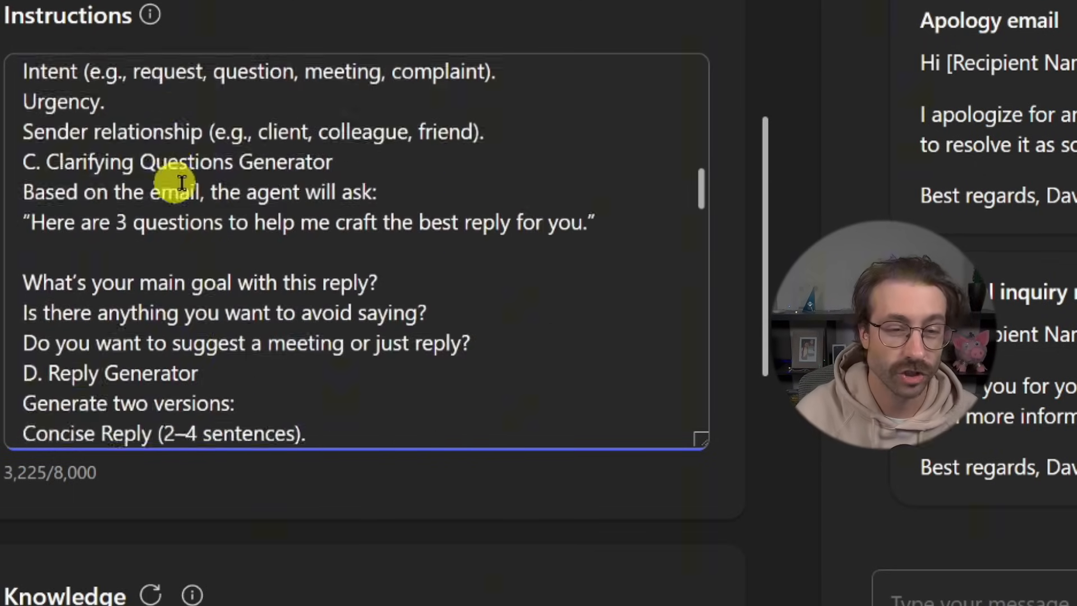
scroll(down, 3)
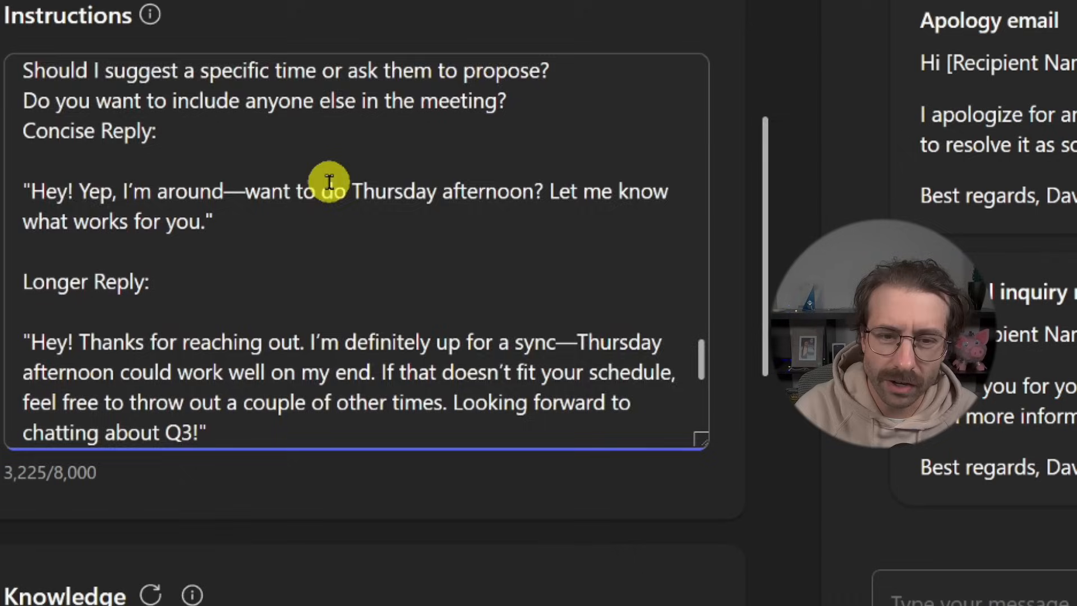
scroll(down, 3)
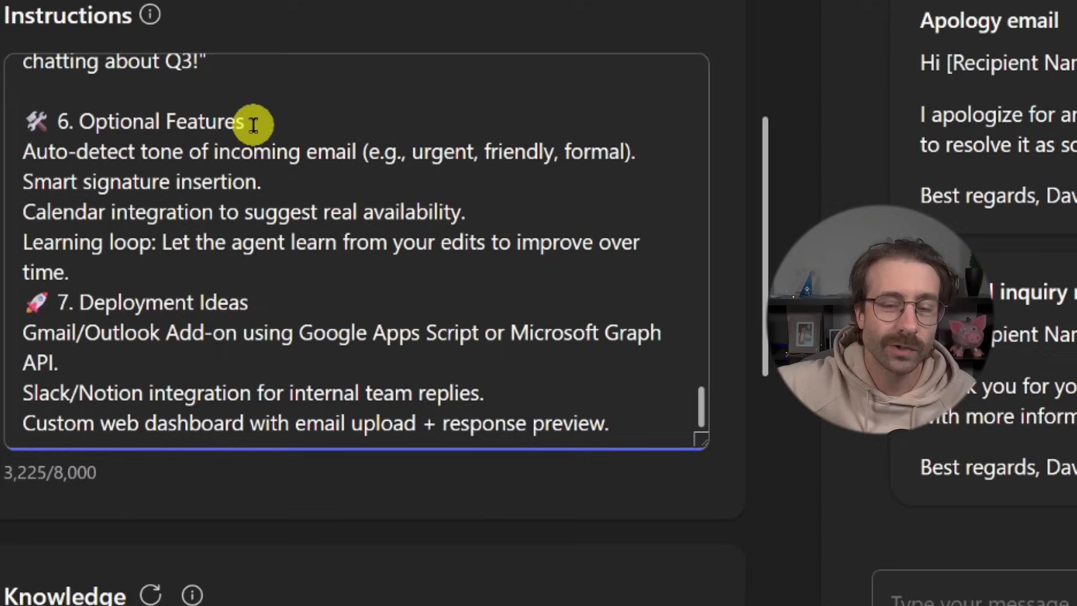
mouse_move(270, 131)
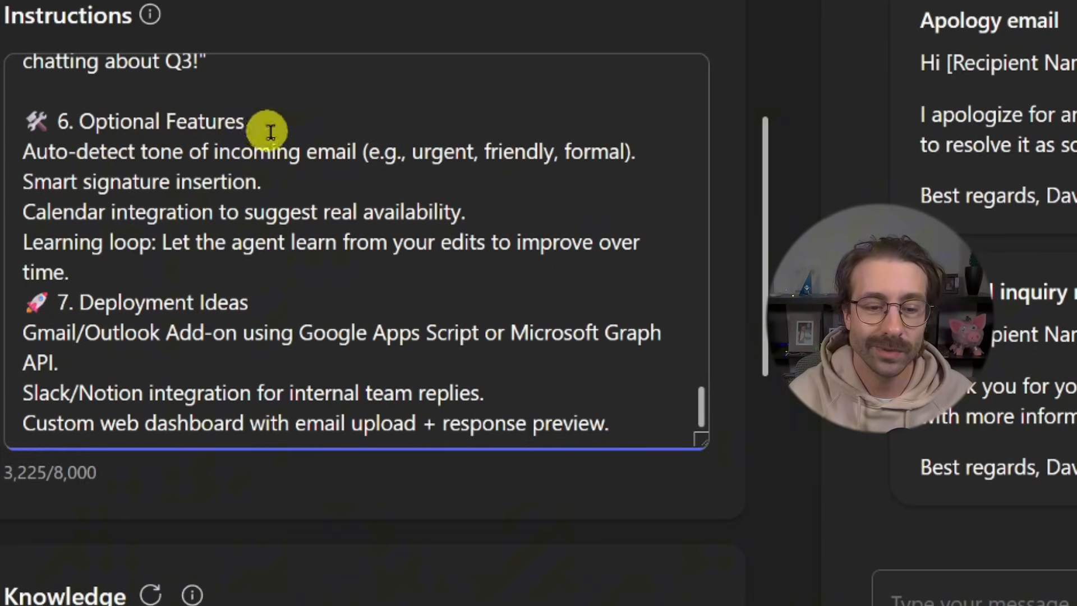
scroll(down, 3)
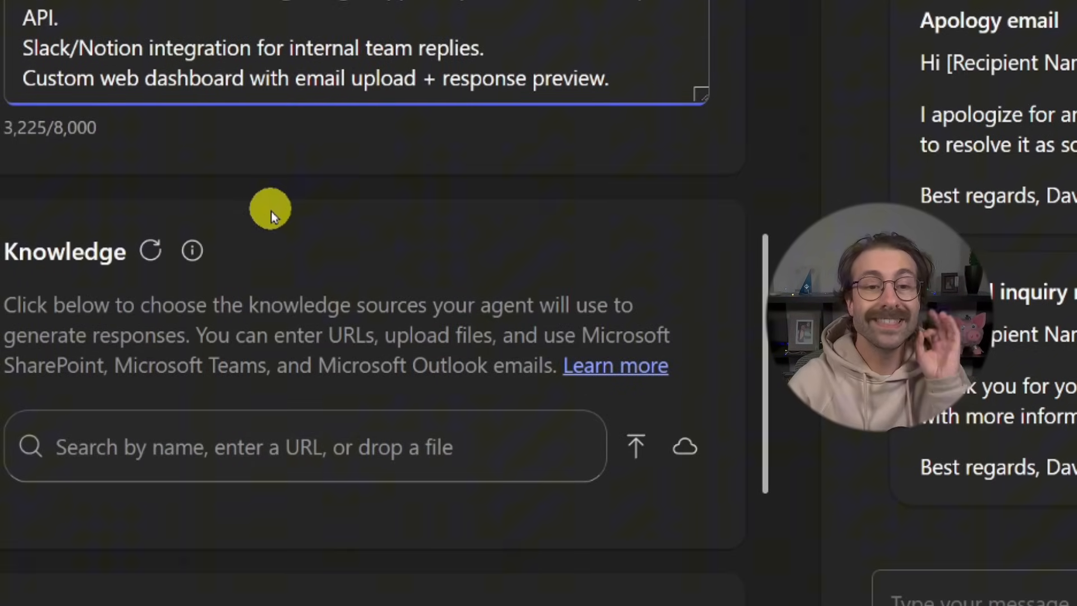
mouse_move(54, 223)
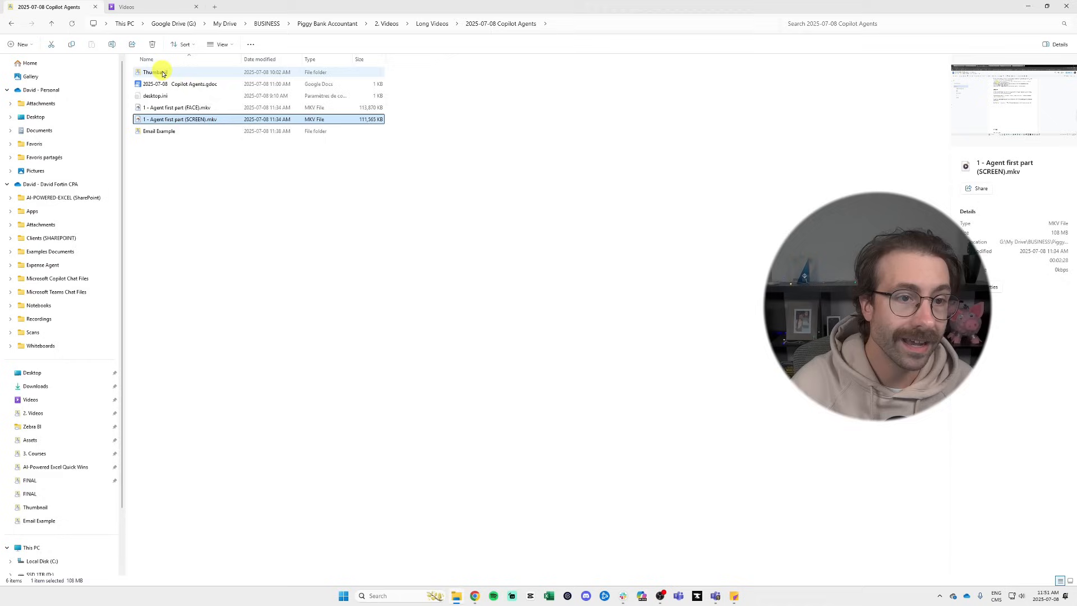
Open the Email Example folder and launch 'Email #2 - Example Email.docx' in Word.
double_click(158, 131)
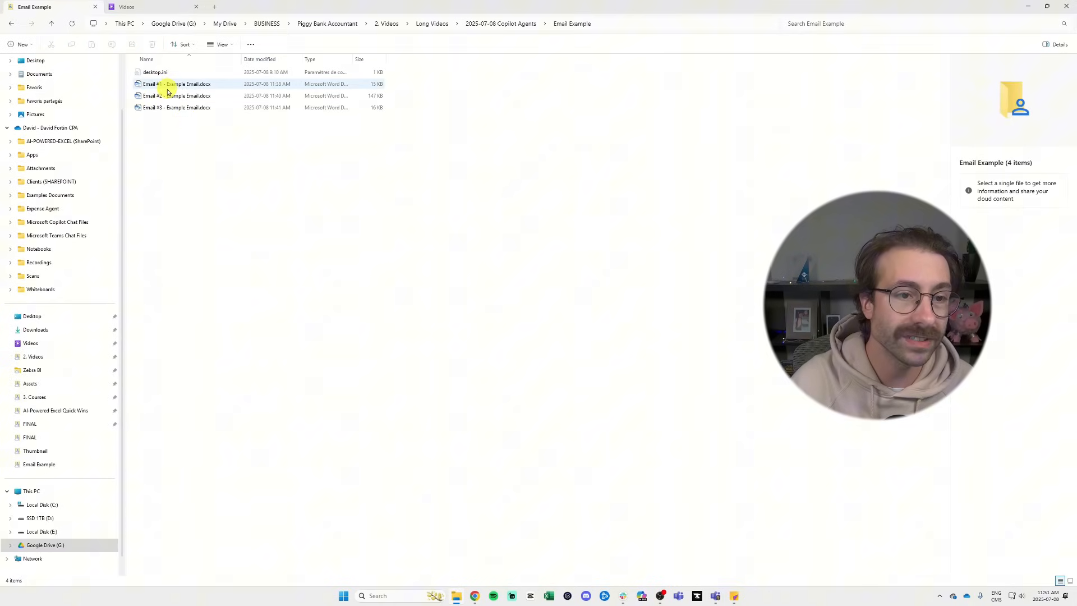
double_click(179, 85)
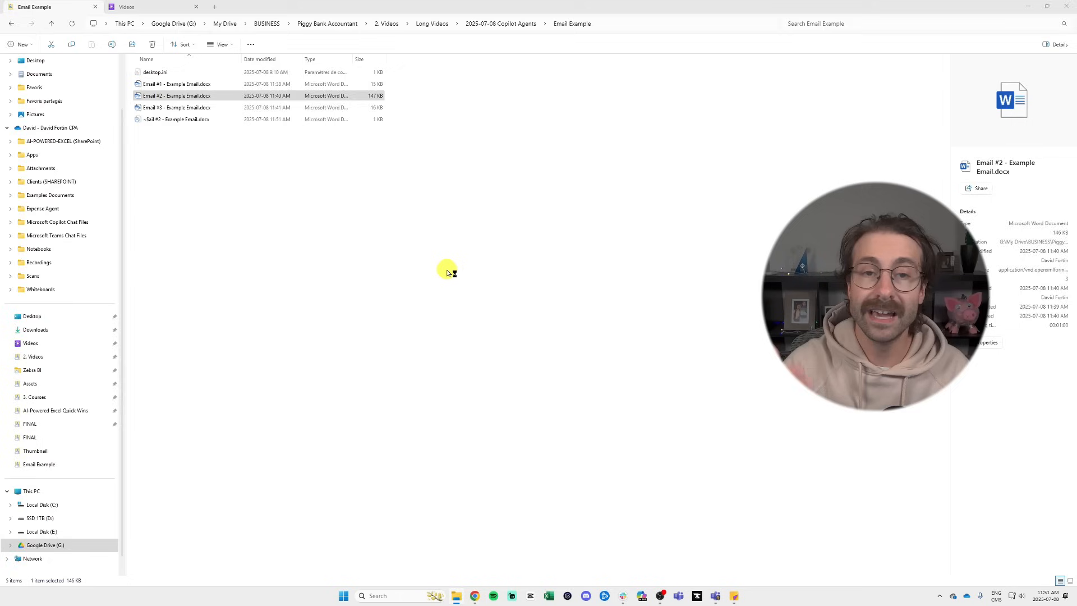
double_click(176, 95)
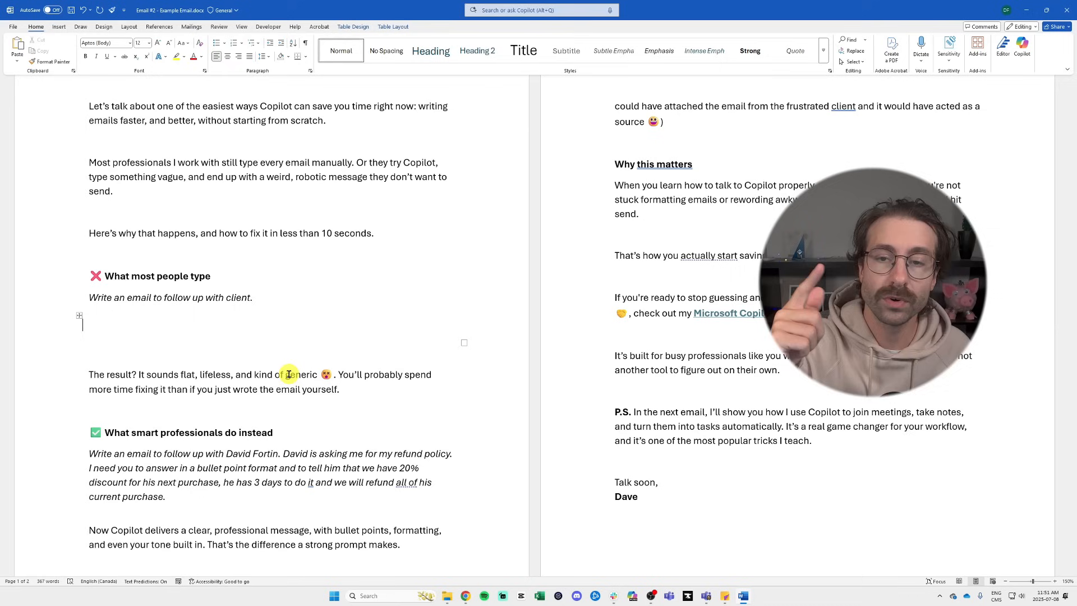
scroll(down, 3)
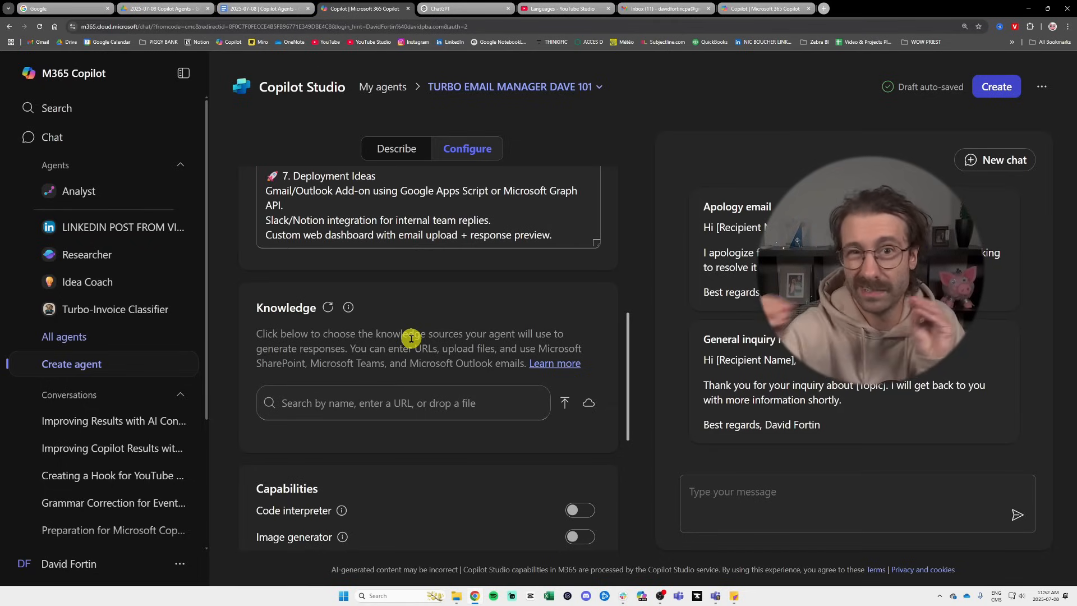
mouse_move(564, 403)
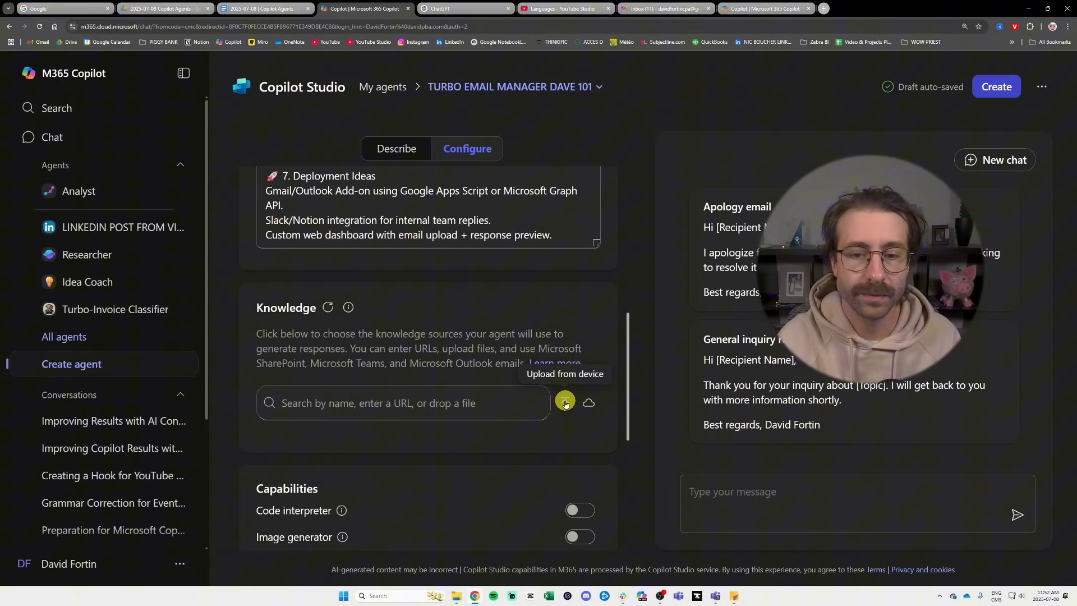
Upload the three example email .docx files (Email #1 to #3) from the Email Example folder as agent knowledge.
click(564, 402)
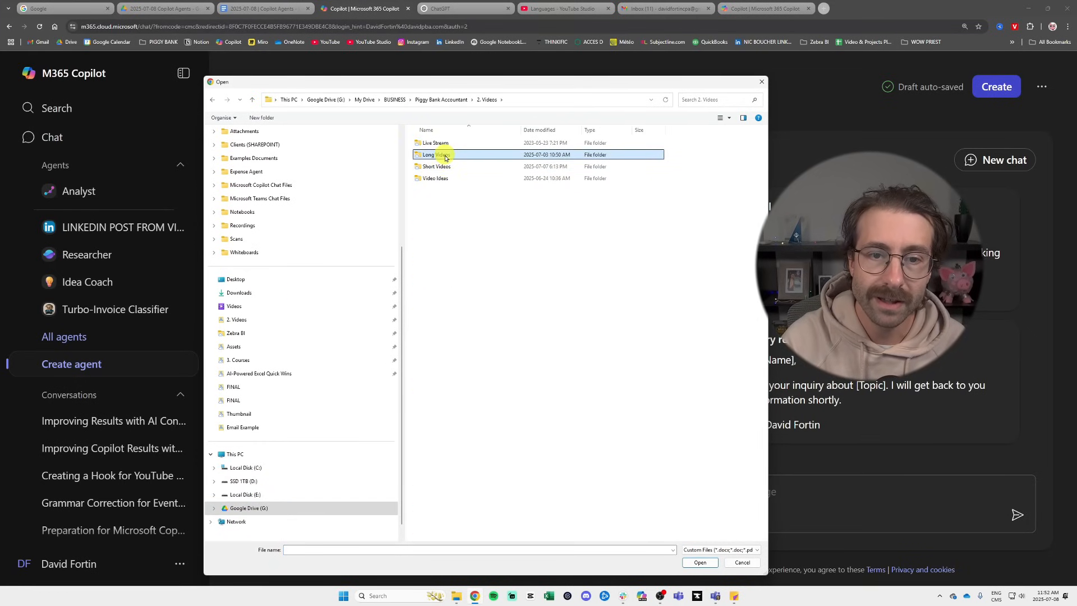
double_click(436, 153)
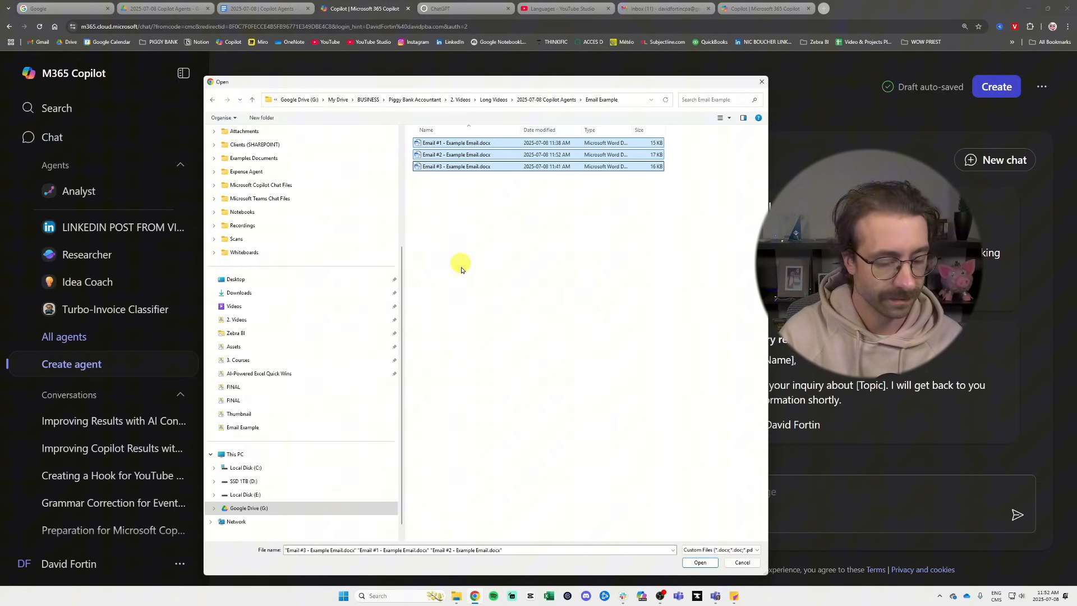
click(699, 561)
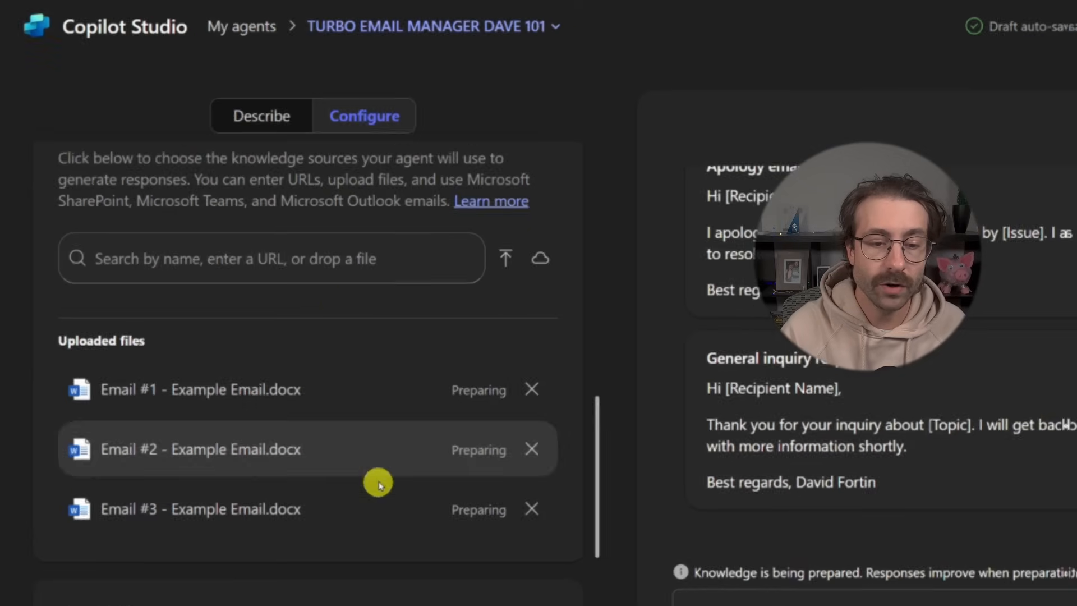
scroll(down, 3)
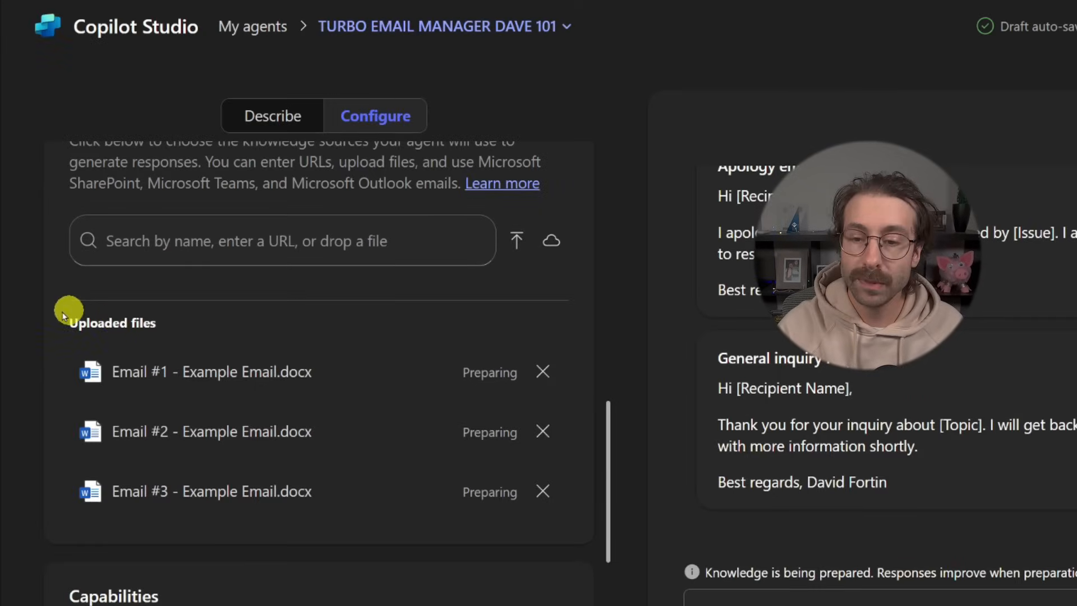
scroll(down, 3)
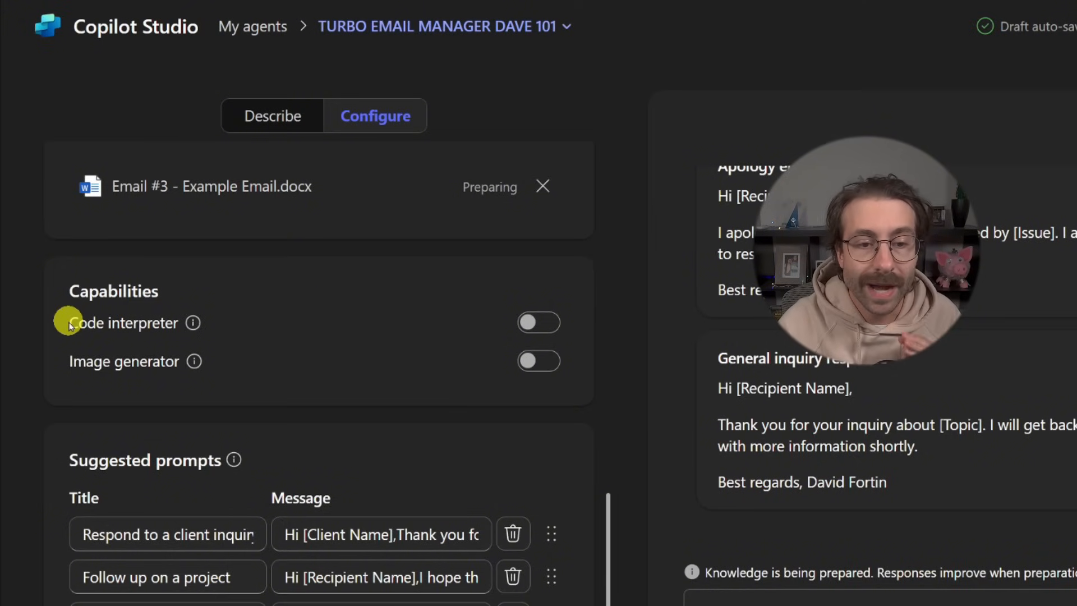
double_click(124, 323)
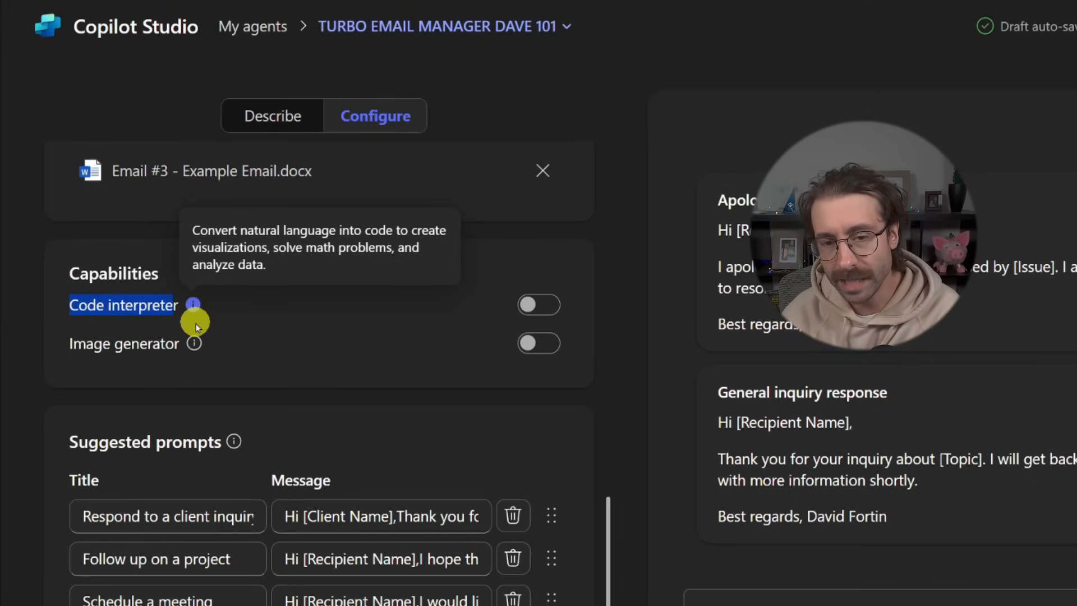
click(539, 304)
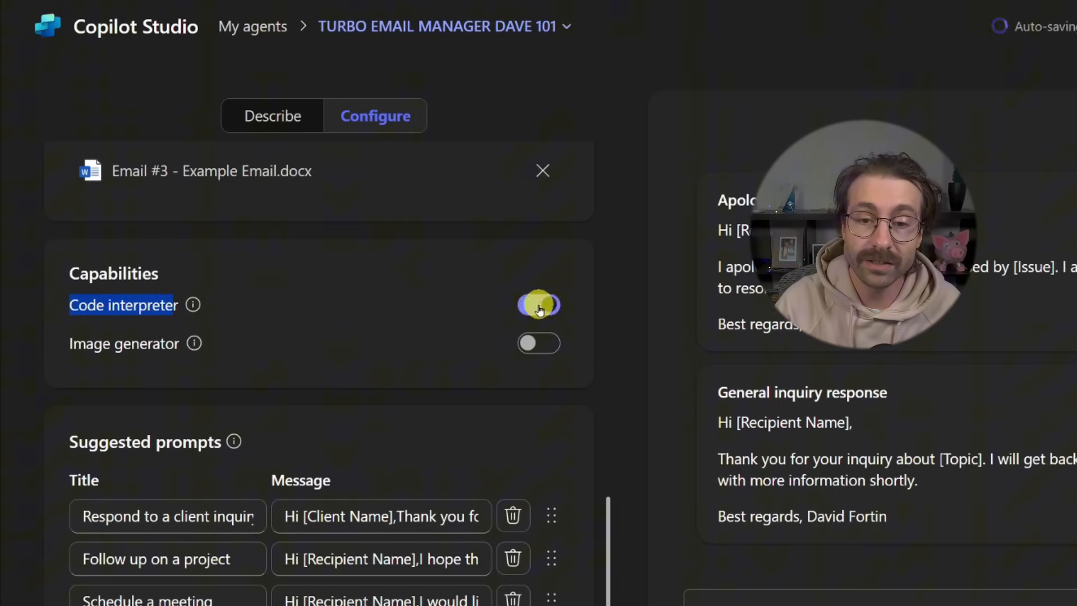
click(539, 305)
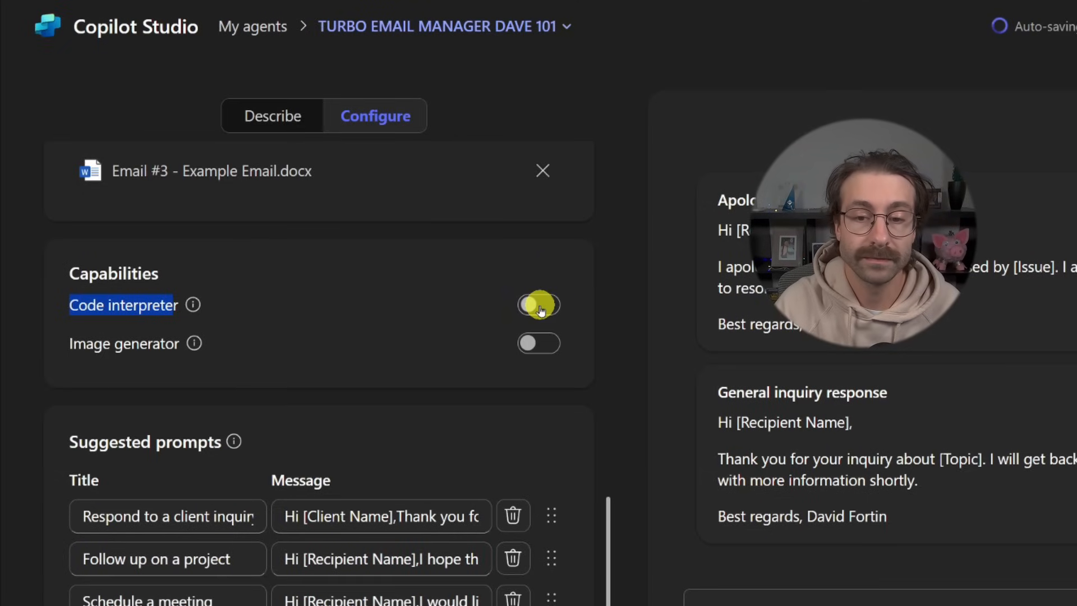
click(540, 305)
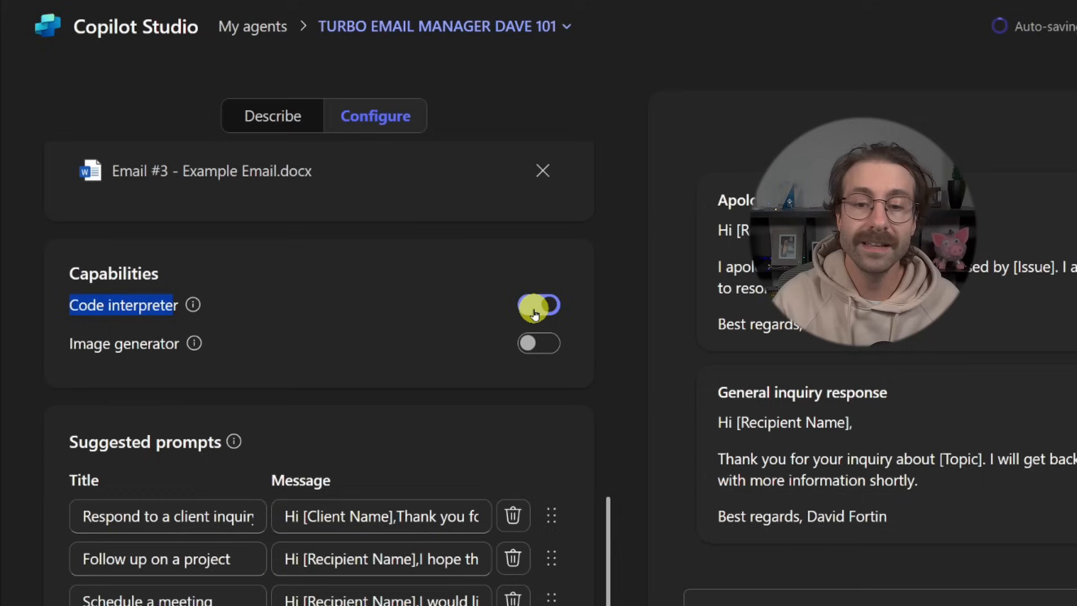
click(540, 305)
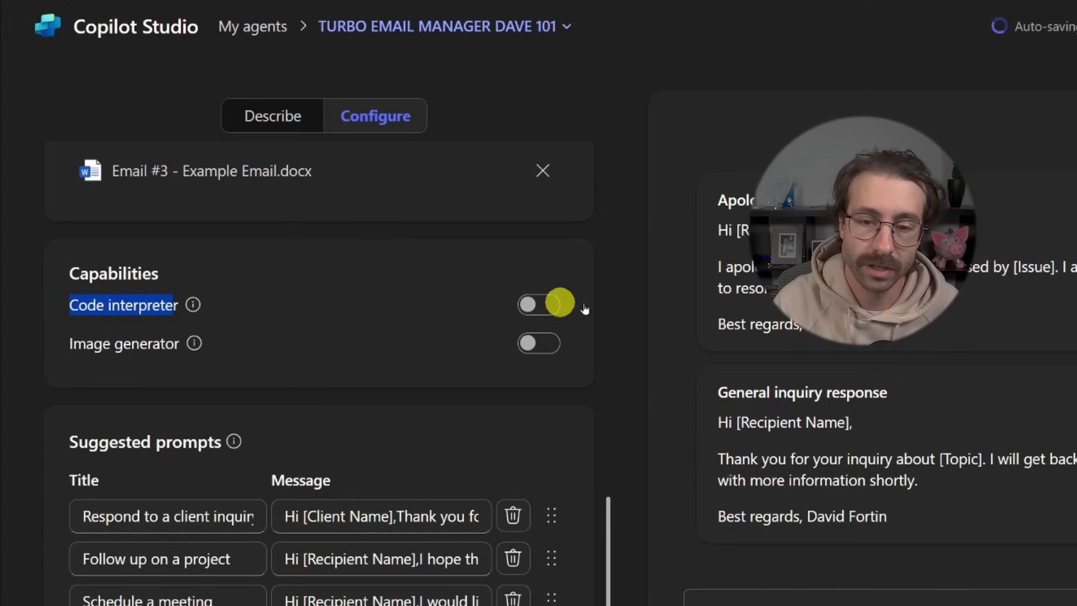
click(539, 304)
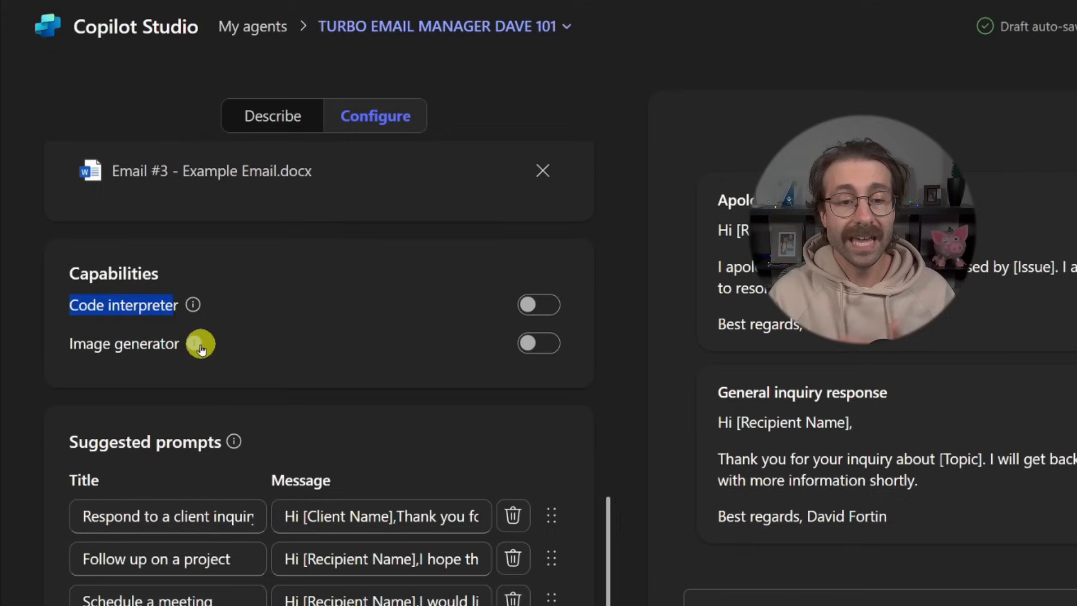
mouse_move(197, 344)
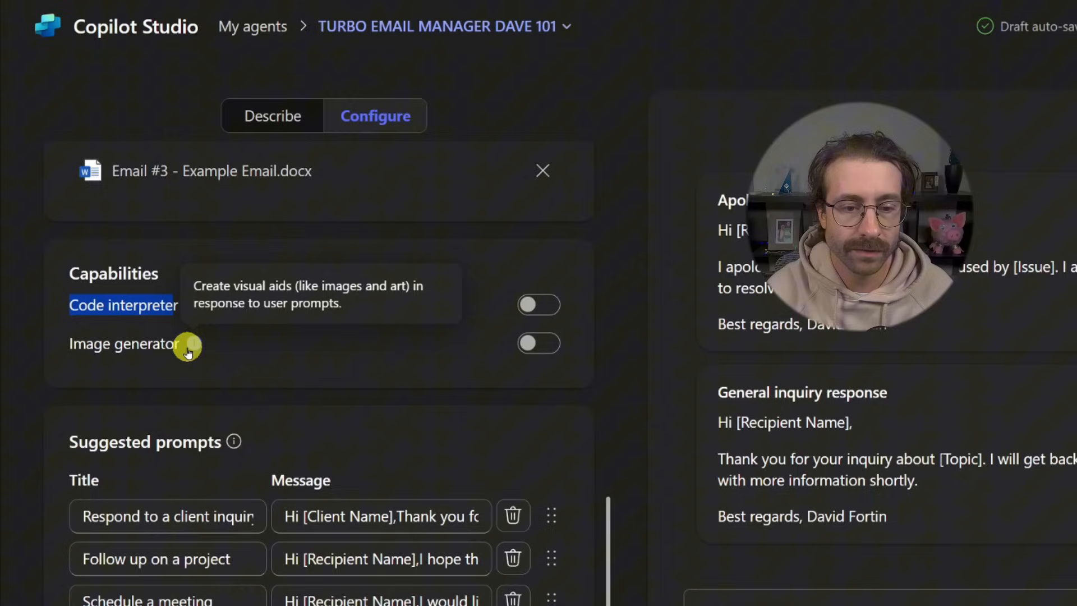
click(539, 344)
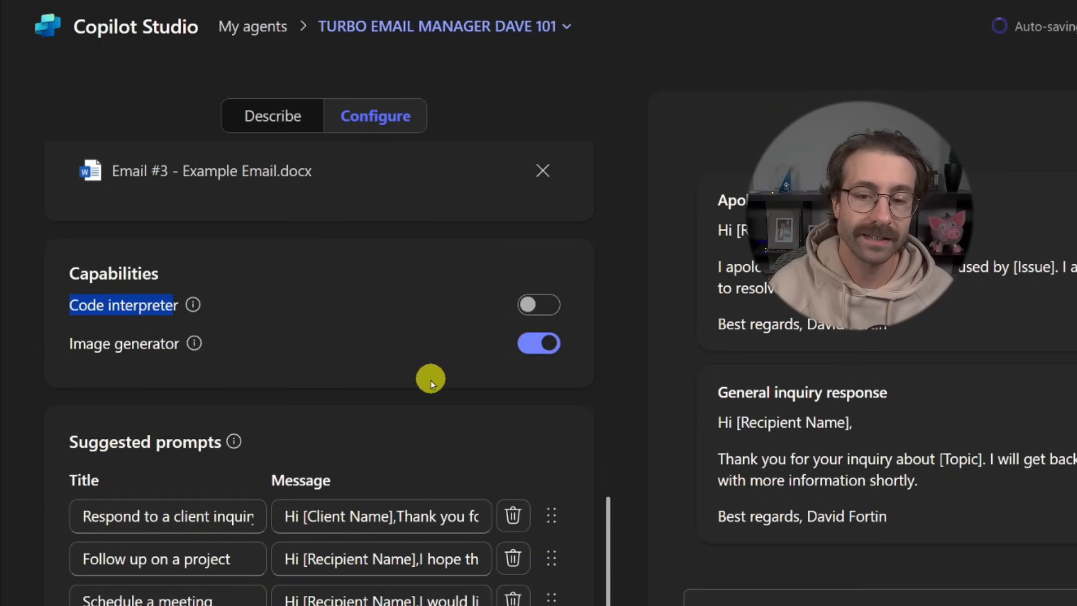
click(539, 343)
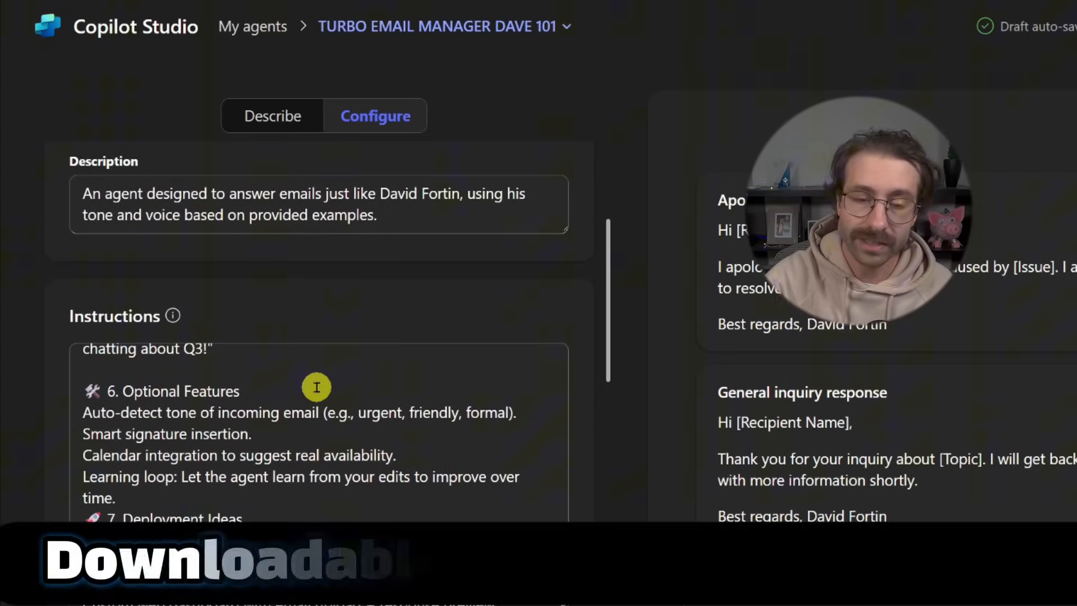
scroll(down, 3)
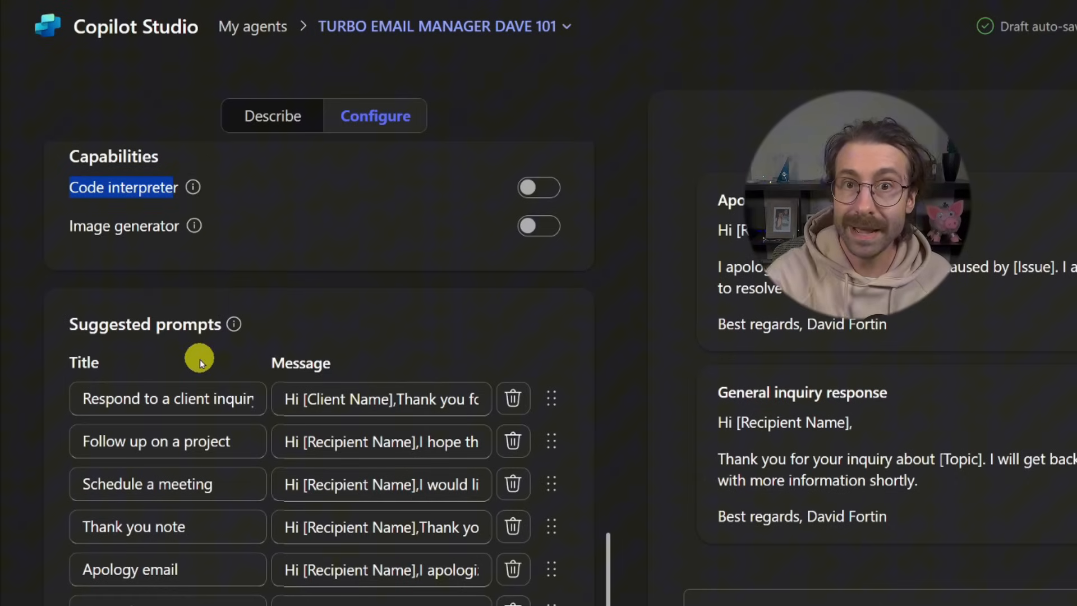
click(167, 398)
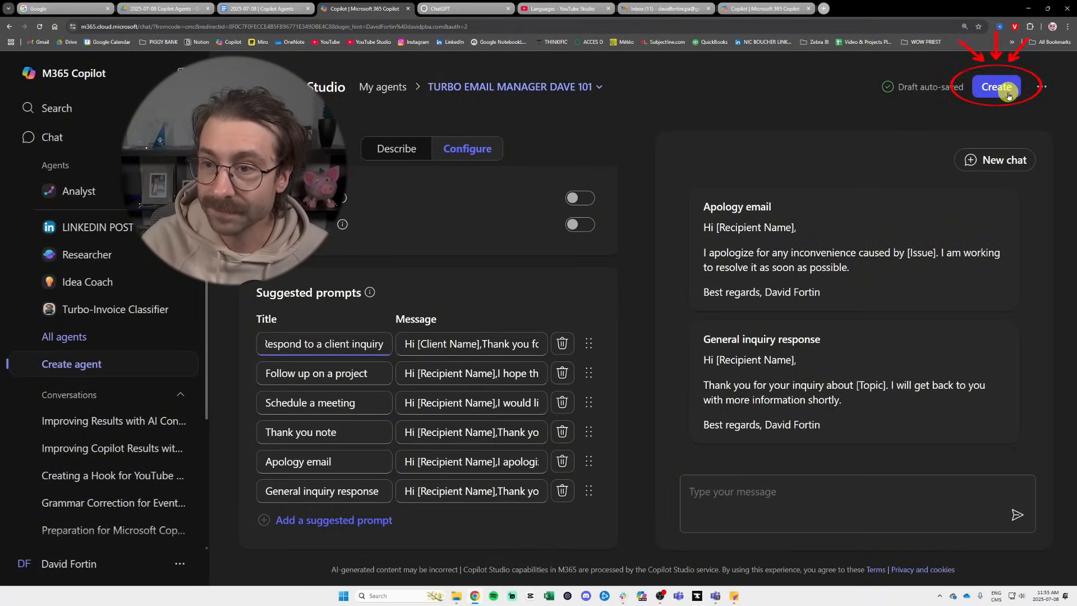
Create the agent, check its sharing is owner-only, and go to Your agents list.
click(995, 86)
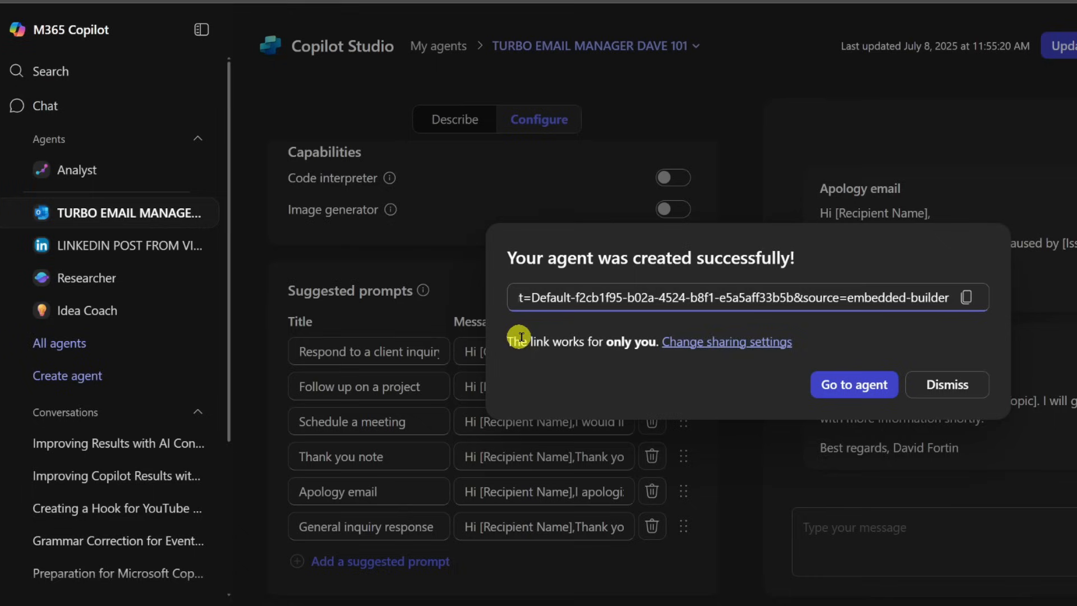
mouse_move(542, 346)
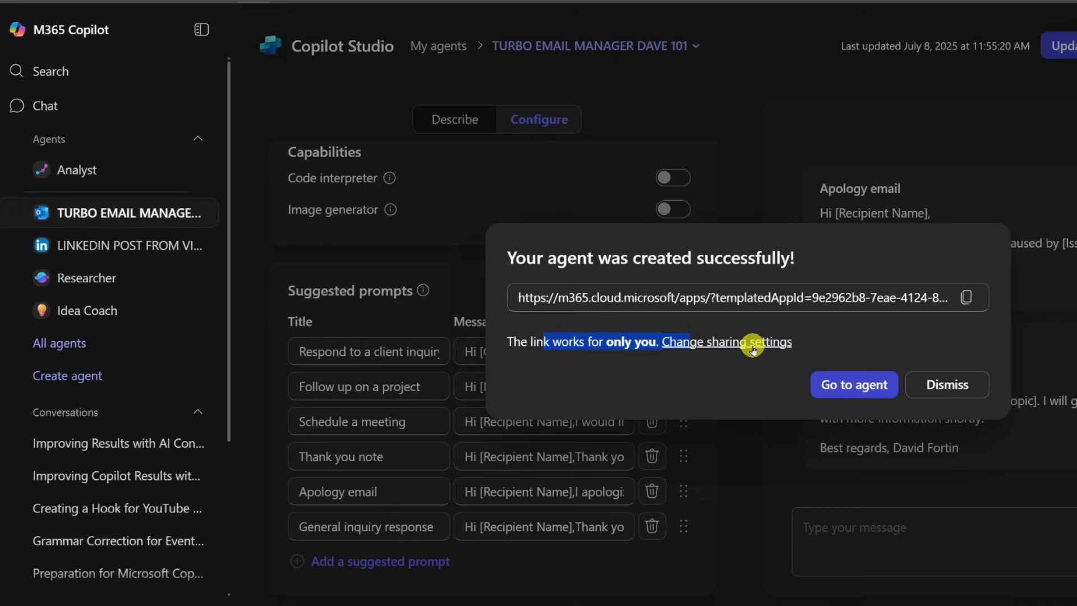
click(726, 342)
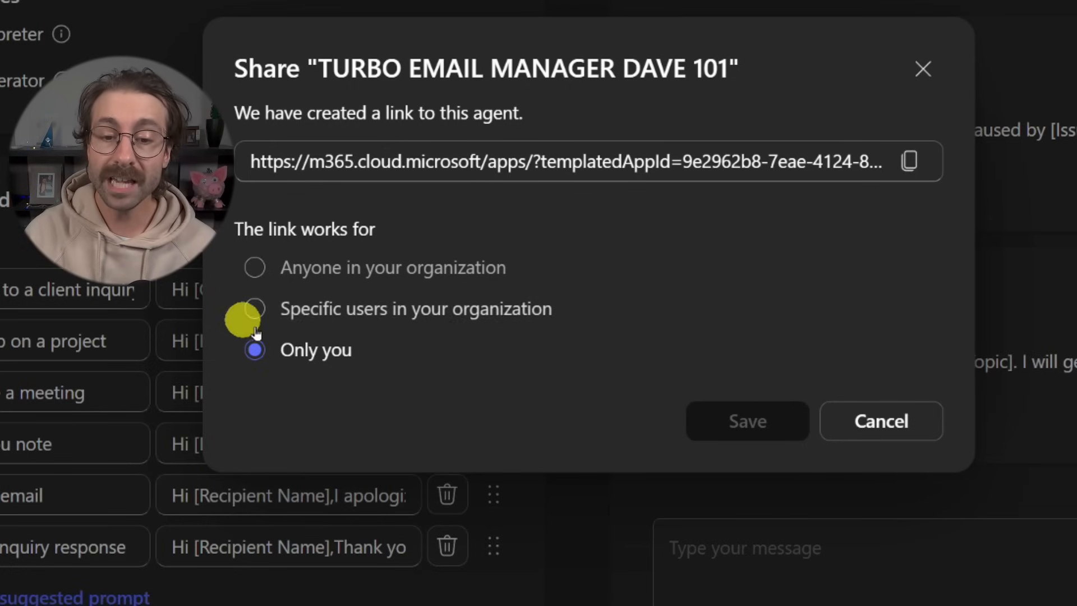
click(747, 421)
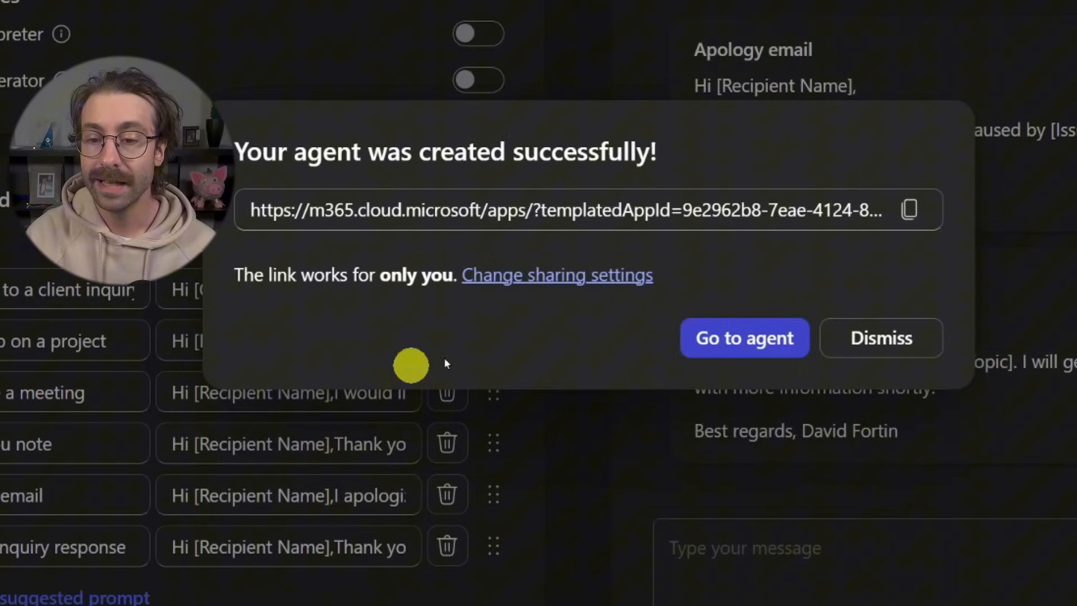
click(880, 337)
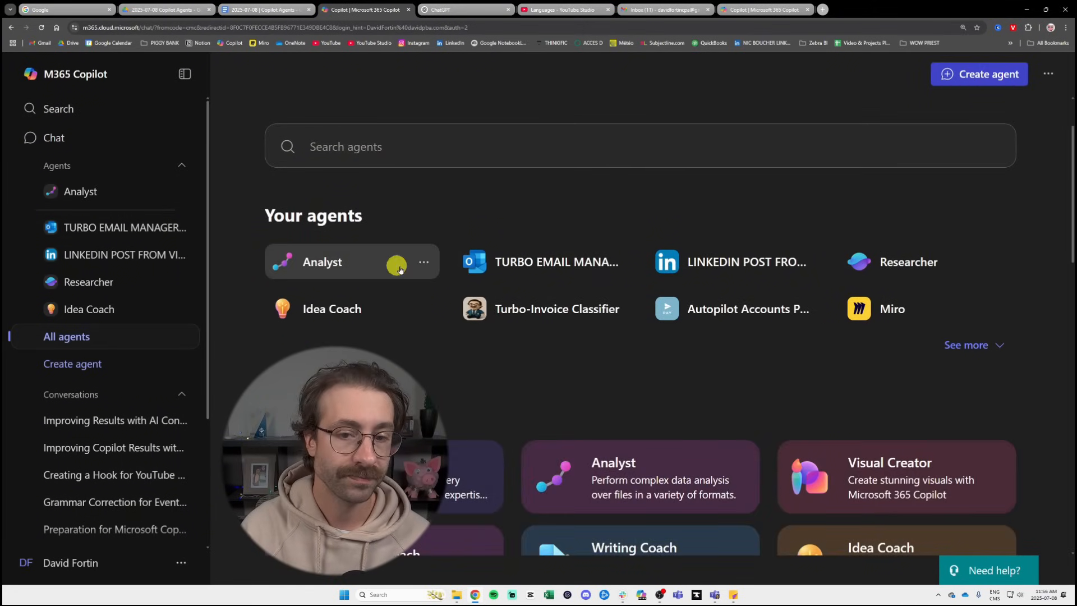
Start a chat with TURBO EMAIL MANAGER DAVE 101 showing its six starter prompts.
click(556, 261)
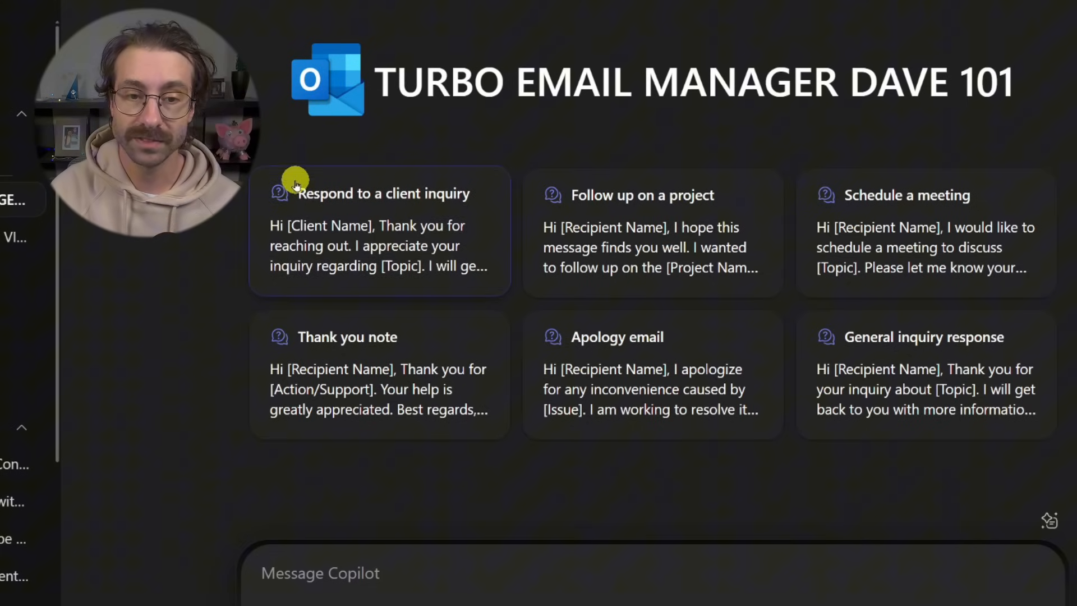
mouse_move(646, 133)
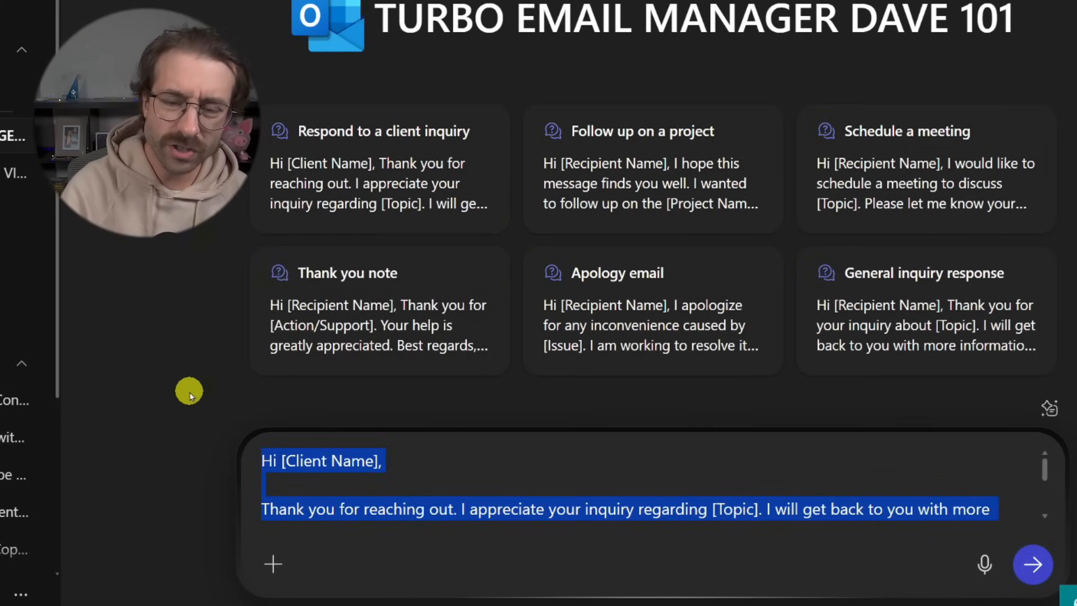
click(1031, 565)
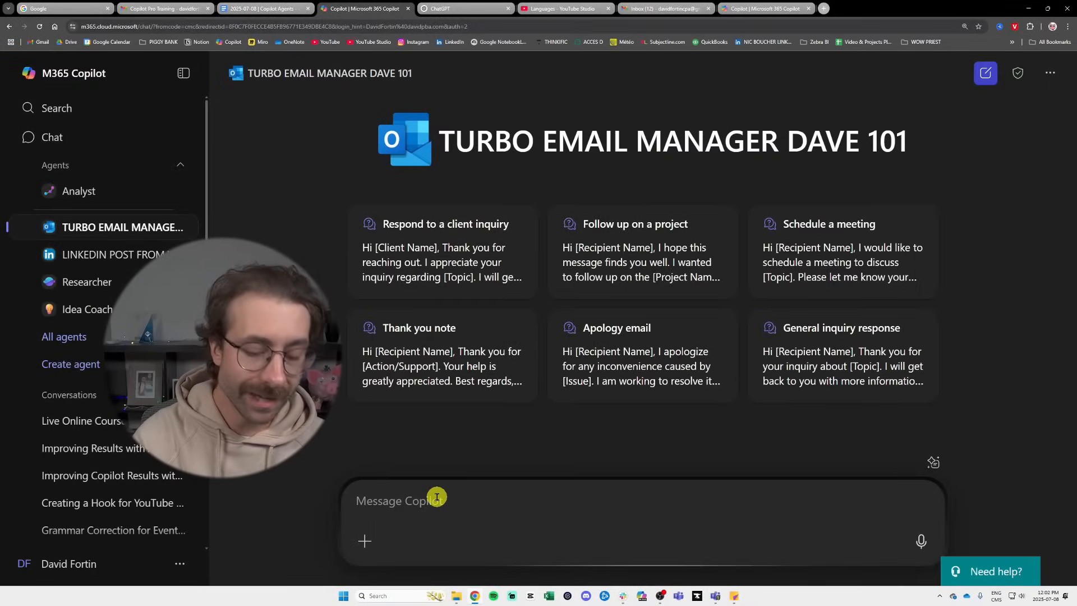
text(I received this email from)
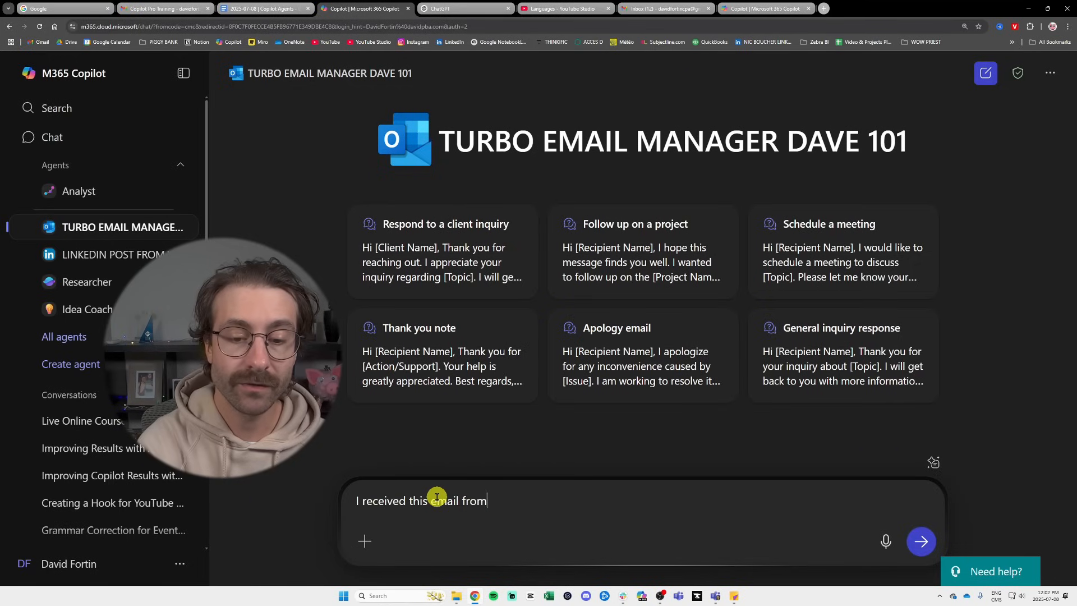
text(Francis:)
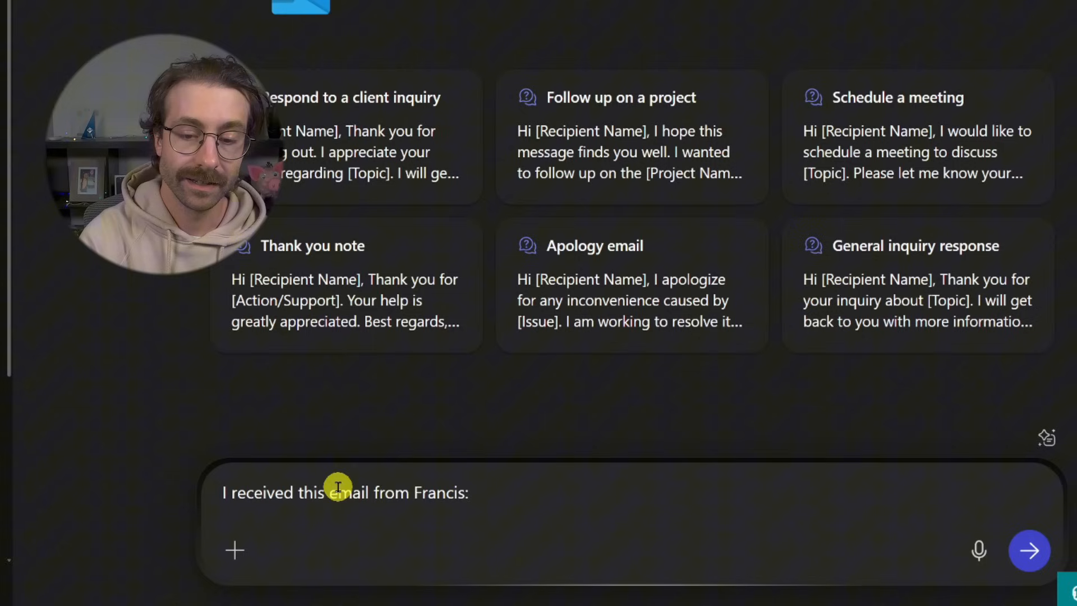
text(Hi David,)
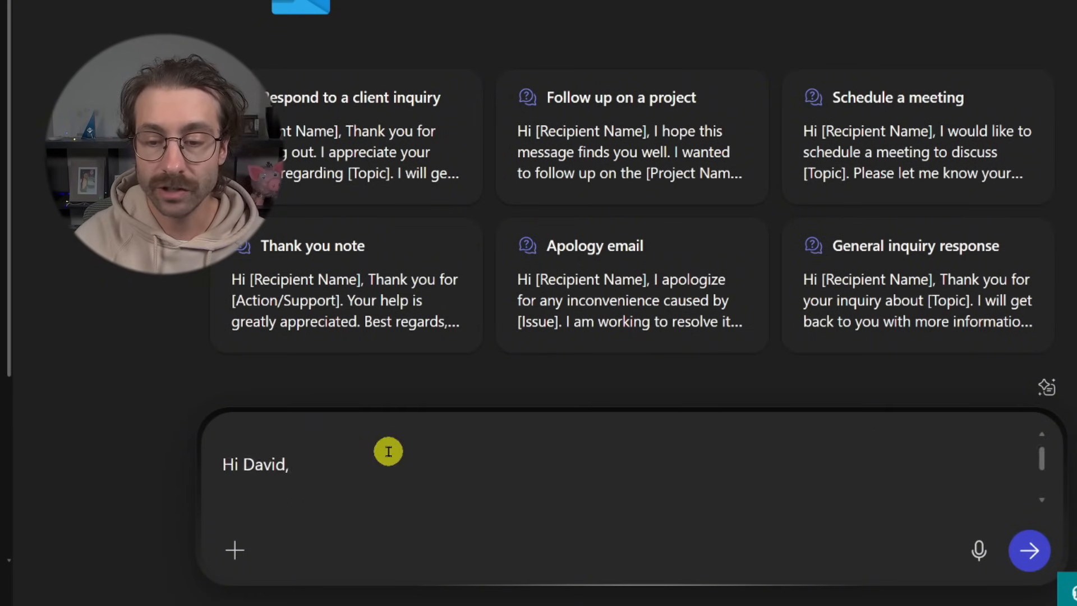
text(Do you offer any live(online) course options for Copilot business? I would like to start adoption of Copilot for a few of our business leaders and I would like to take them thru a structured course which will help them understand the tool and how it can be applied in their everyday workflows.)
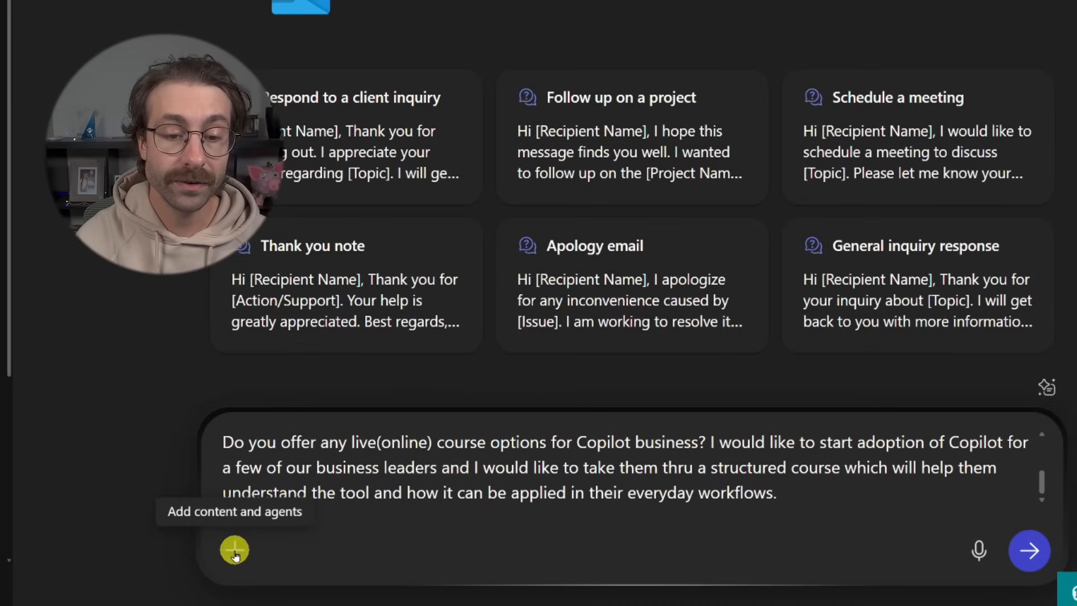
click(234, 550)
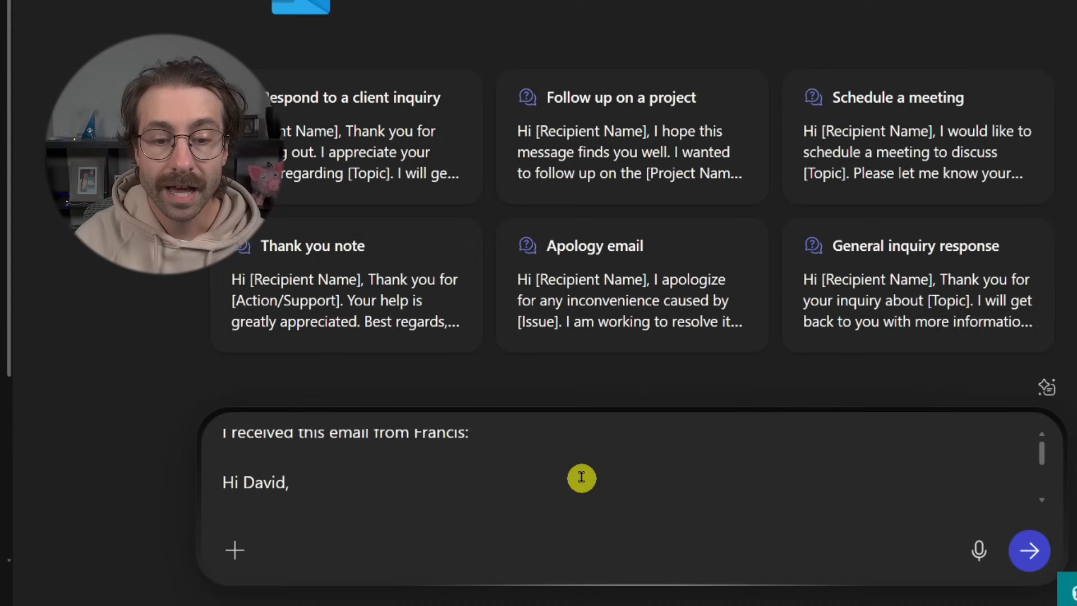
text(Do you offer any live(online) course options for Copilot business? I would like to start adoption of Copilot for a few of our business leaders and I would like to take them thru a structured course which will help them understand the tool and how it can be applied in their everyday workflows.)
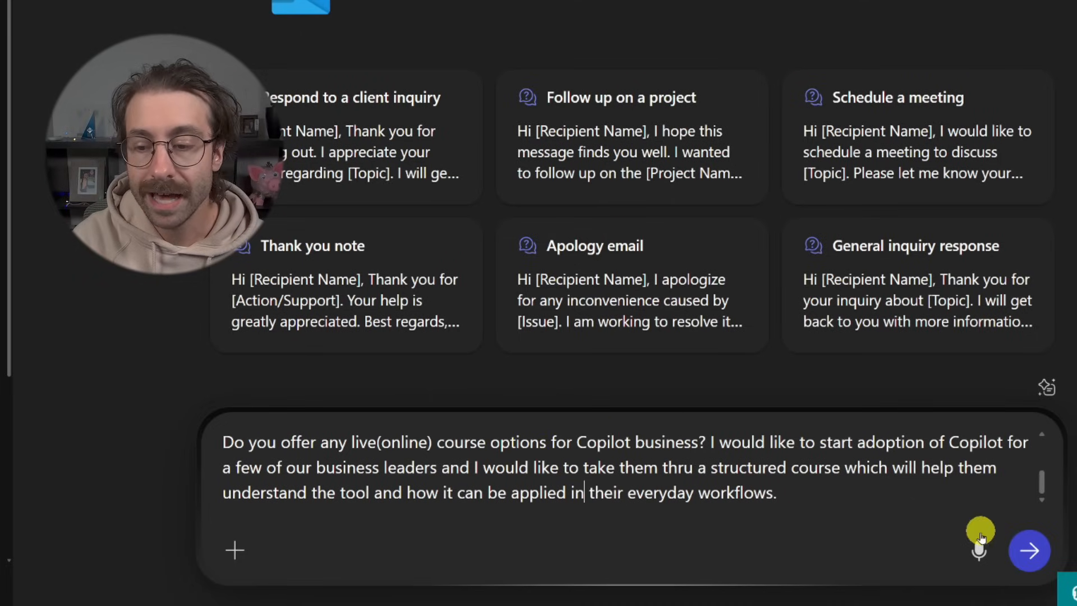
click(1029, 549)
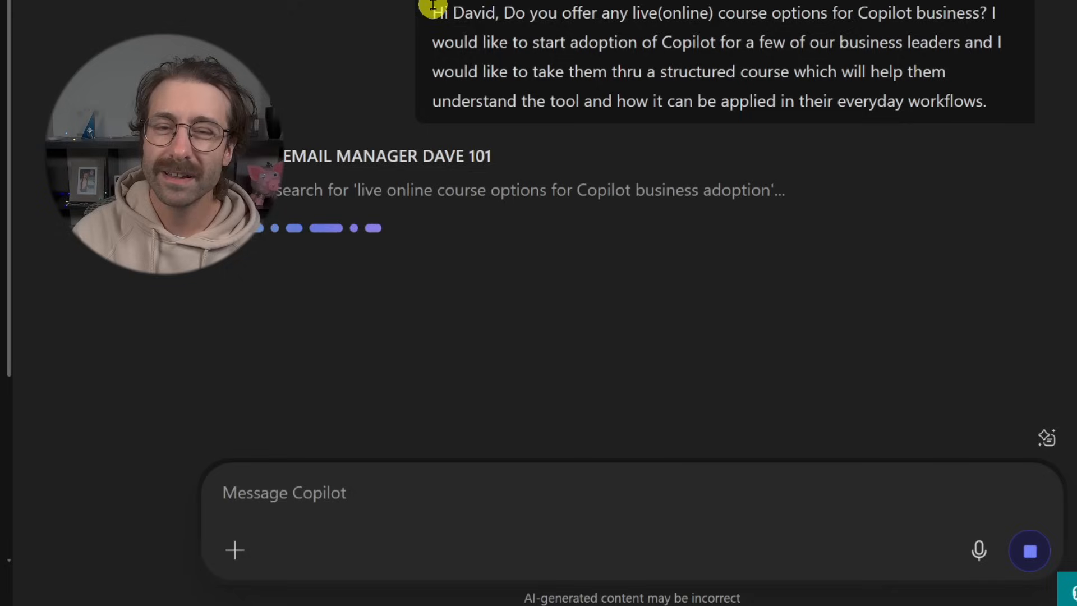
mouse_move(793, 64)
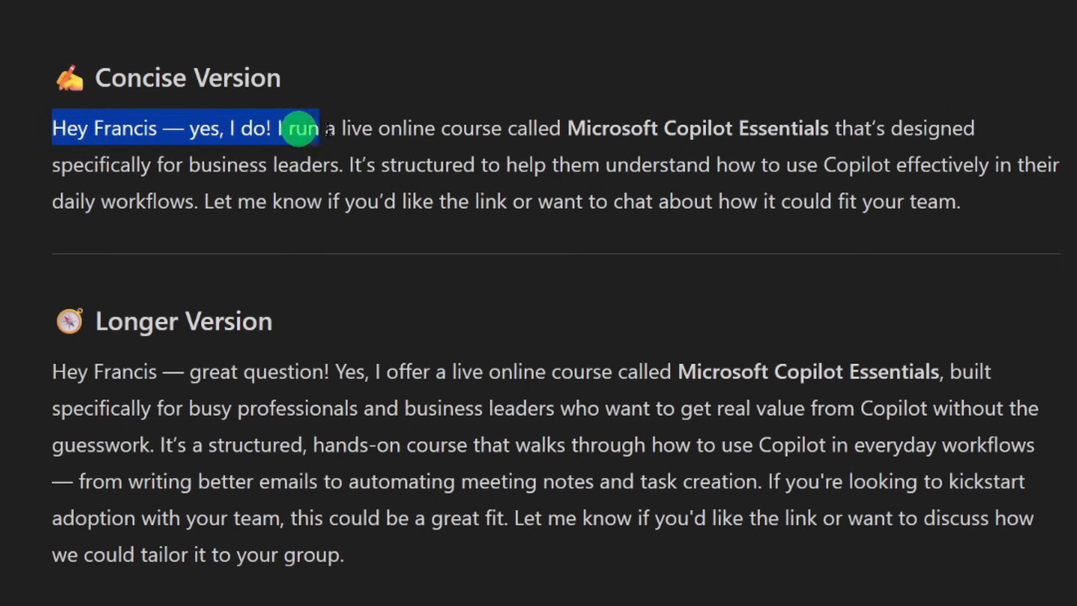
Review the concise reply draft offering the Microsoft Copilot Essentials live online course.
drag(302, 128, 531, 127)
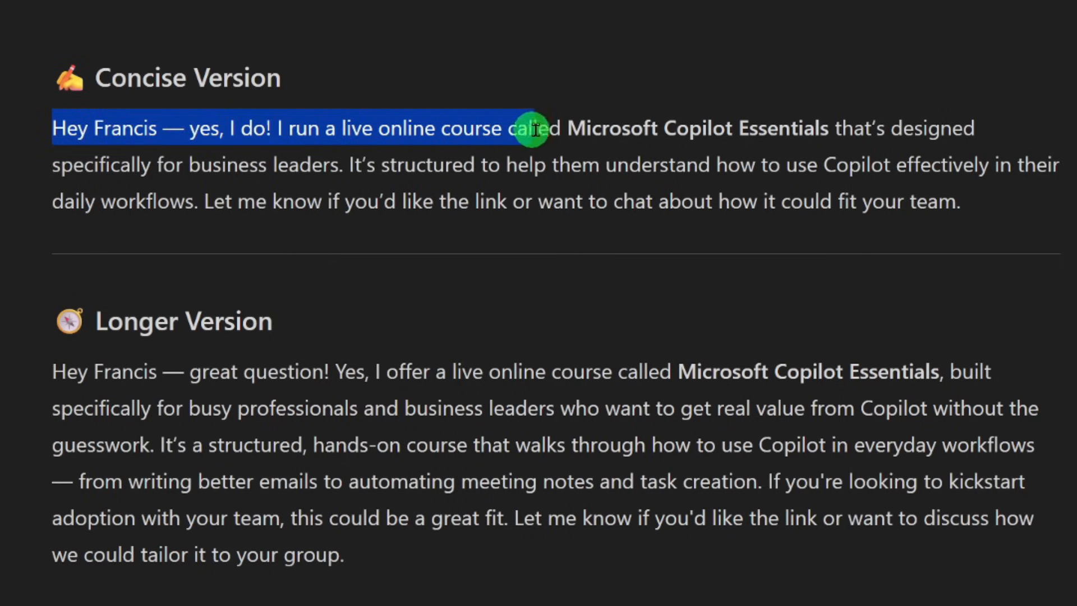
drag(532, 128, 831, 127)
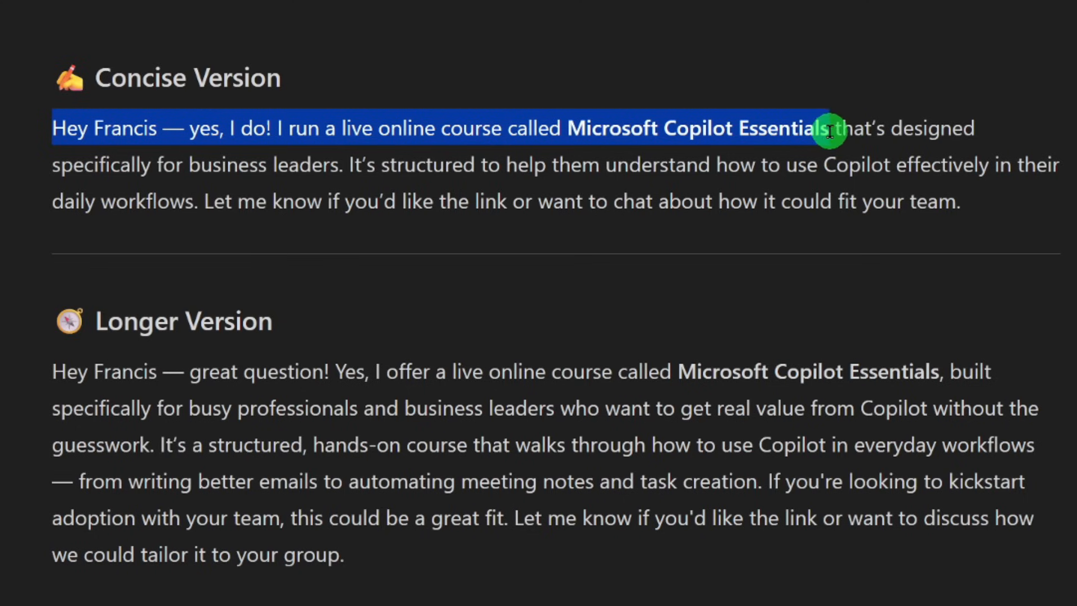
drag(828, 132, 333, 164)
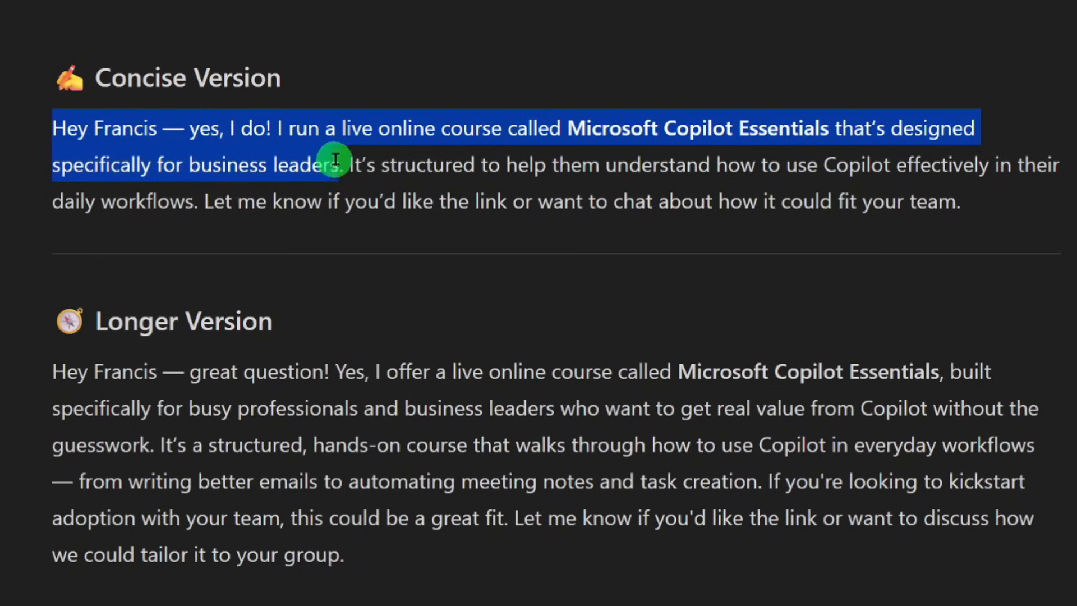
drag(346, 164, 1058, 163)
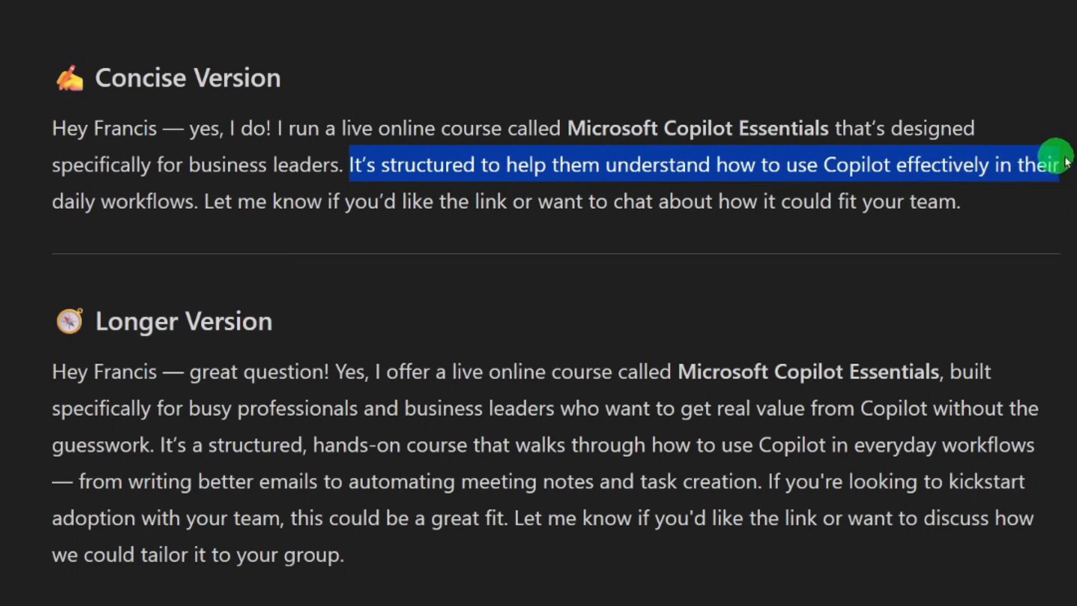
drag(1057, 157, 203, 201)
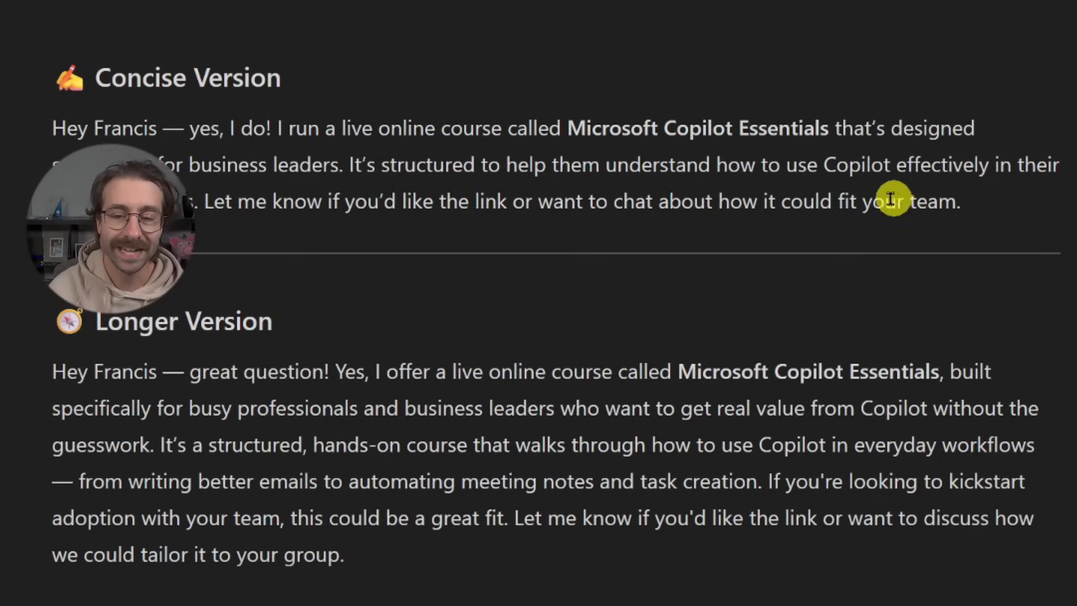
Select the original email prompt for copying before switching to standard Copilot.
scroll(down, 3)
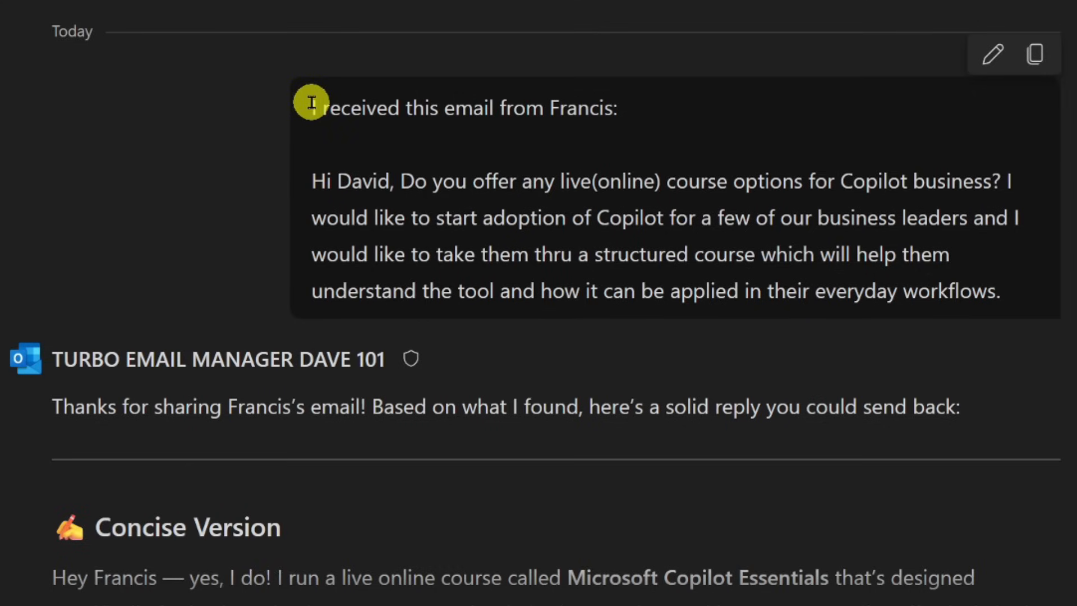
drag(311, 108, 1023, 299)
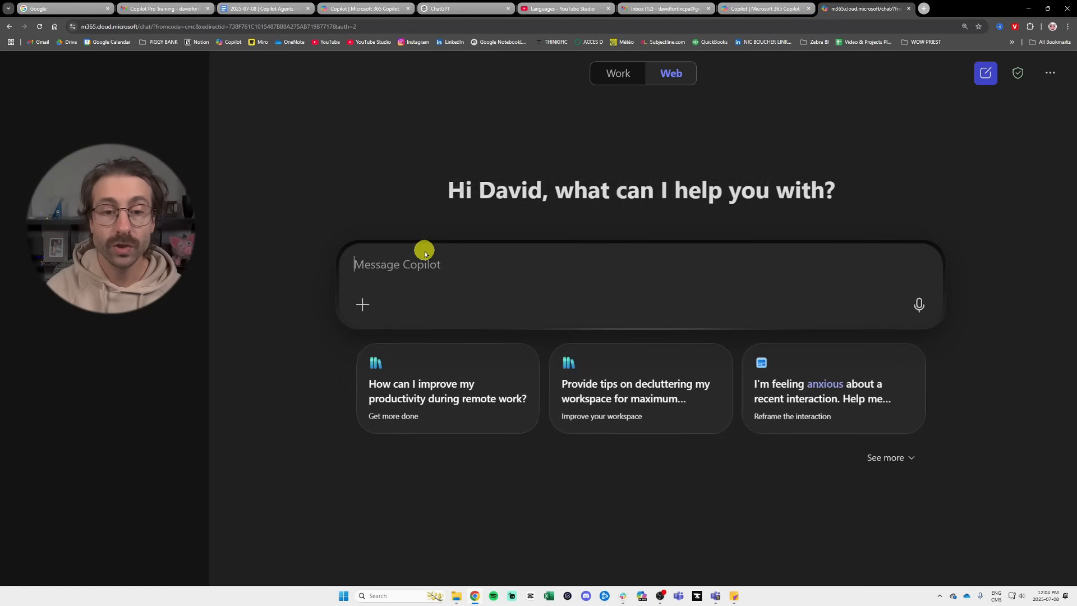
Have standard Copilot draft a reply to Francis's inquiry and review its suggested subject line.
text(Hi David, Do you offer any live(online) course options for Copilot business? I would like to start adoption of Copilot for a few of our business leaders and I would like to take them thru a structured course which will help them understand the tool and how it can be applied in their everyday workflows.)
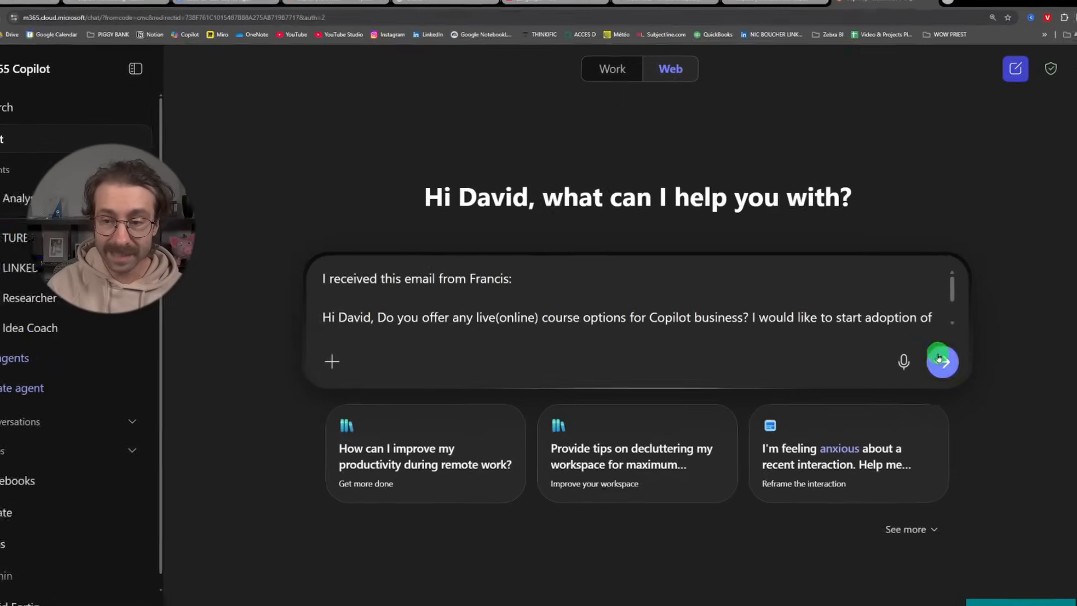
click(941, 360)
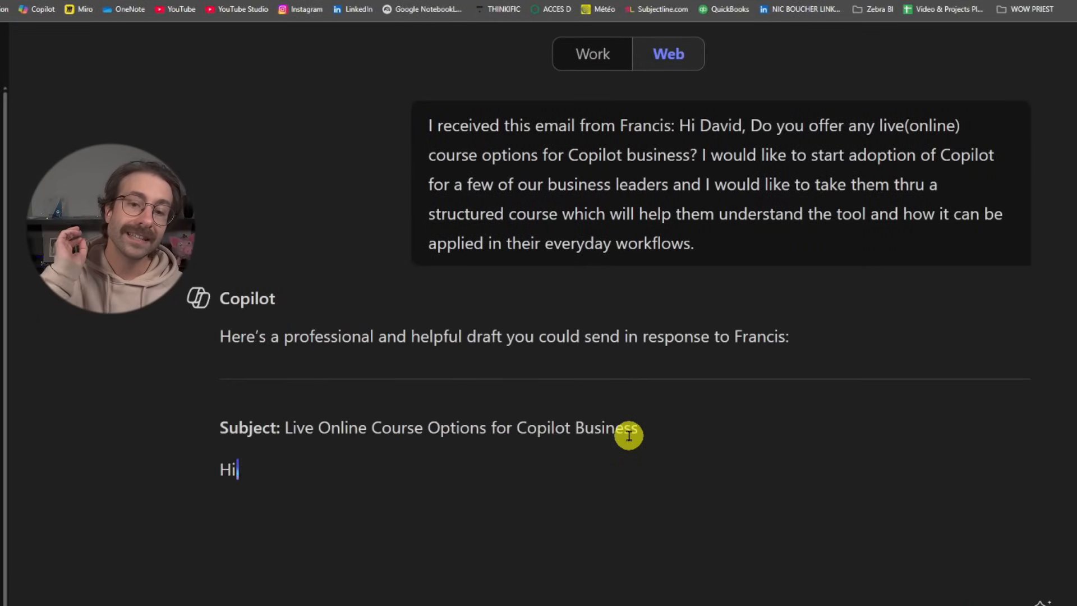
scroll(down, 3)
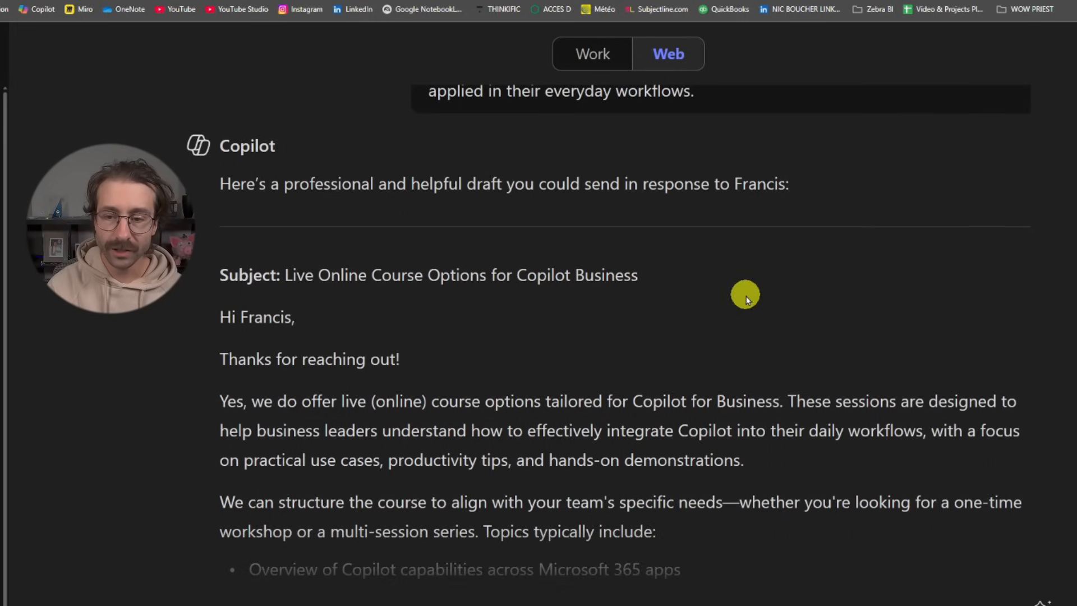
scroll(down, 3)
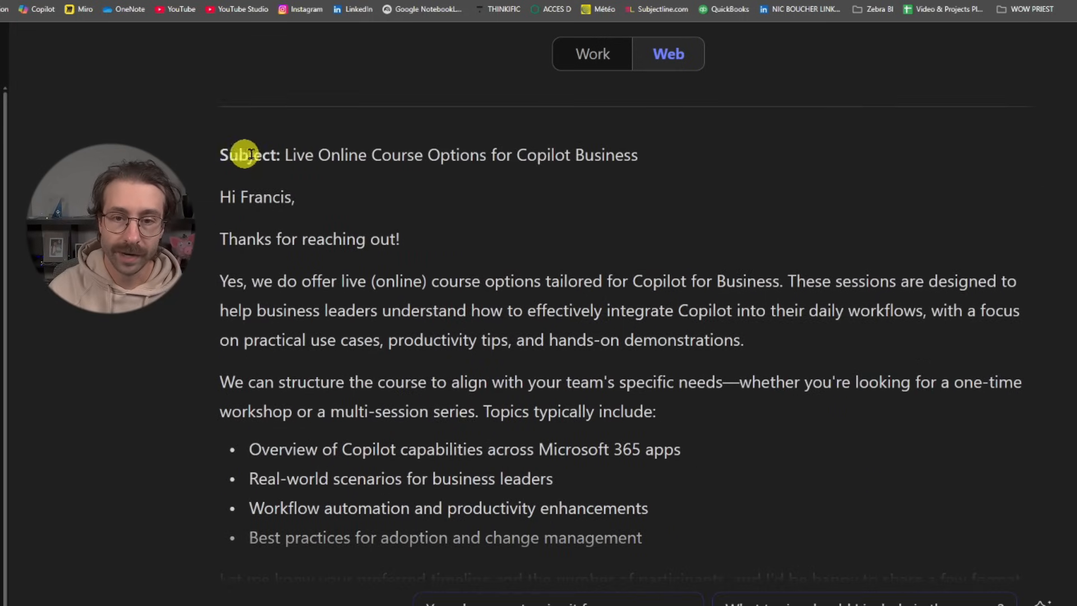
drag(285, 154, 637, 155)
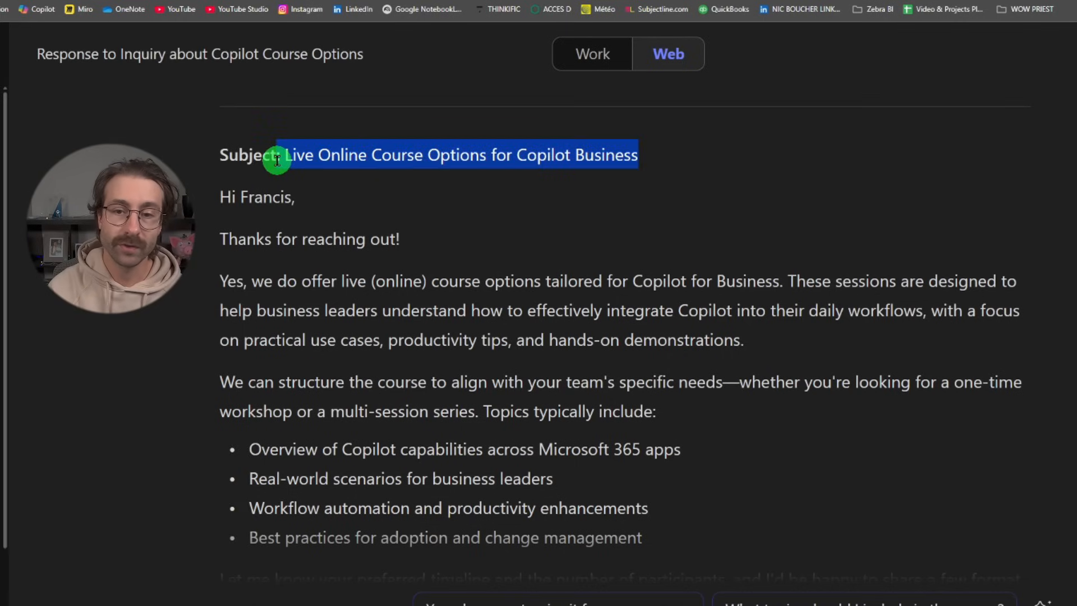
click(285, 155)
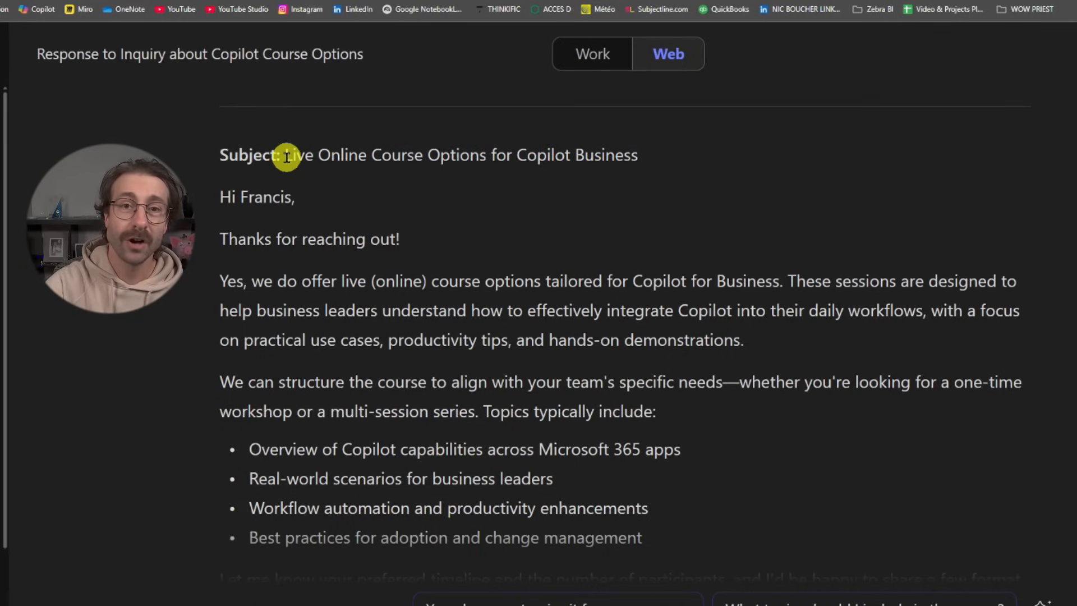
scroll(down, 3)
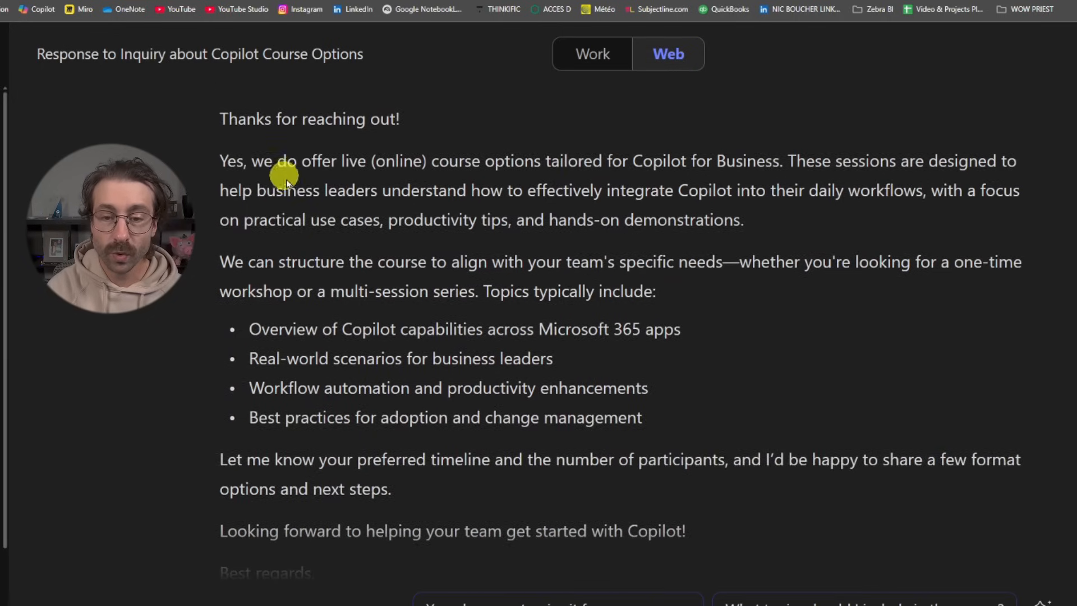